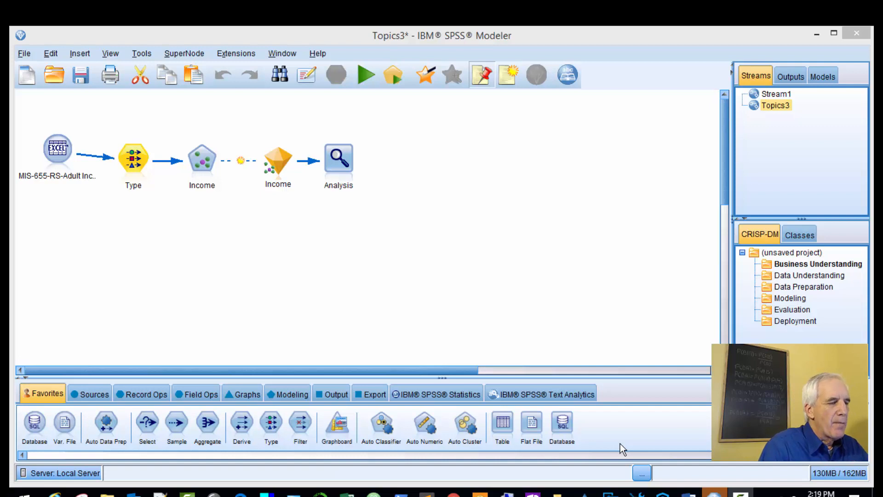
pyautogui.moveTo(404, 386)
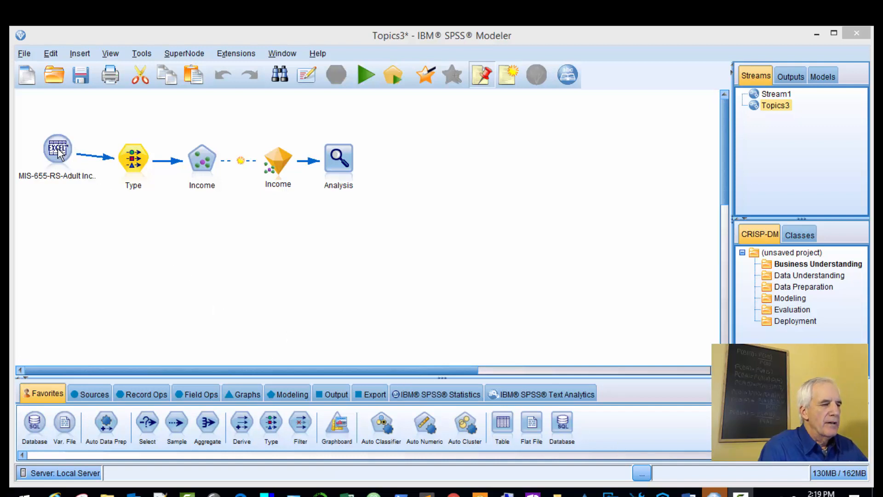
# Step: Inspect the Excel, Type, Income and Analysis nodes in the existing stream
pyautogui.click(58, 147)
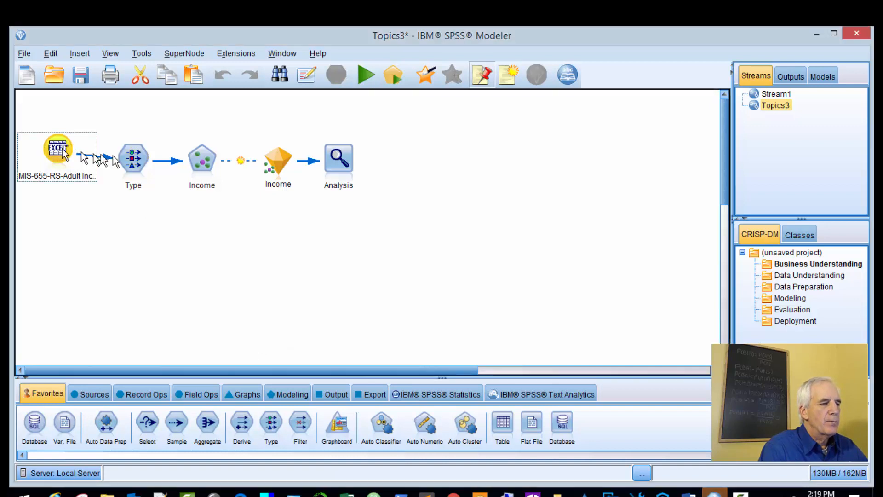
pyautogui.click(133, 160)
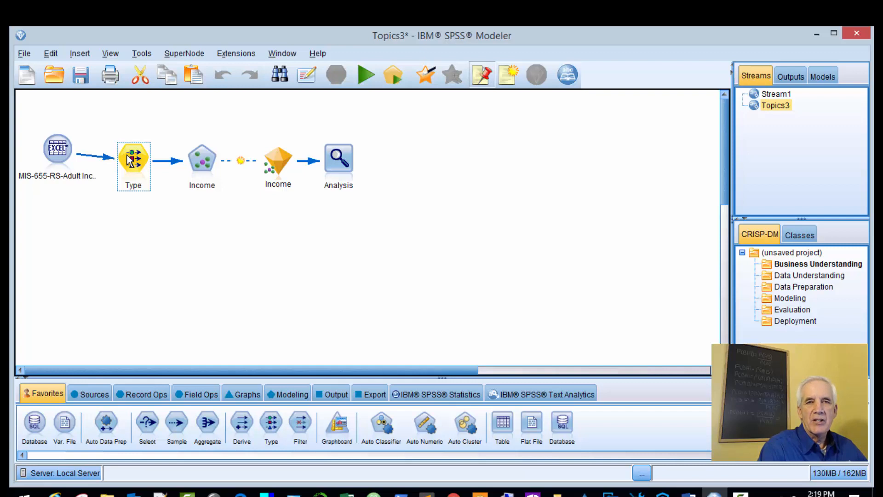
pyautogui.moveTo(194, 163)
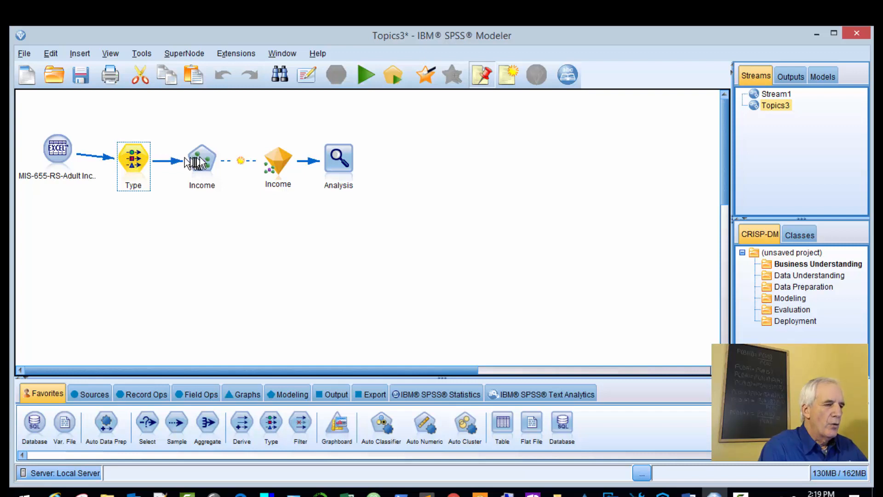
pyautogui.click(202, 160)
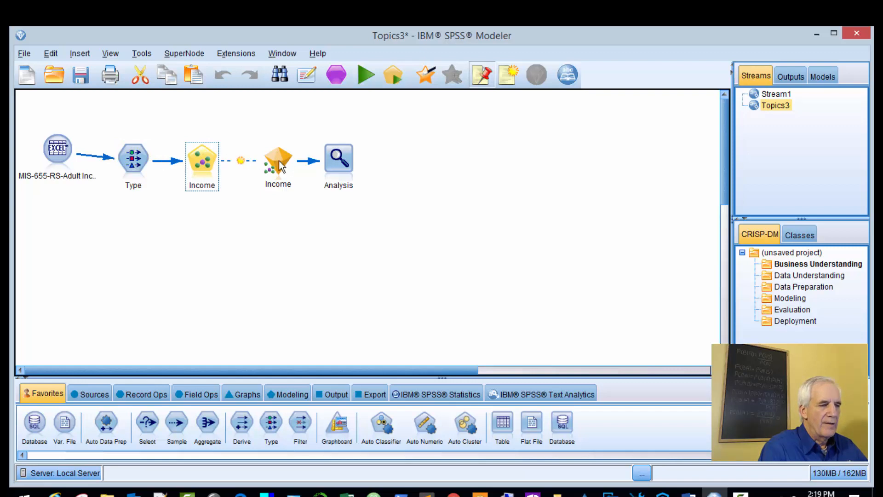
pyautogui.click(338, 160)
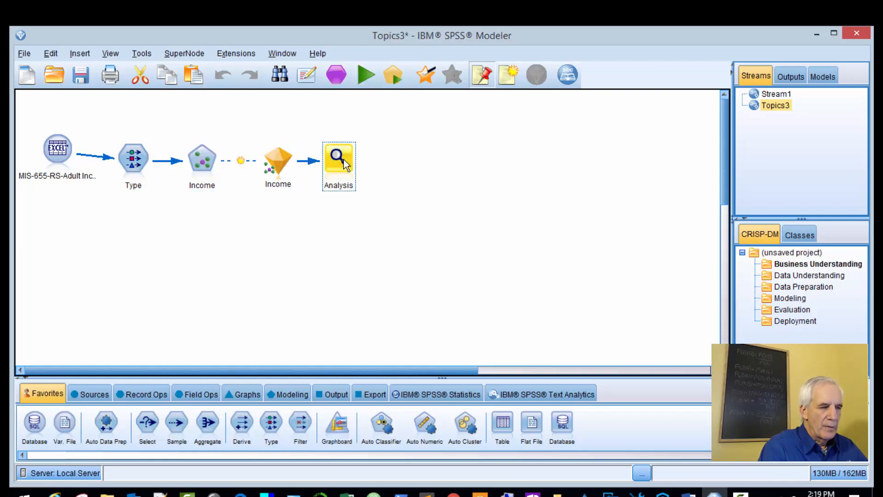
pyautogui.moveTo(642, 127)
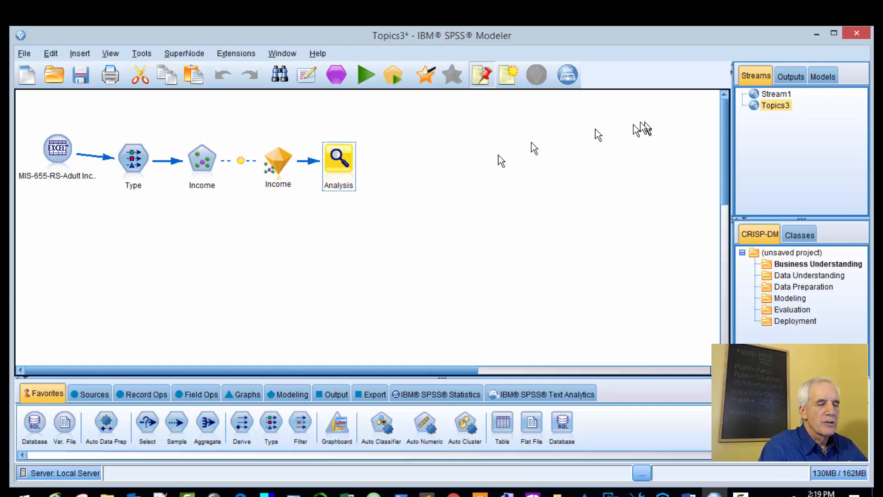
pyautogui.moveTo(783, 101)
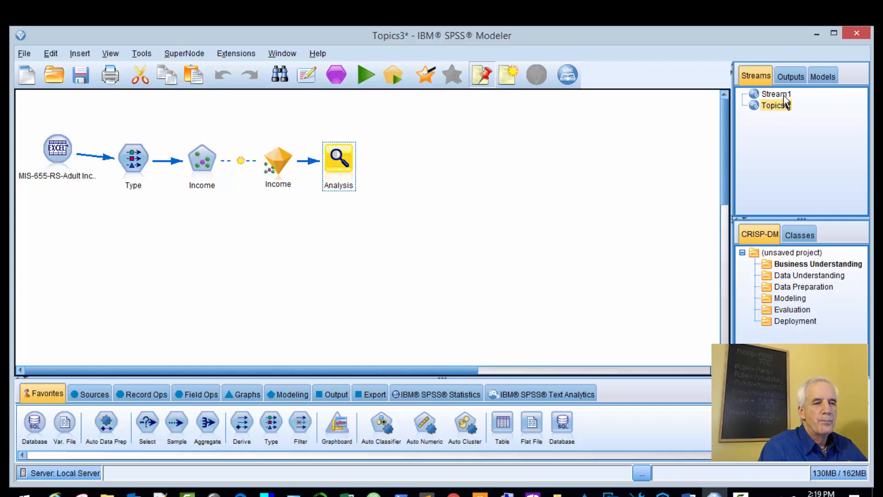
# Step: Switch to the empty Stream1, add an Excel source node and bring up its options
pyautogui.click(776, 93)
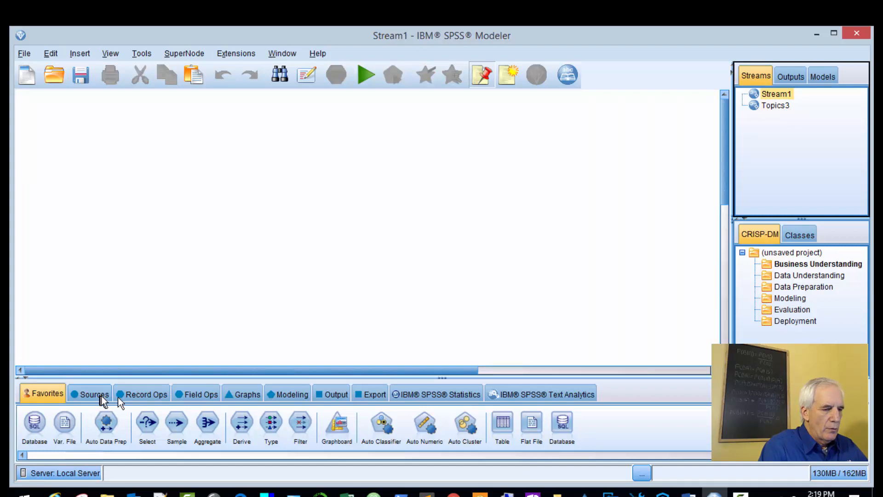
pyautogui.click(94, 394)
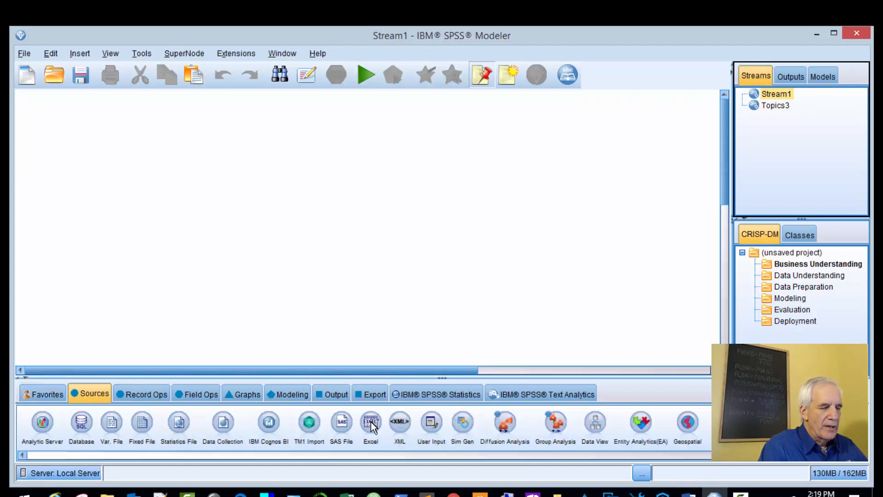
pyautogui.doubleClick(371, 421)
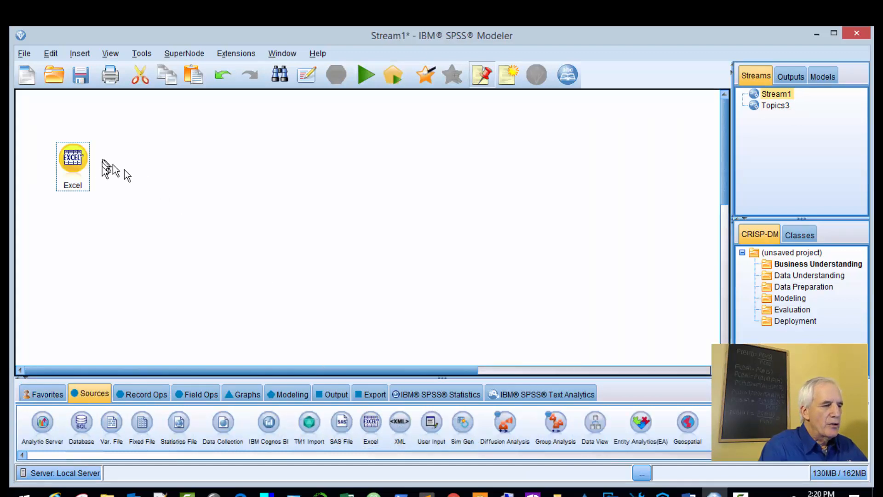
pyautogui.rightClick(72, 158)
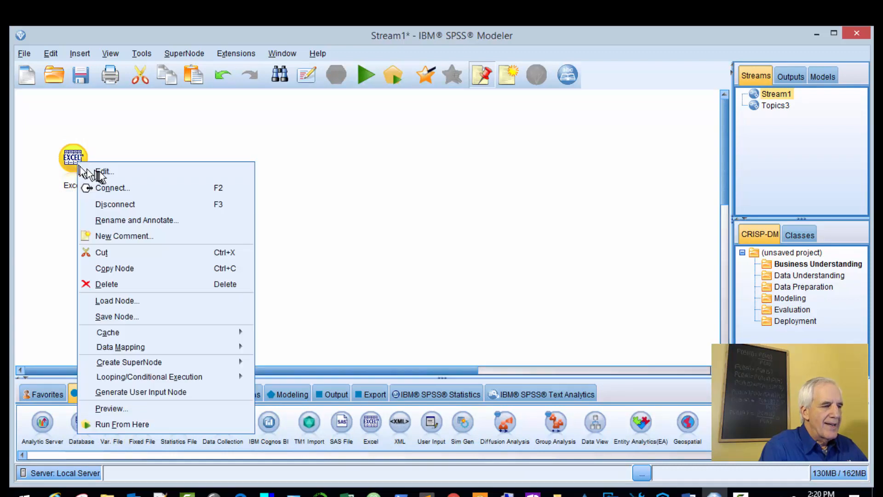
# Step: Point the Excel source at MIS-655-RS-Adult Incomes.xlsx in the Data folder
pyautogui.click(103, 171)
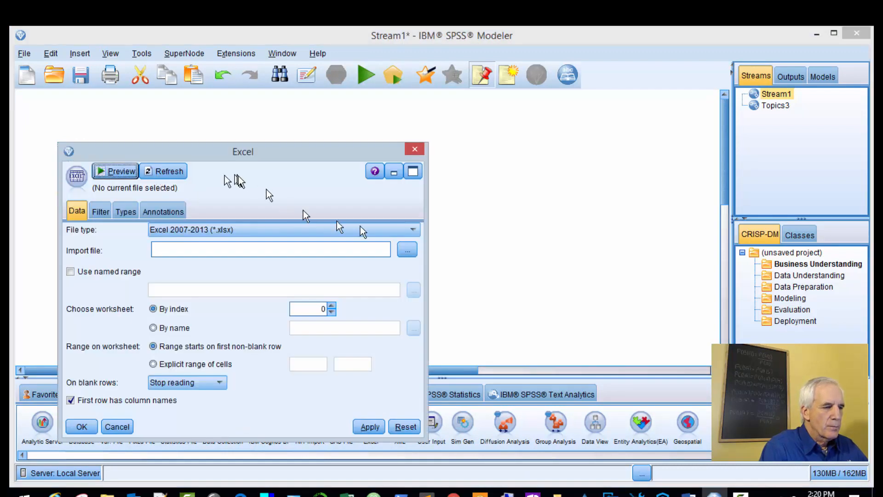
pyautogui.moveTo(407, 250)
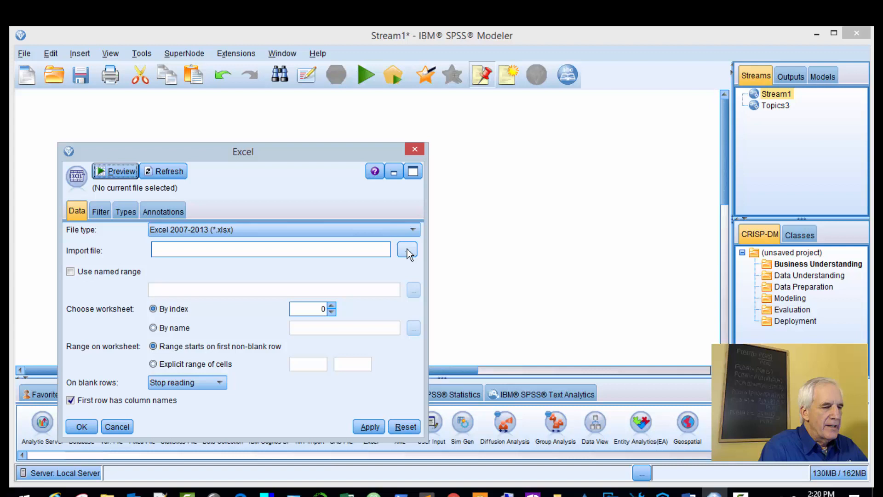
pyautogui.click(407, 249)
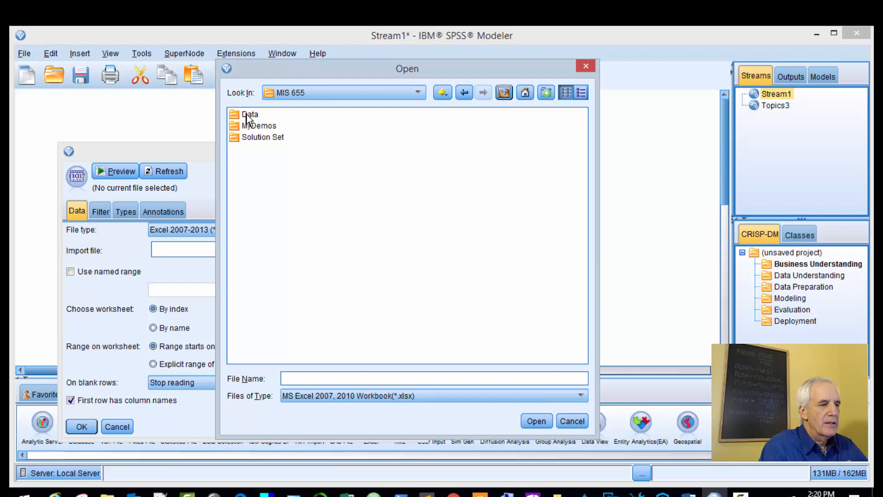
pyautogui.doubleClick(249, 113)
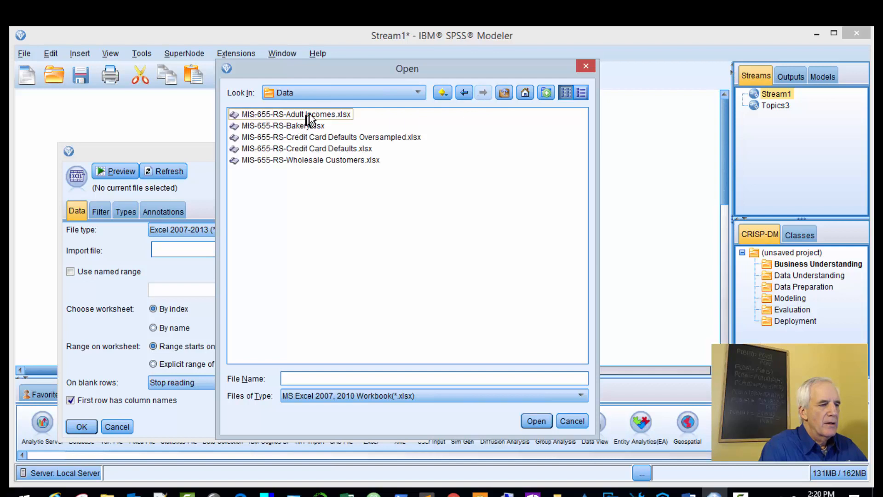
pyautogui.click(293, 114)
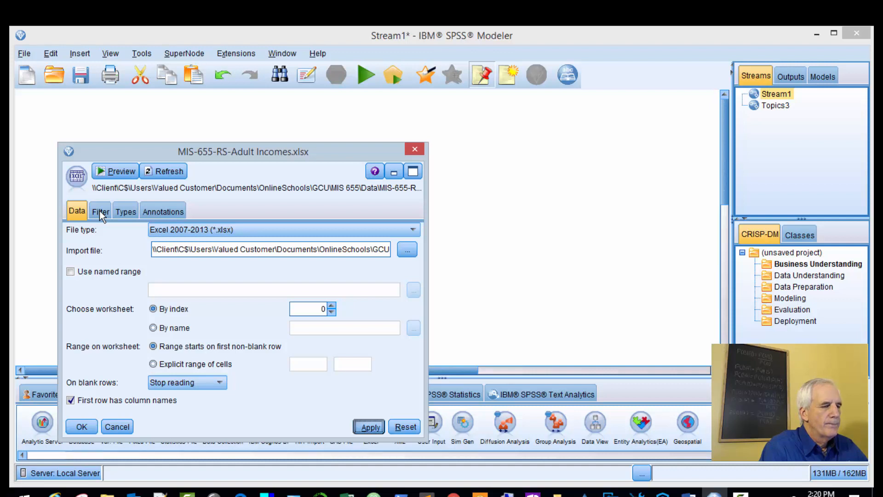
# Step: Read values for all Adult Incomes fields on the Types tab and apply them
pyautogui.click(100, 211)
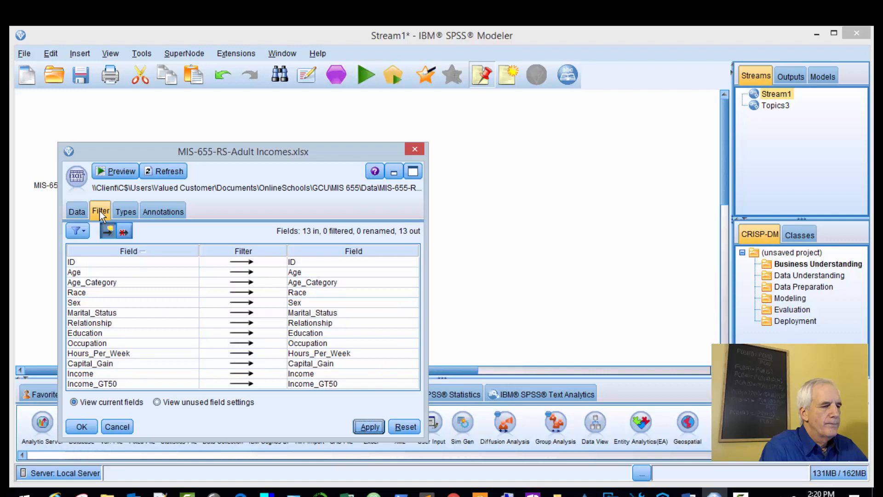
pyautogui.click(125, 211)
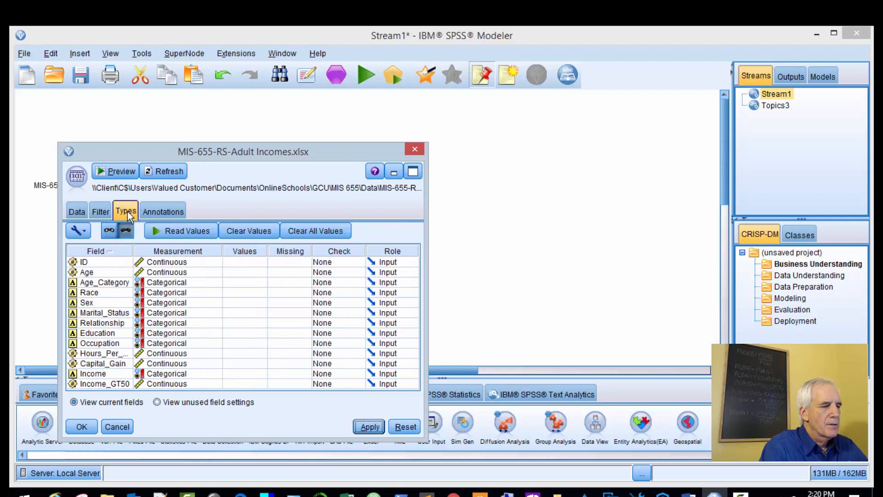
pyautogui.moveTo(171, 220)
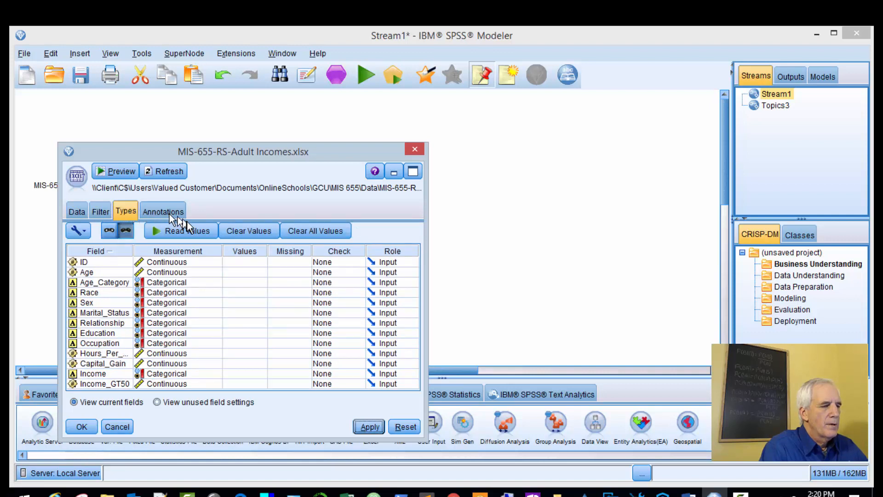
pyautogui.click(179, 230)
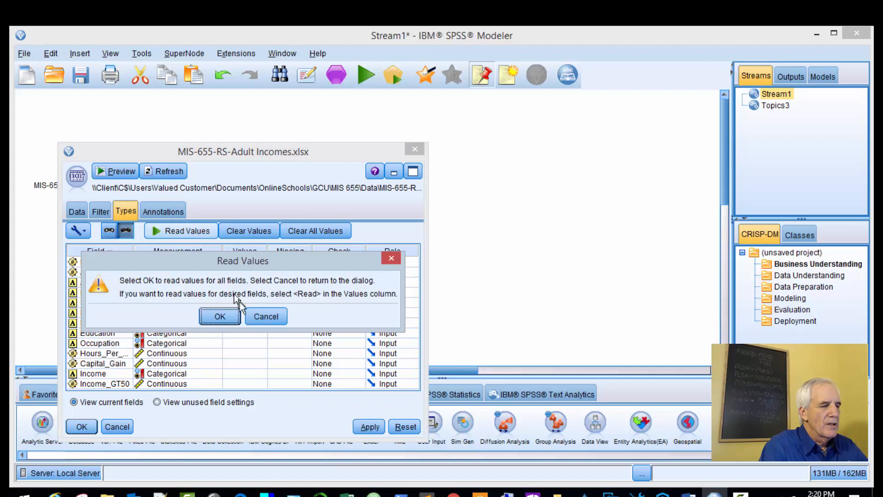
pyautogui.click(219, 316)
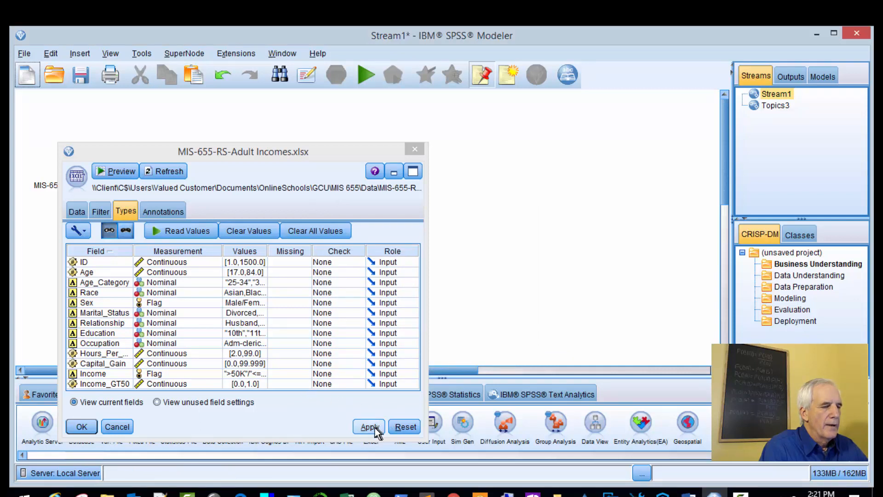
pyautogui.click(368, 427)
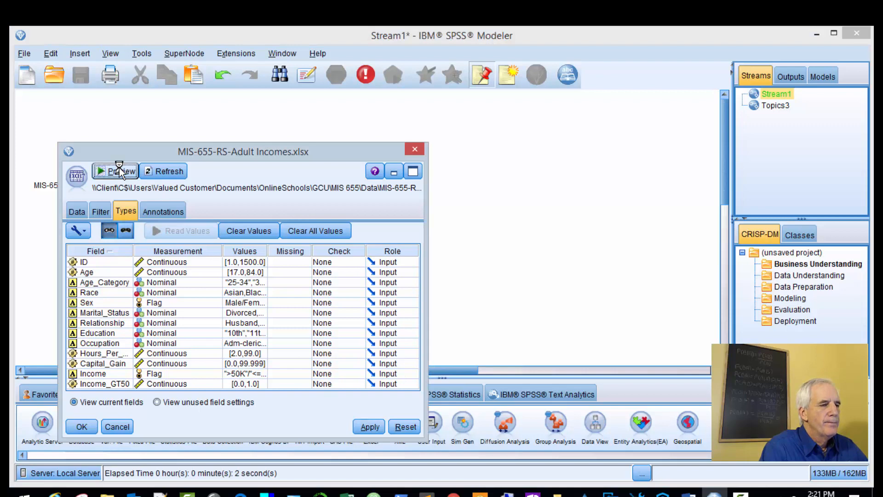
pyautogui.click(115, 171)
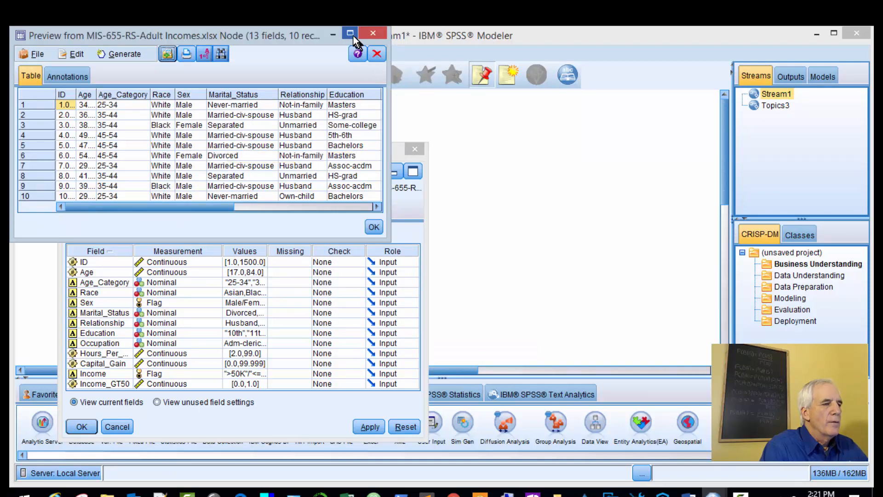
pyautogui.click(350, 33)
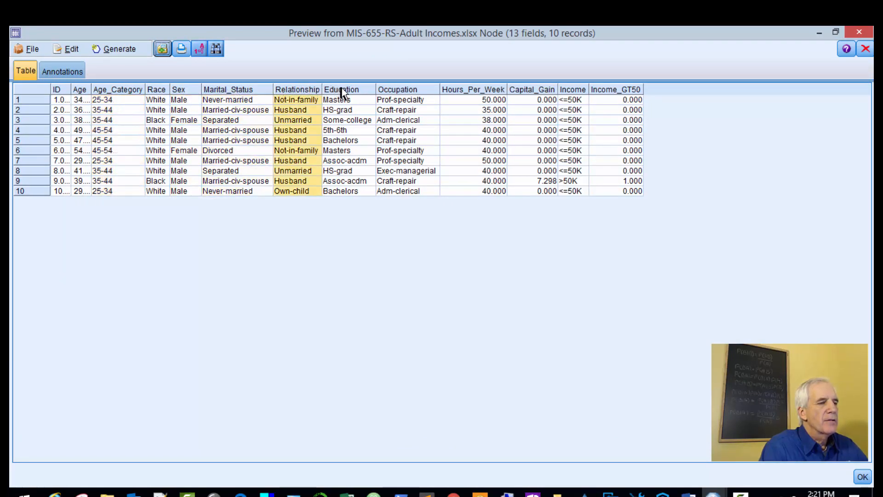
pyautogui.click(471, 89)
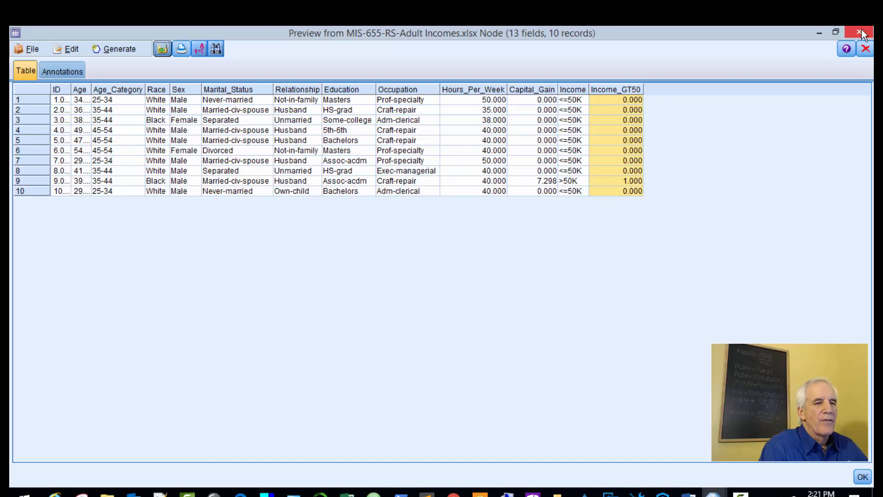
pyautogui.click(865, 33)
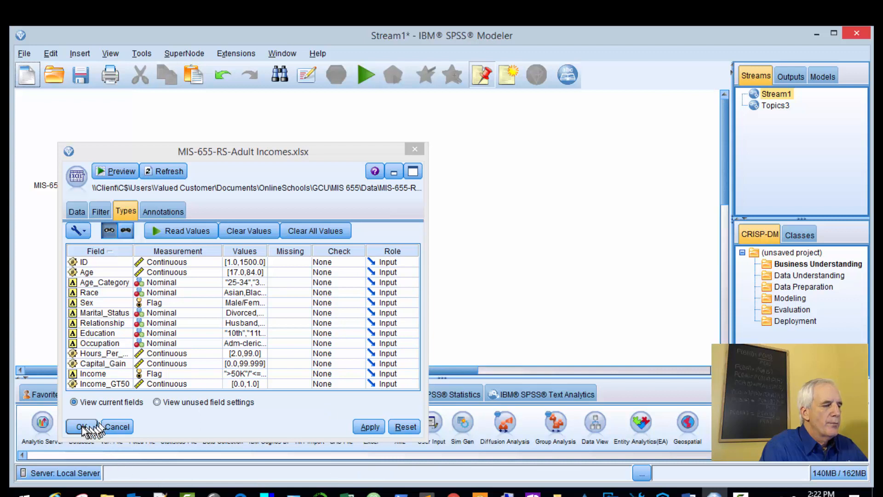
# Step: Accept the Excel source settings, select the Topics3 Income nugget, and return to Stream1
pyautogui.click(81, 426)
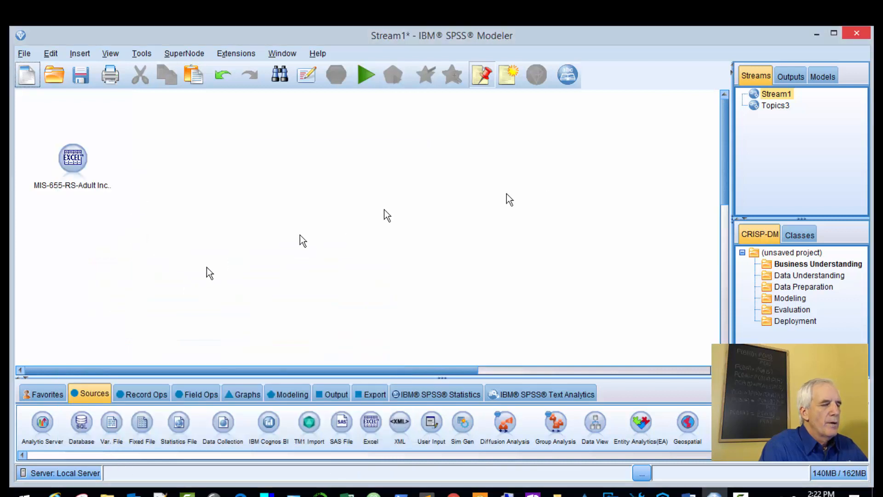
pyautogui.click(776, 105)
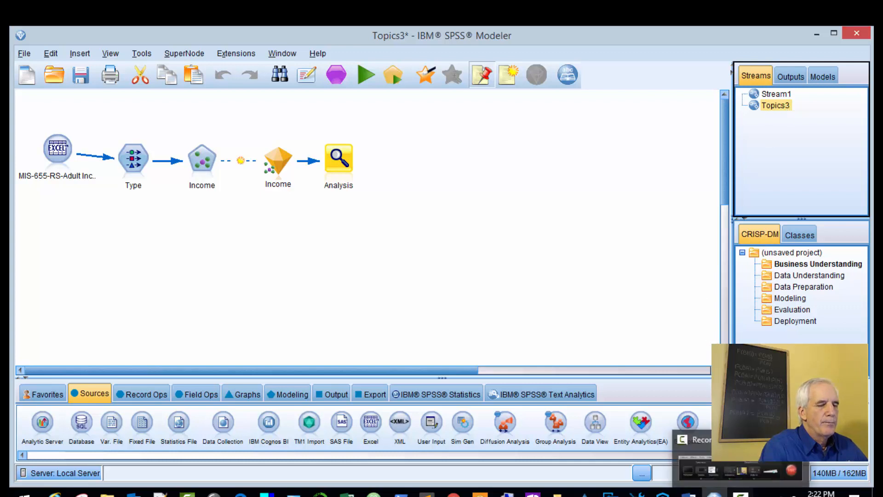
pyautogui.click(278, 160)
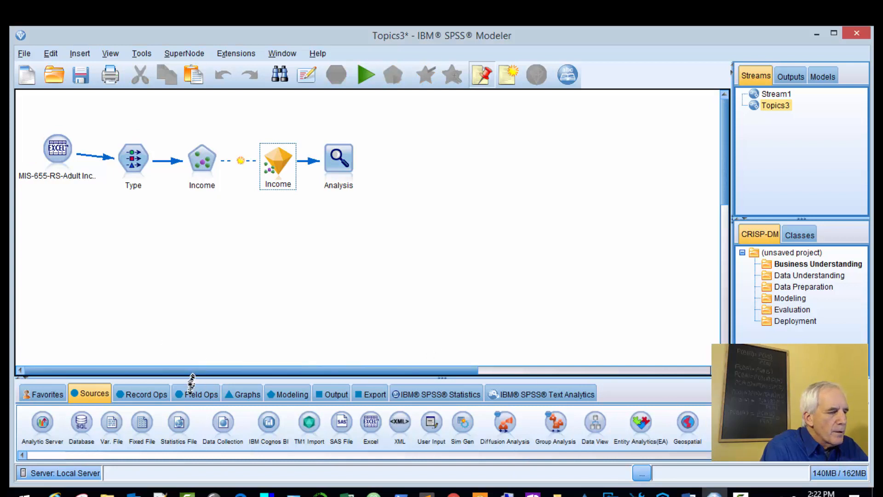
pyautogui.click(201, 393)
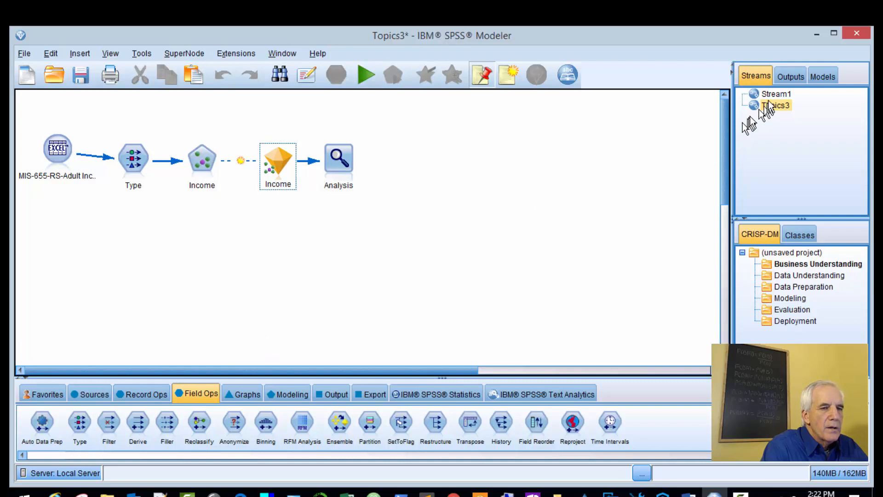
pyautogui.click(776, 93)
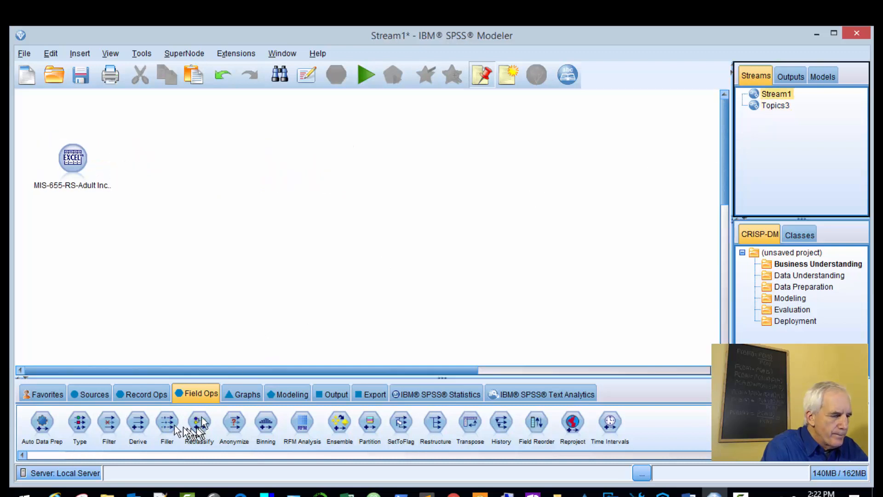
pyautogui.moveTo(205, 400)
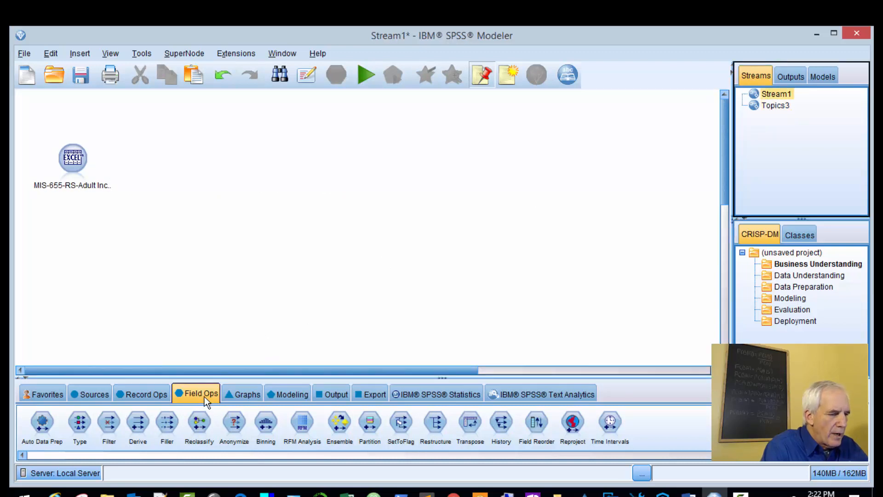
pyautogui.moveTo(80, 422)
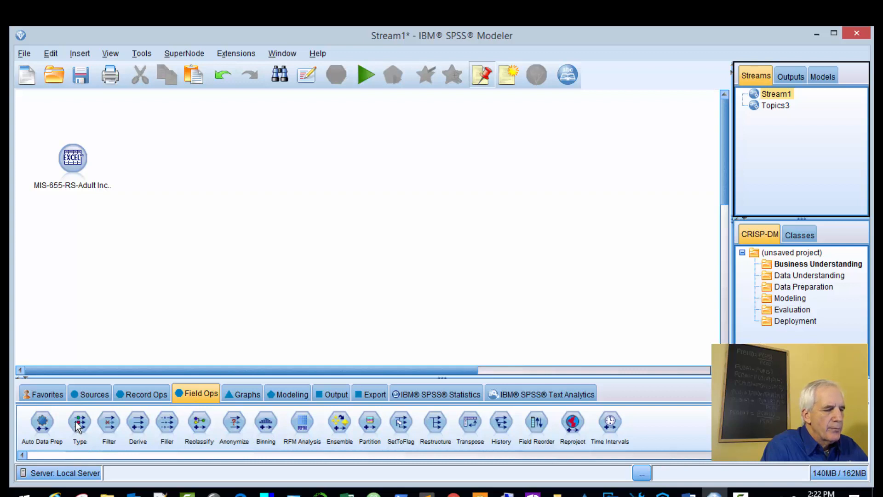
pyautogui.moveTo(80, 422)
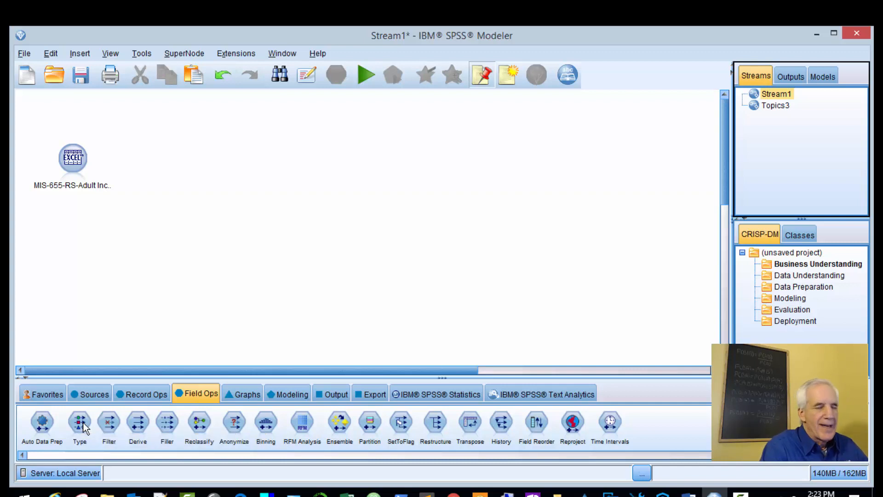
pyautogui.moveTo(83, 409)
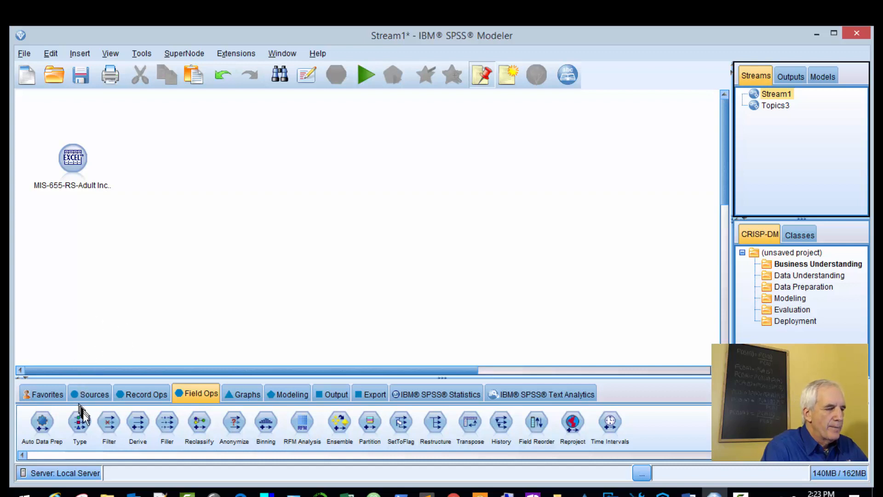
# Step: Add a Type node after the Excel source, check its Format settings and apply
pyautogui.doubleClick(79, 422)
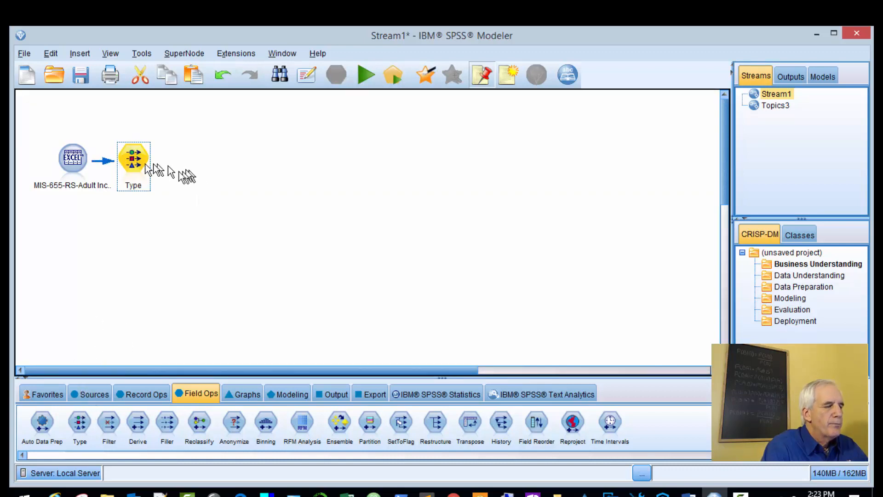
pyautogui.doubleClick(133, 158)
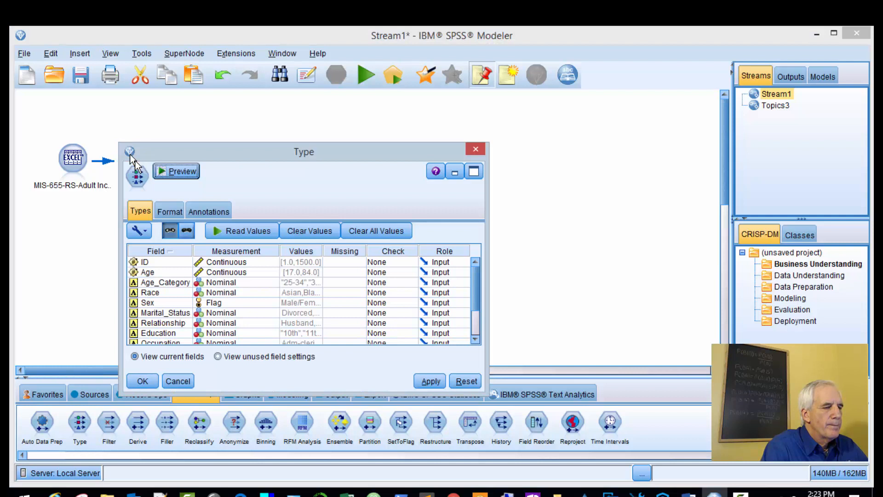
pyautogui.moveTo(334, 200)
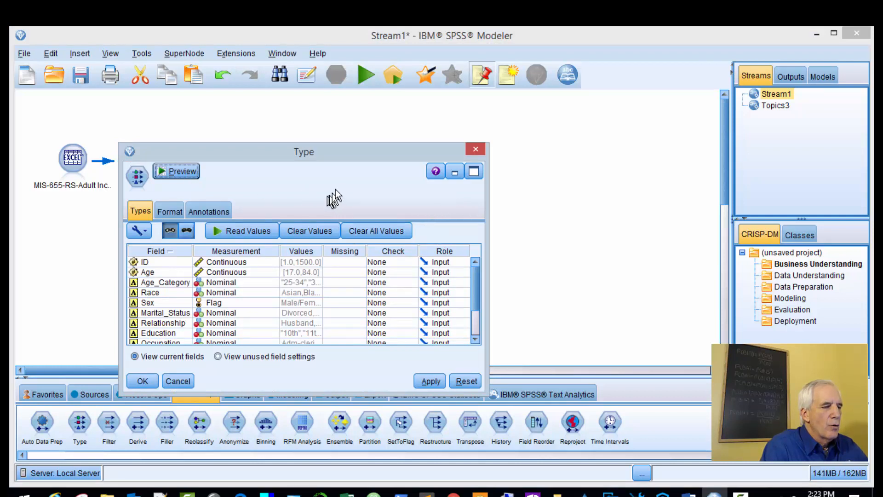
pyautogui.moveTo(479, 288)
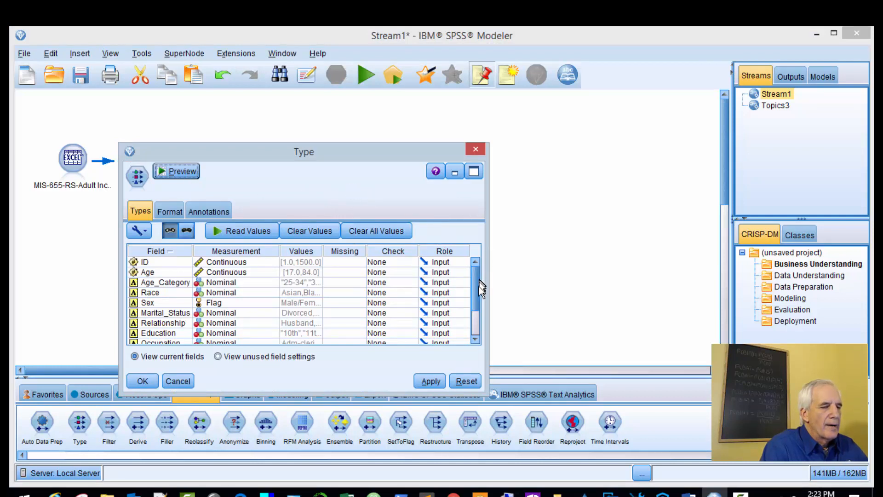
pyautogui.moveTo(498, 309)
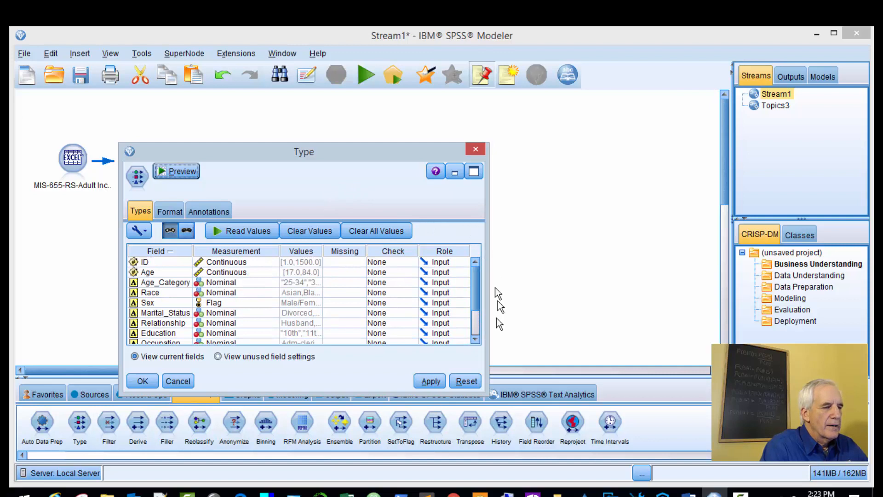
pyautogui.click(169, 211)
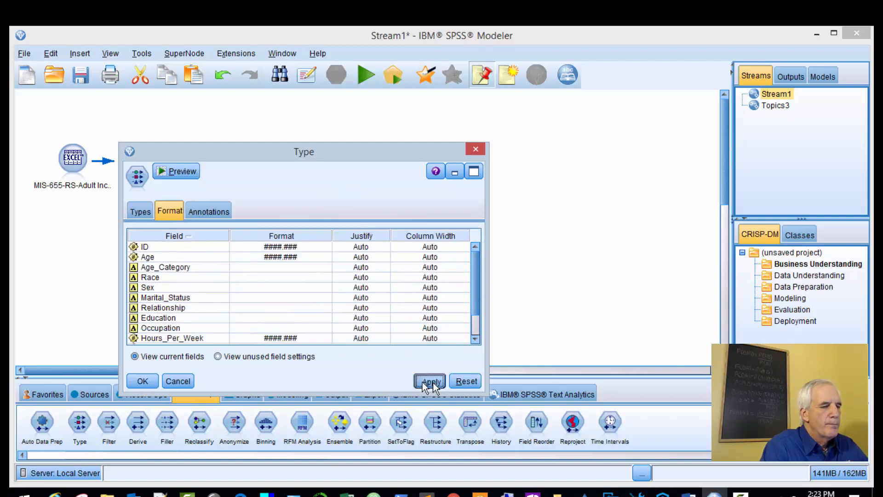
pyautogui.click(142, 381)
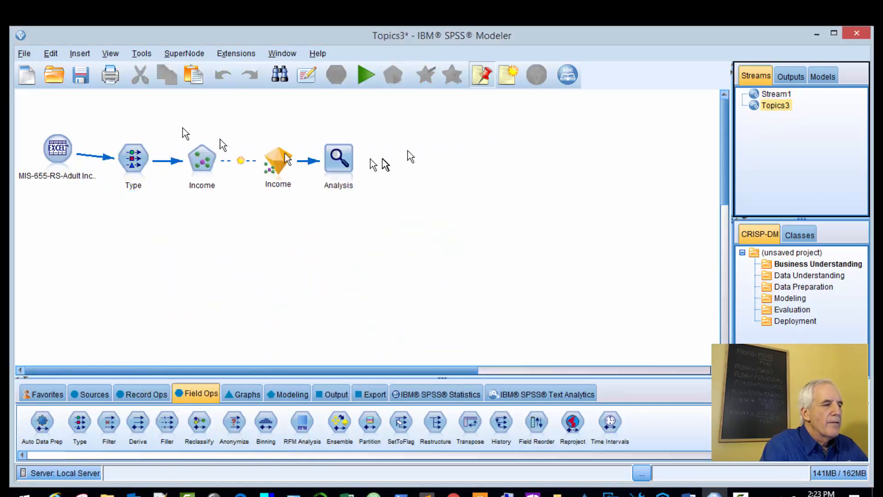
# Step: Compare against the Topics3 Type node settings, then return to Stream1
pyautogui.doubleClick(133, 158)
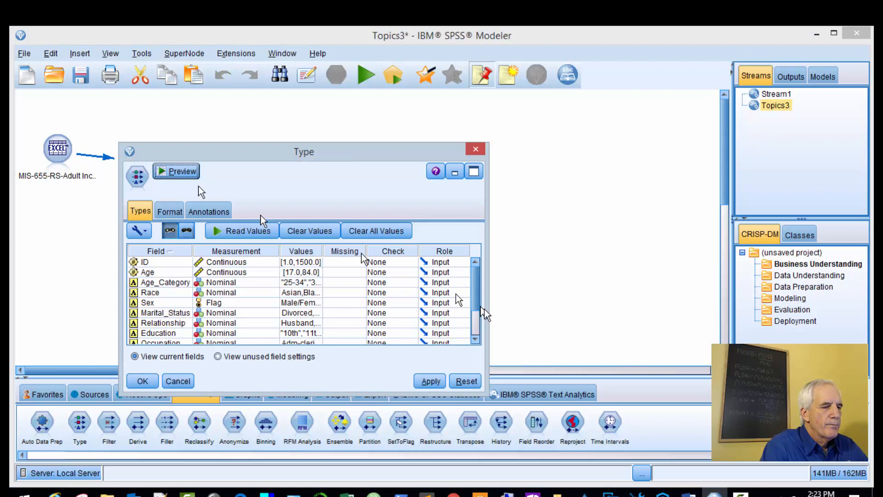
pyautogui.scroll(-3)
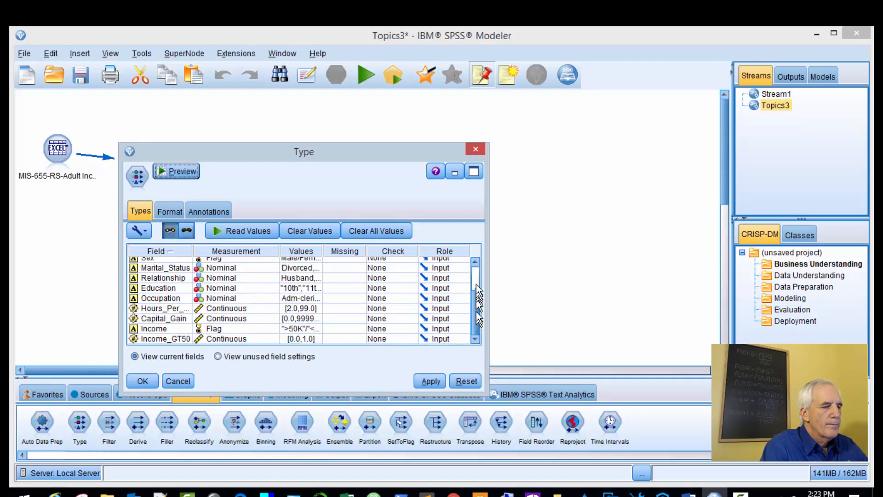
pyautogui.click(142, 381)
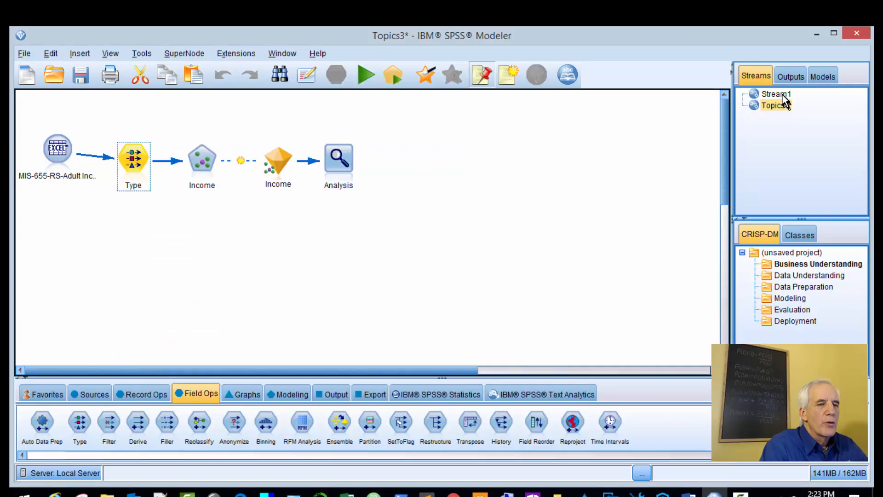
pyautogui.click(776, 93)
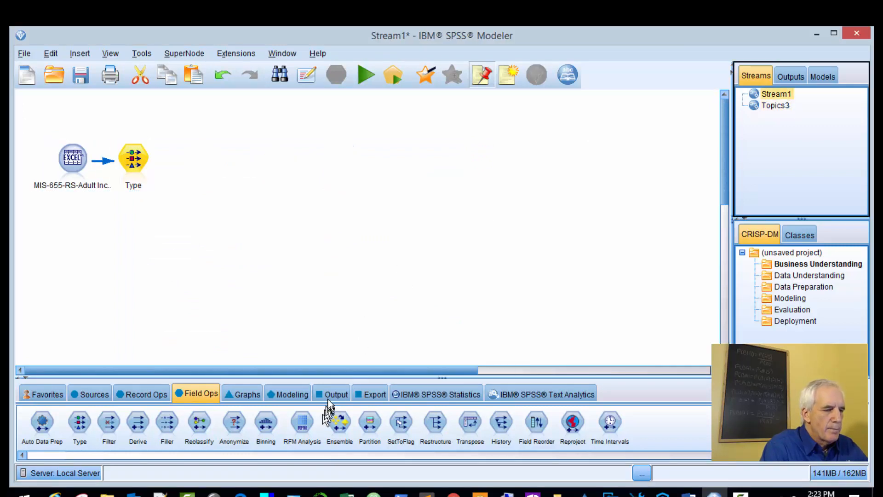
# Step: Attach a KNN node from the Modeling palette after the Type node and open it
pyautogui.click(291, 394)
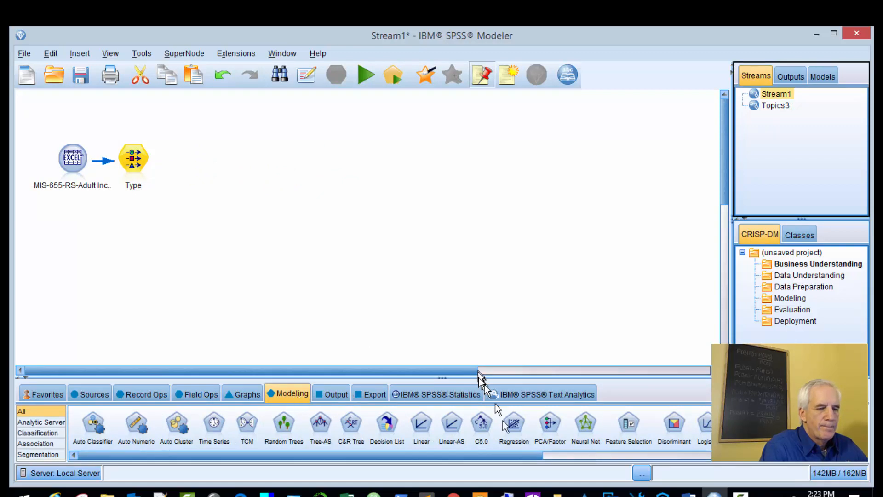
pyautogui.moveTo(501, 453)
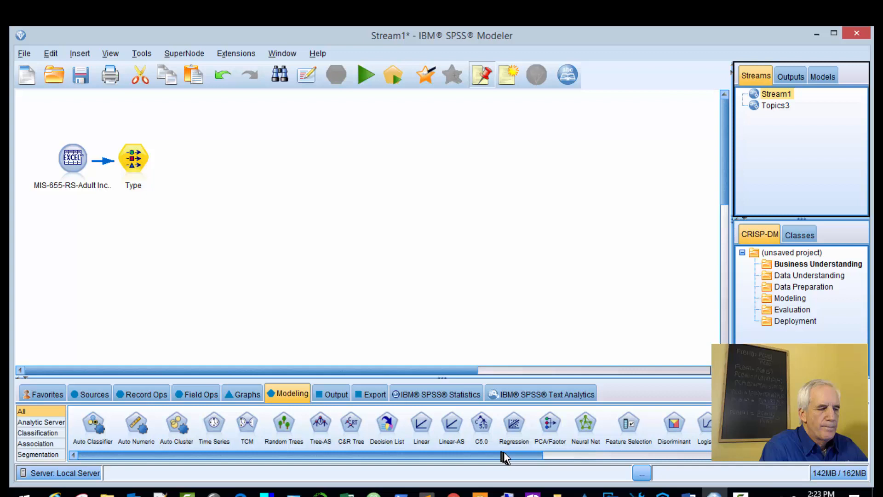
pyautogui.hscroll(3)
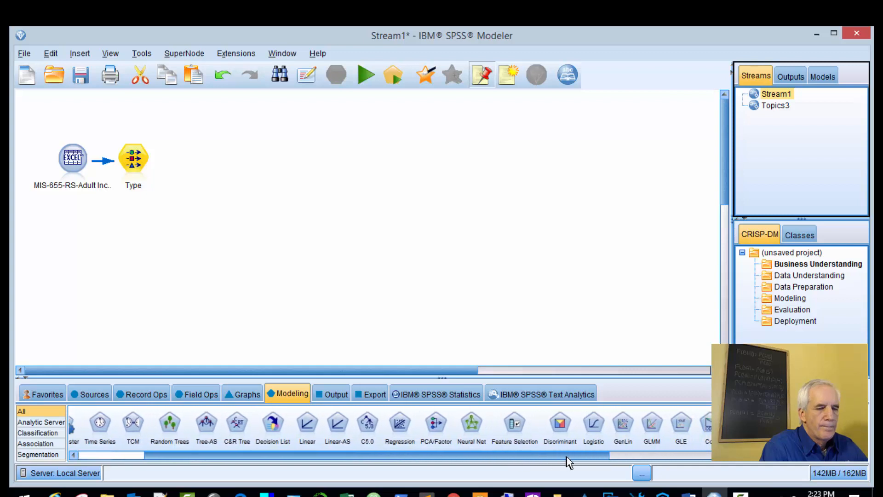
pyautogui.hscroll(3)
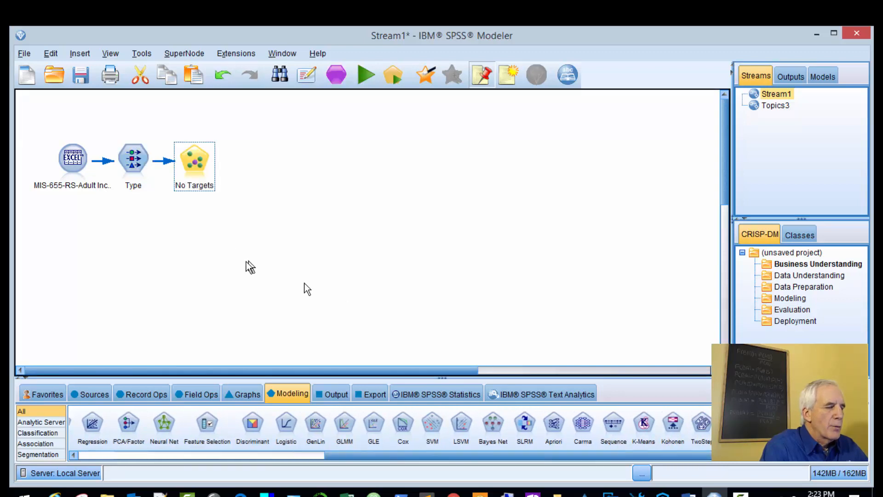
pyautogui.doubleClick(194, 166)
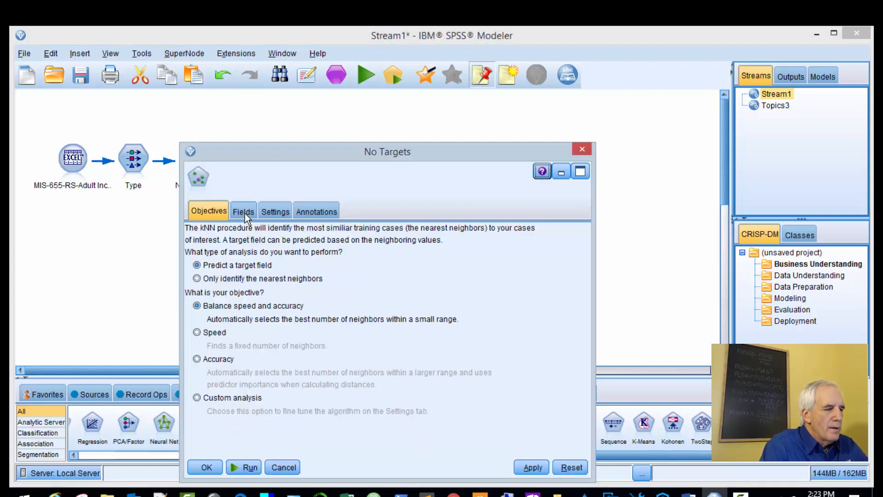
# Step: Review Topics3's Income KNN node objectives, field roles and feature selection settings
pyautogui.click(776, 105)
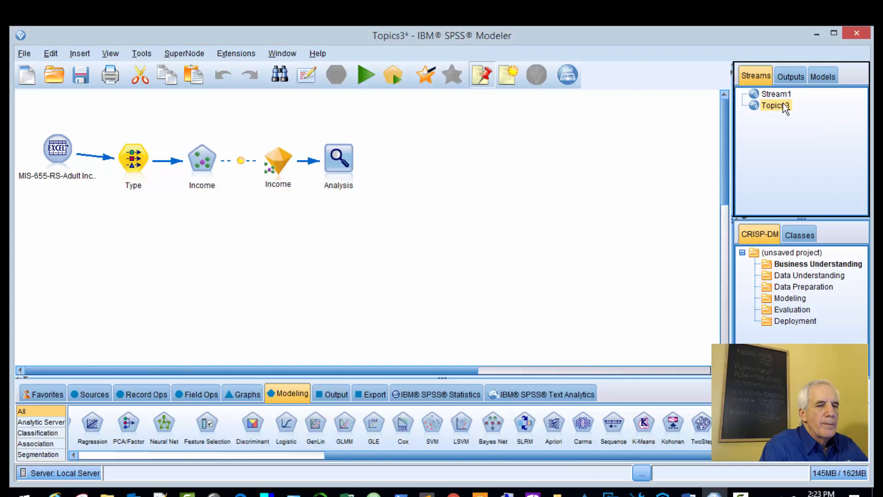
pyautogui.click(202, 161)
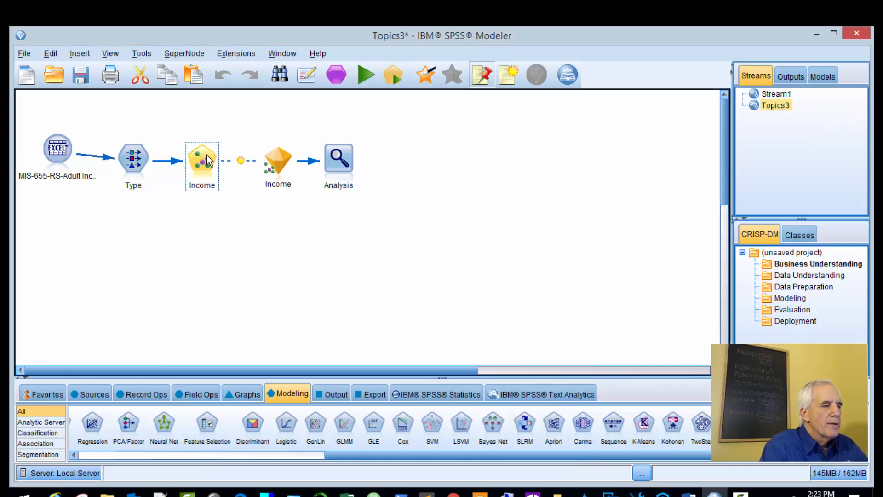
pyautogui.doubleClick(201, 166)
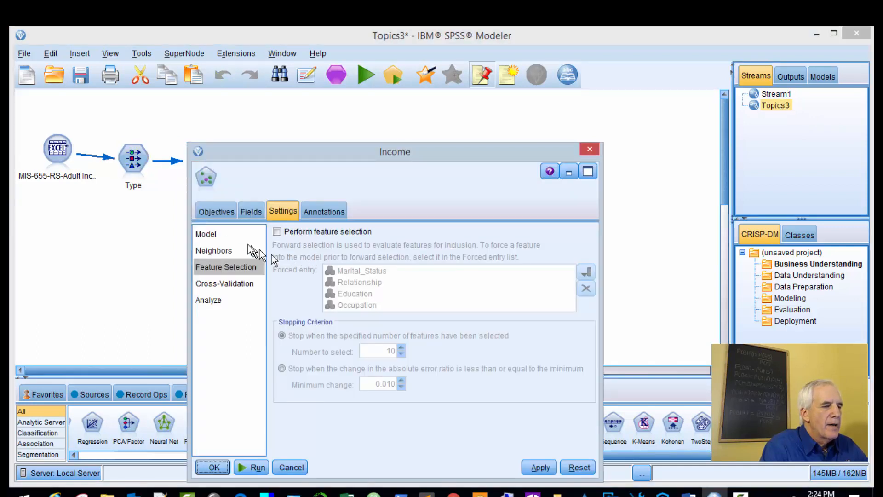
pyautogui.click(215, 211)
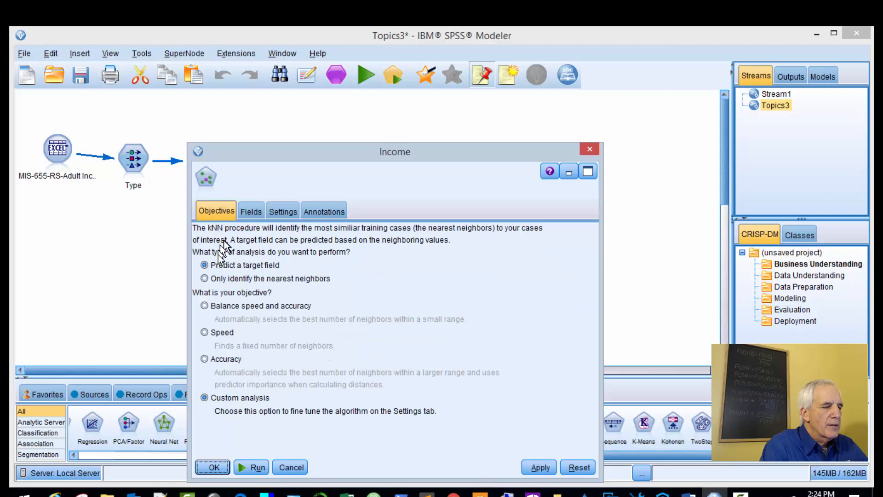
pyautogui.click(250, 211)
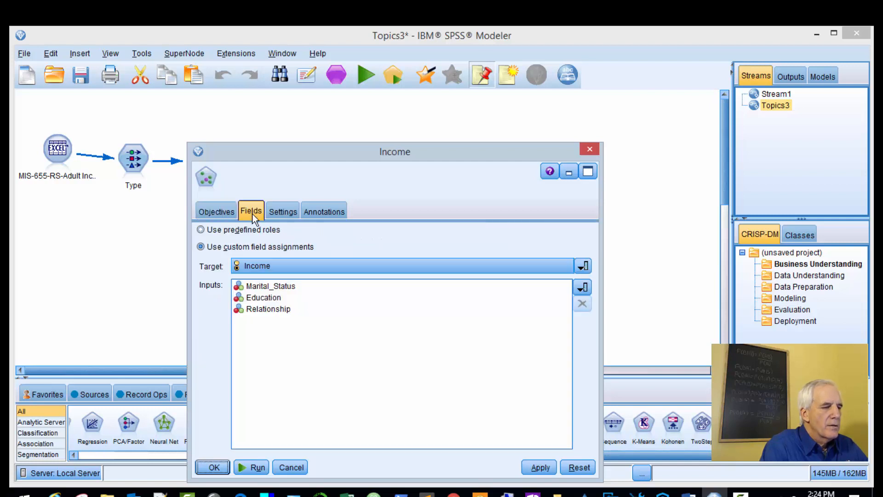
pyautogui.moveTo(268, 251)
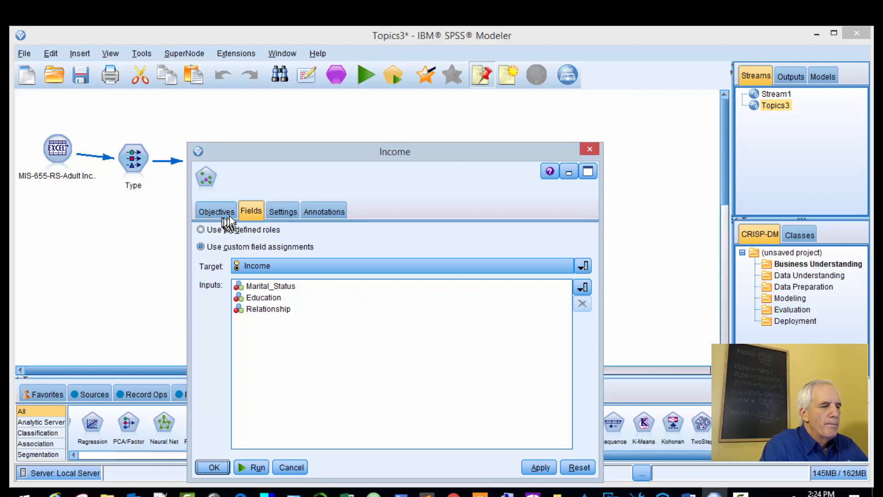
pyautogui.moveTo(276, 299)
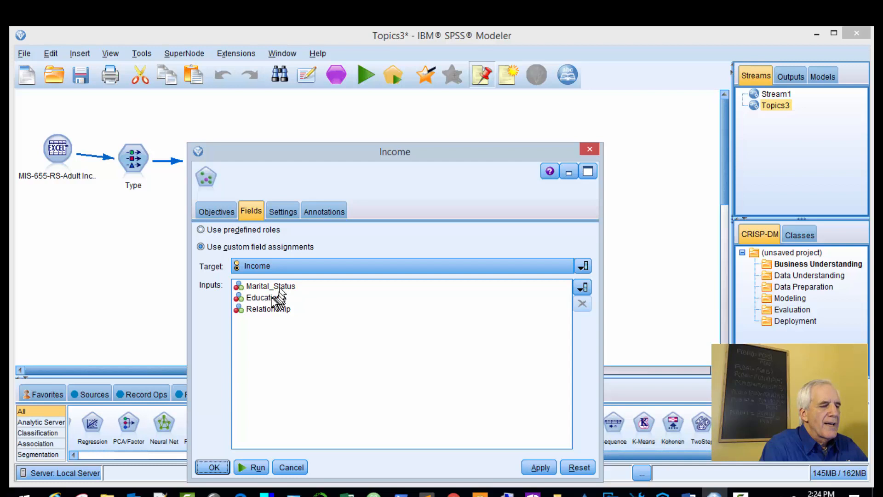
pyautogui.moveTo(293, 316)
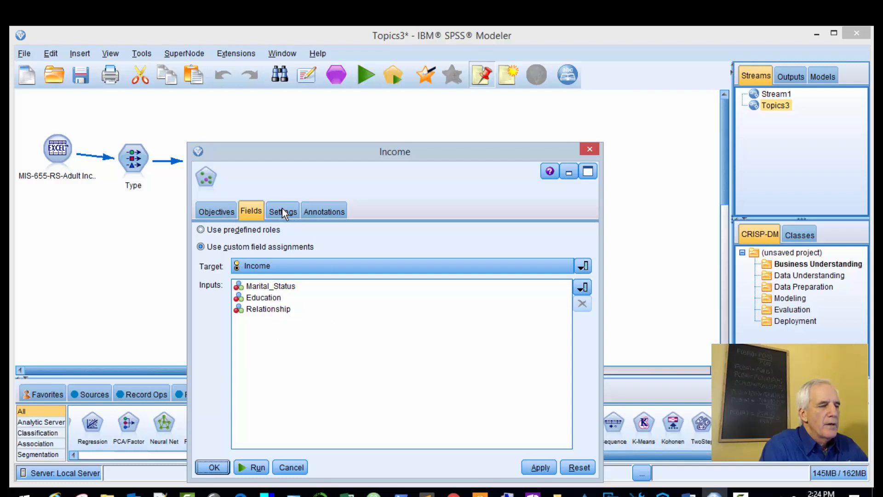
pyautogui.click(283, 211)
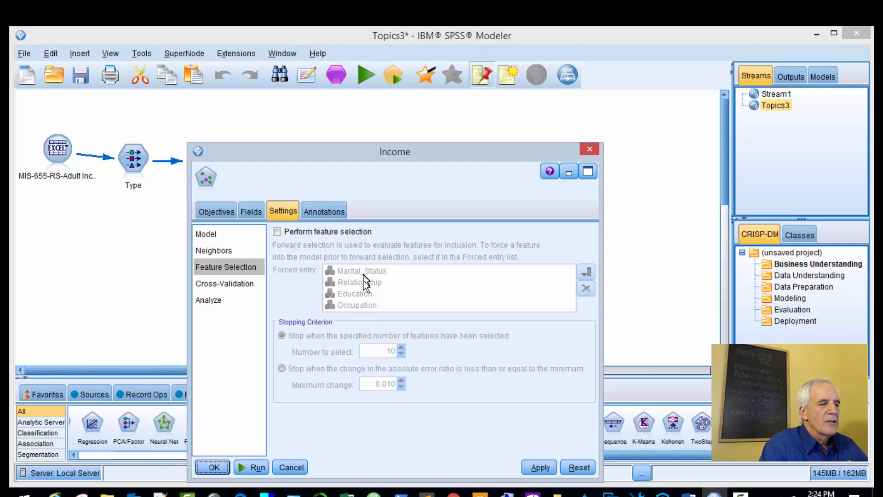
pyautogui.moveTo(563, 158)
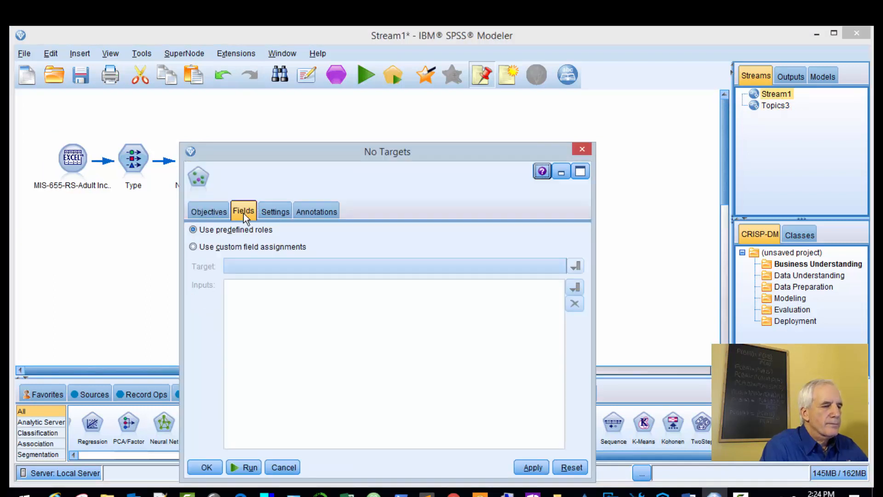
# Step: Assign Income as target and Marital_Status, Relationship, Education, Occupation as KNN inputs
pyautogui.click(193, 246)
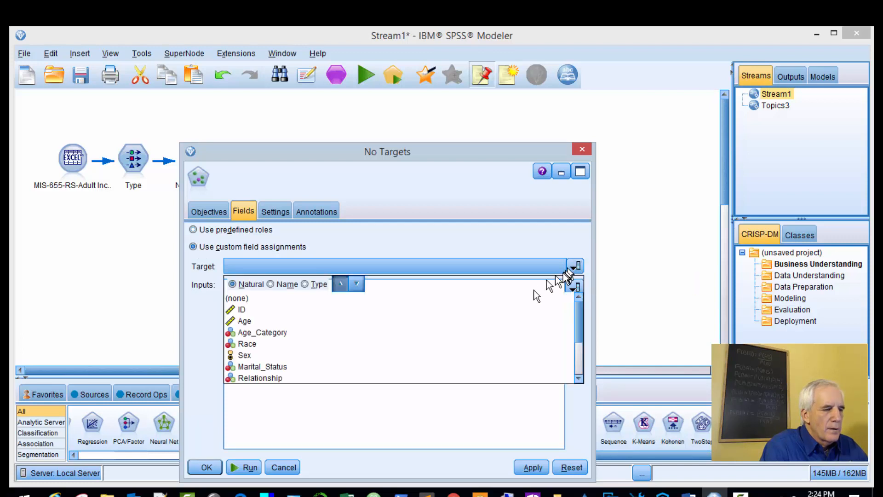
pyautogui.click(262, 332)
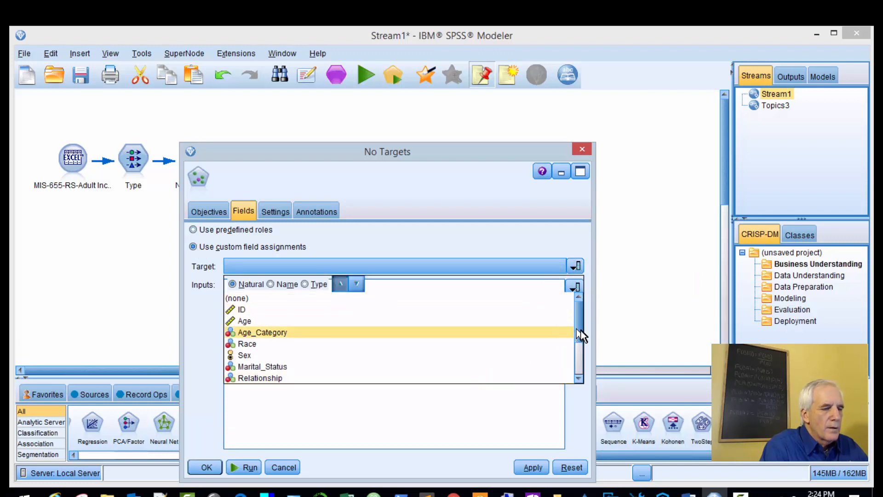
pyautogui.scroll(-3)
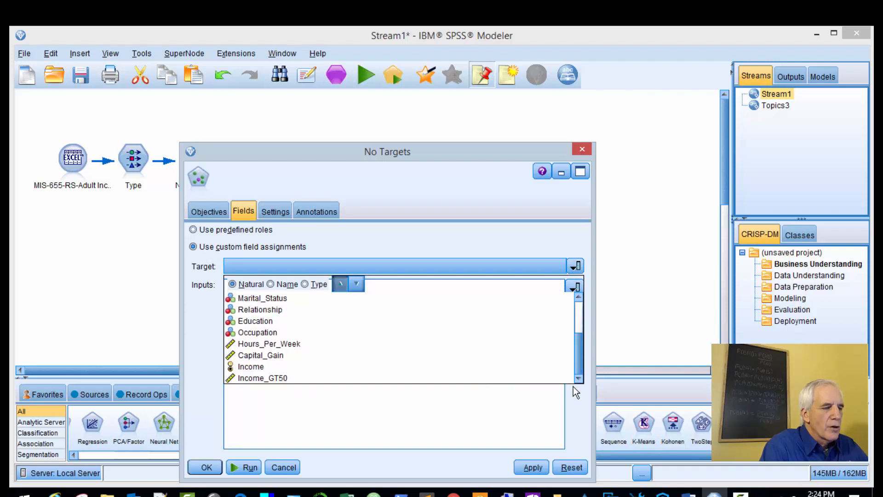
pyautogui.click(251, 366)
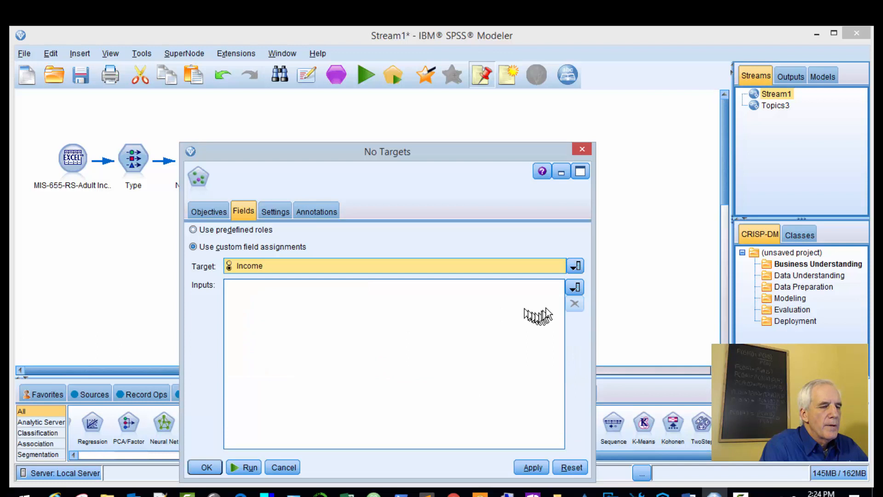
pyautogui.click(575, 287)
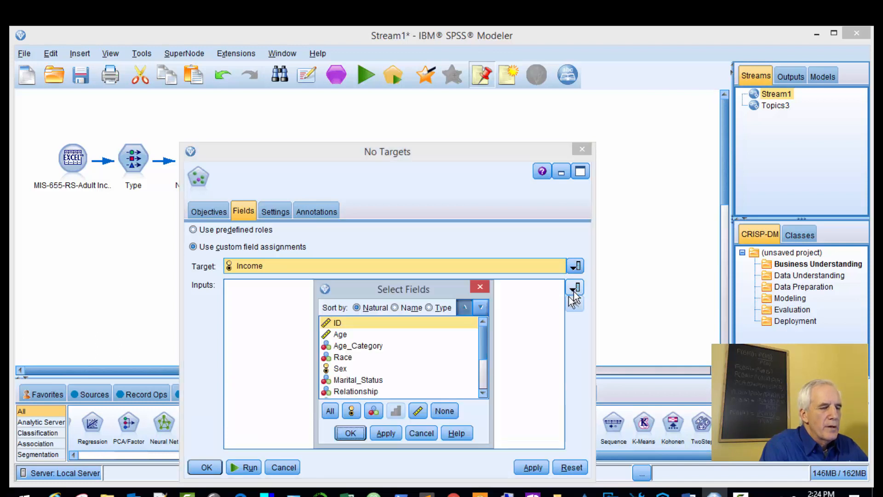
pyautogui.moveTo(377, 379)
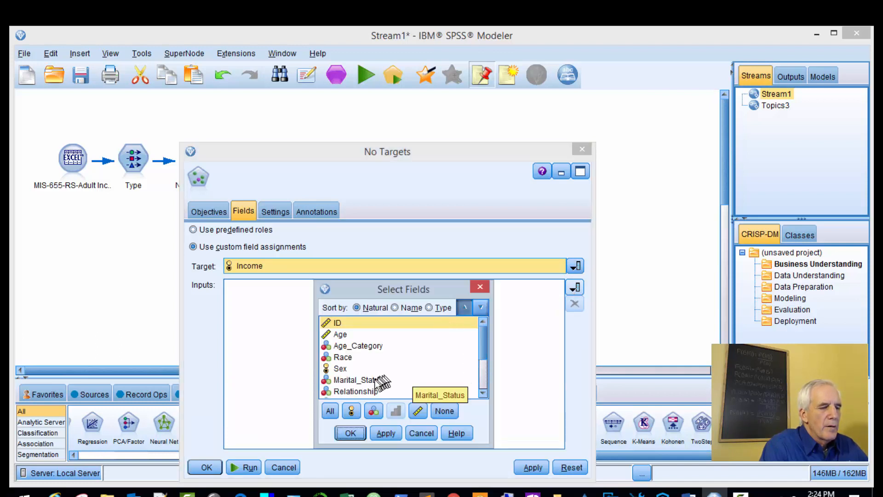
pyautogui.click(358, 380)
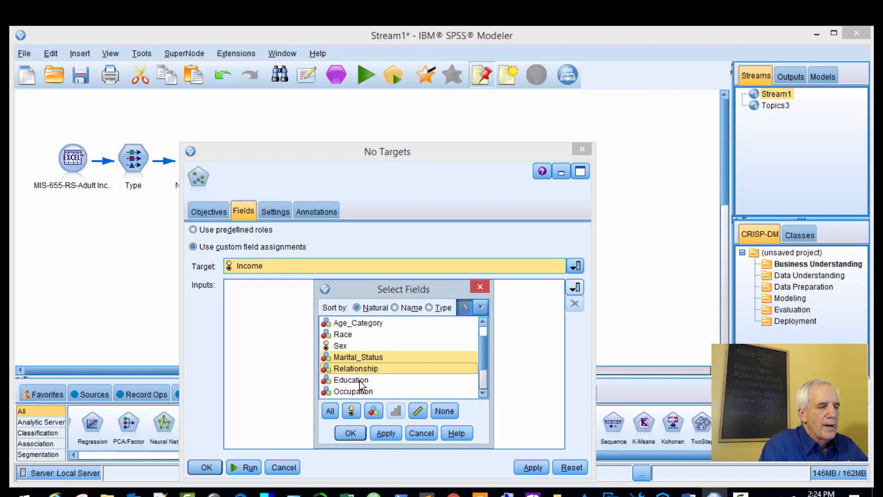
pyautogui.click(351, 379)
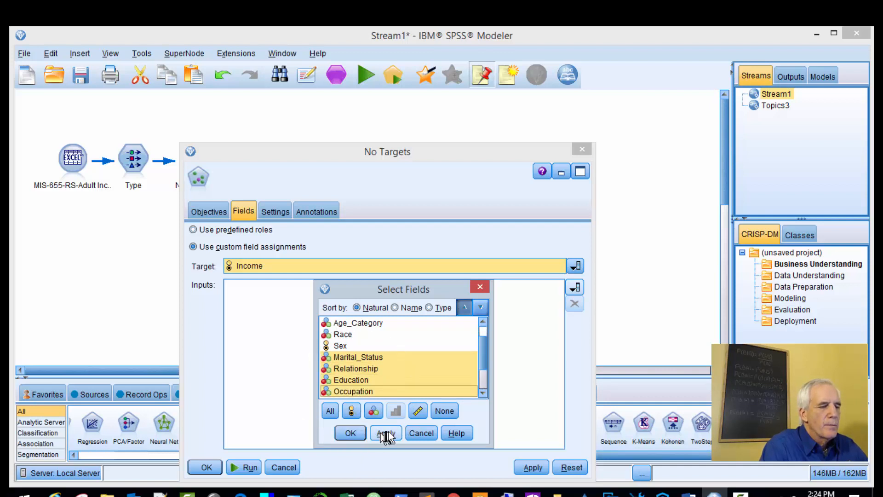
pyautogui.click(349, 432)
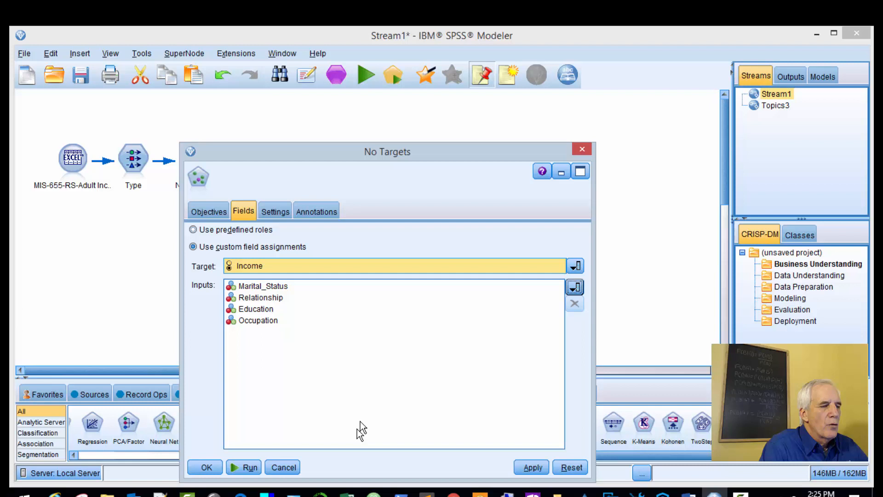
pyautogui.click(776, 105)
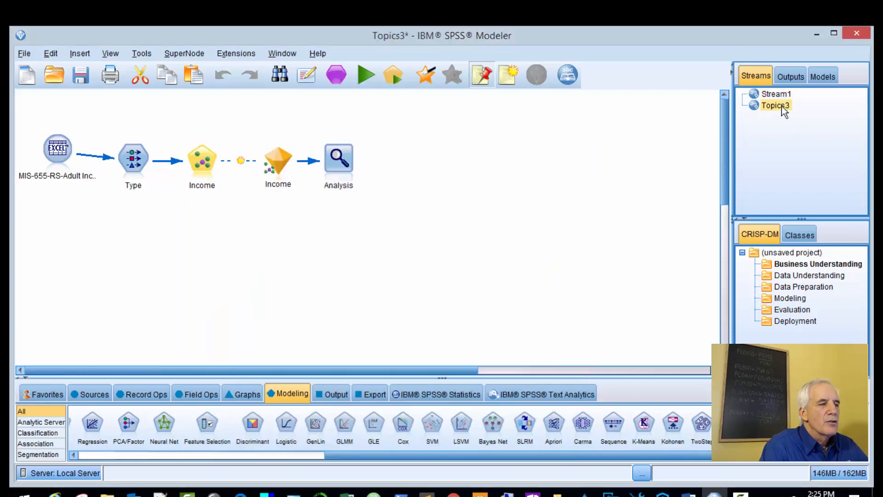
# Step: Compare the Income node's Objectives and Fields with Stream1, ending on Neighbors (k 3–10)
pyautogui.doubleClick(201, 160)
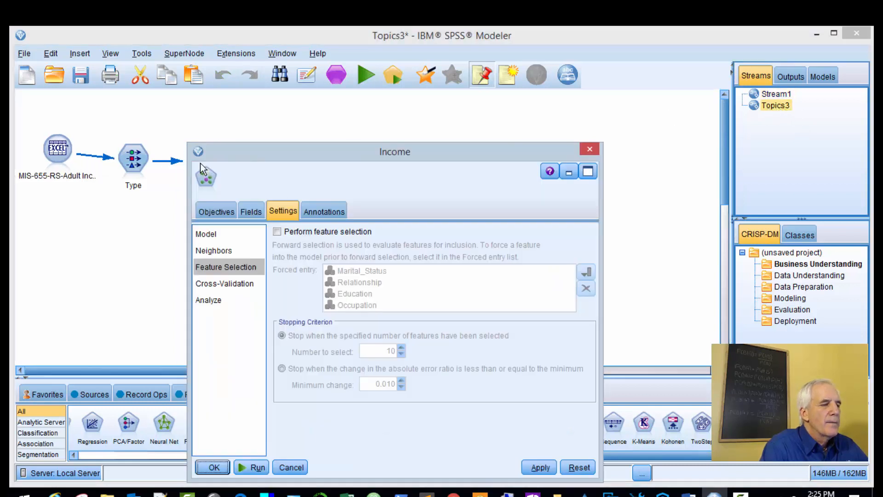
pyautogui.click(216, 211)
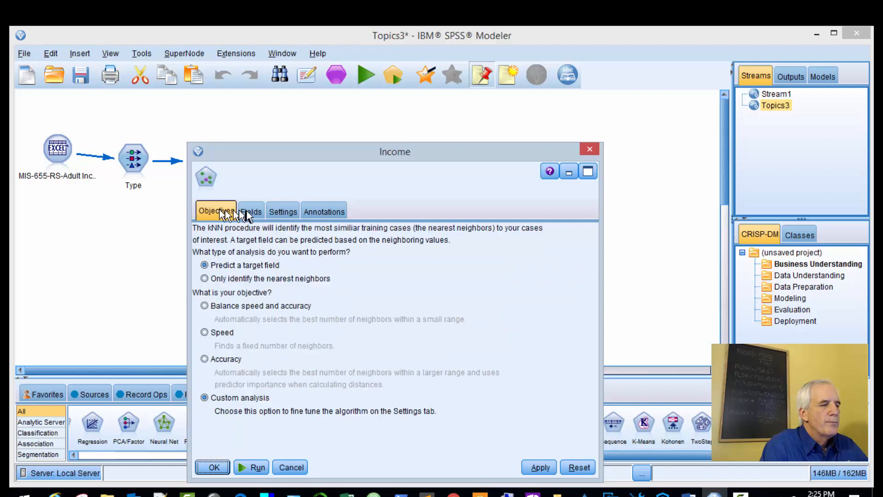
pyautogui.click(250, 211)
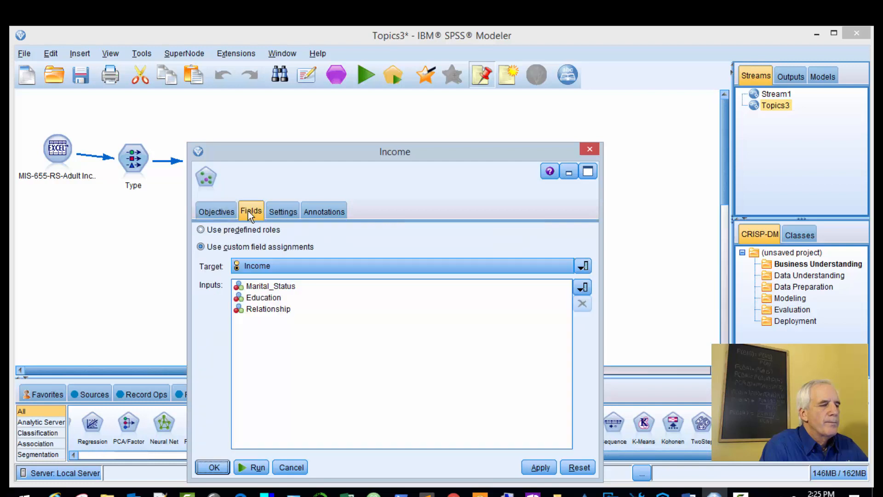
pyautogui.moveTo(468, 217)
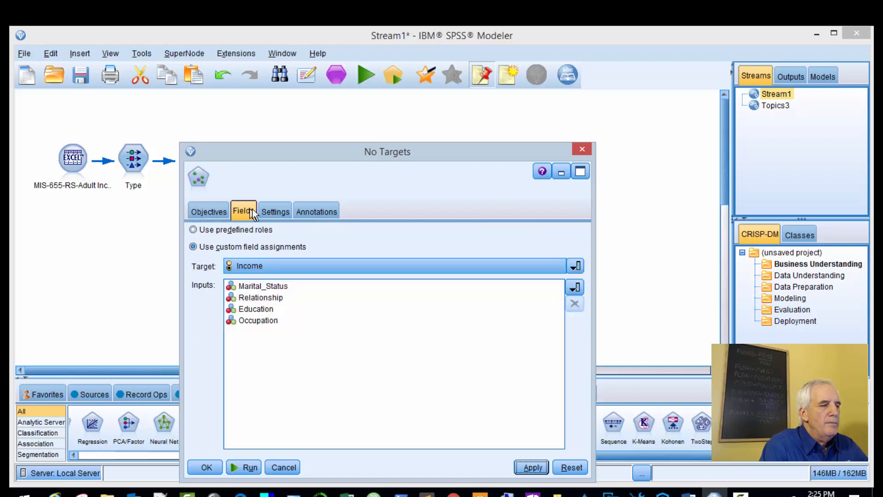
pyautogui.click(275, 211)
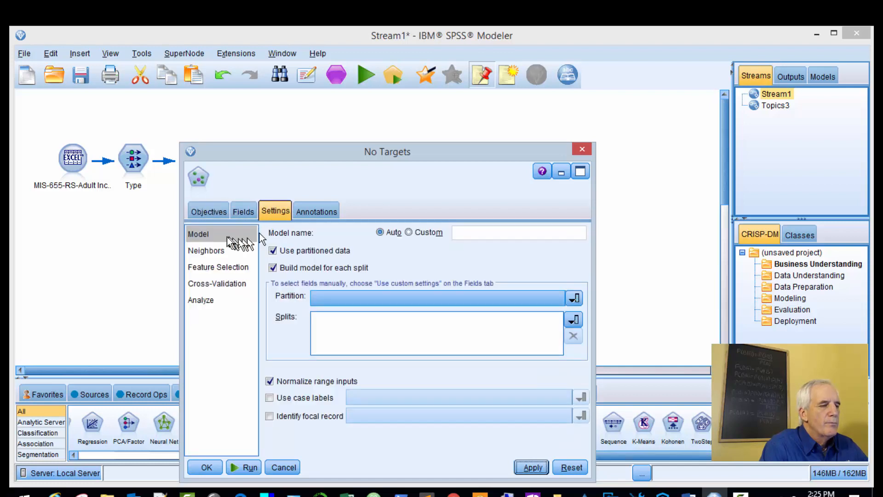
pyautogui.click(206, 250)
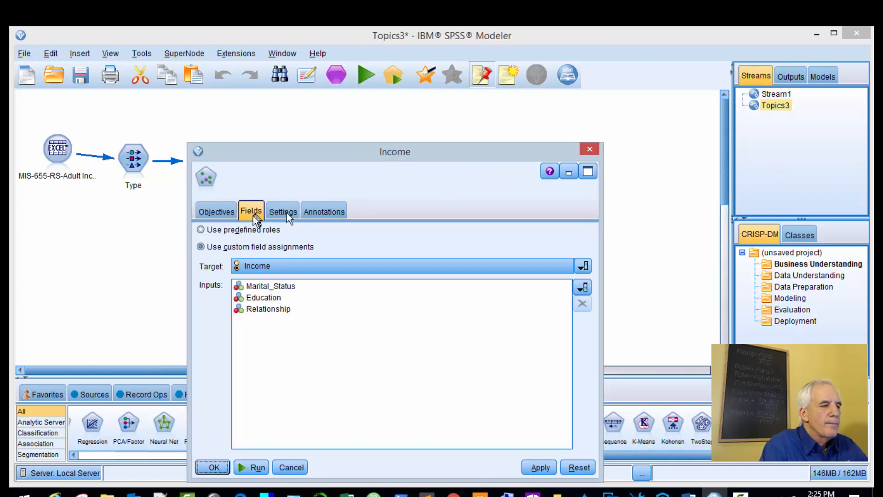
pyautogui.click(216, 211)
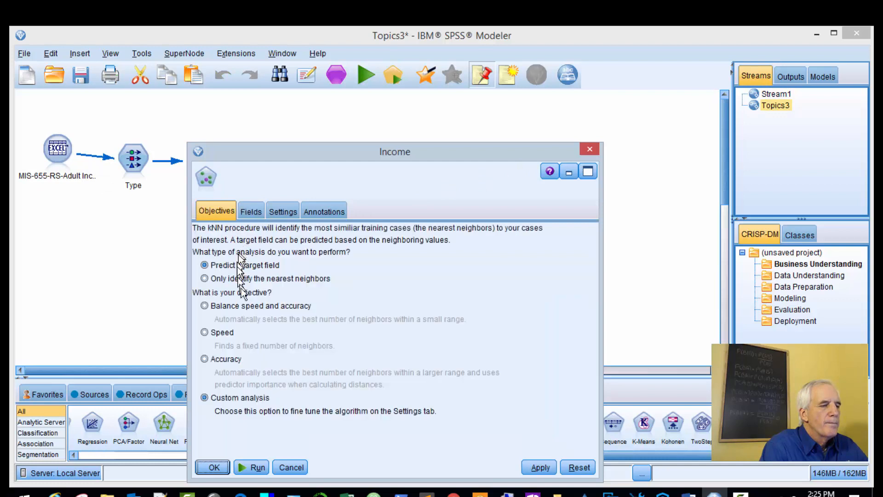
pyautogui.click(251, 211)
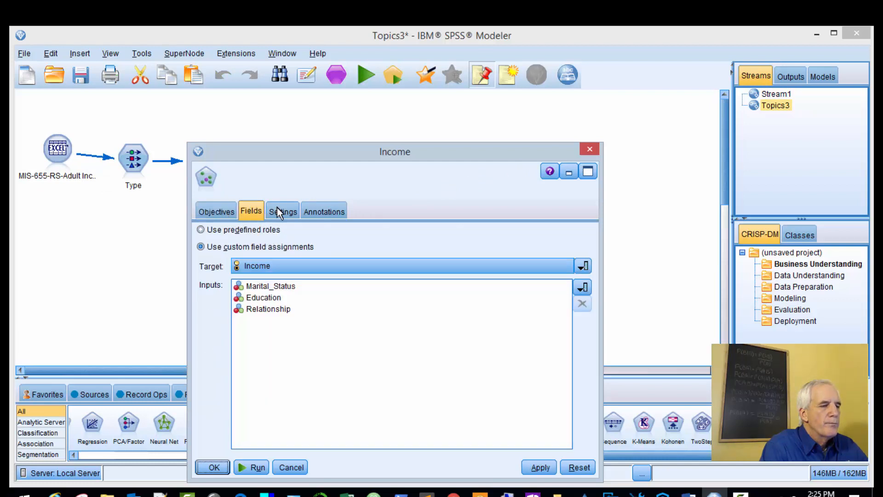
pyautogui.click(282, 212)
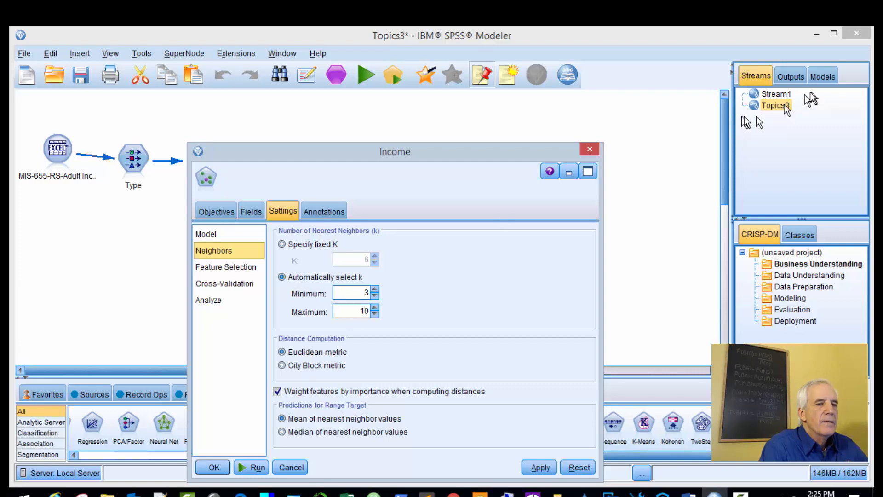
# Step: Apply Stream1's neighbour settings and compare its cross-validation settings with Topics3
pyautogui.click(776, 94)
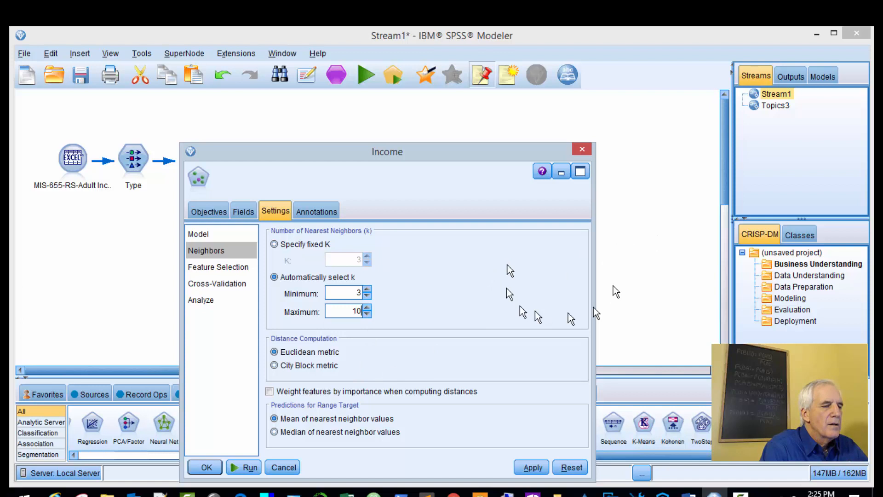
pyautogui.moveTo(321, 383)
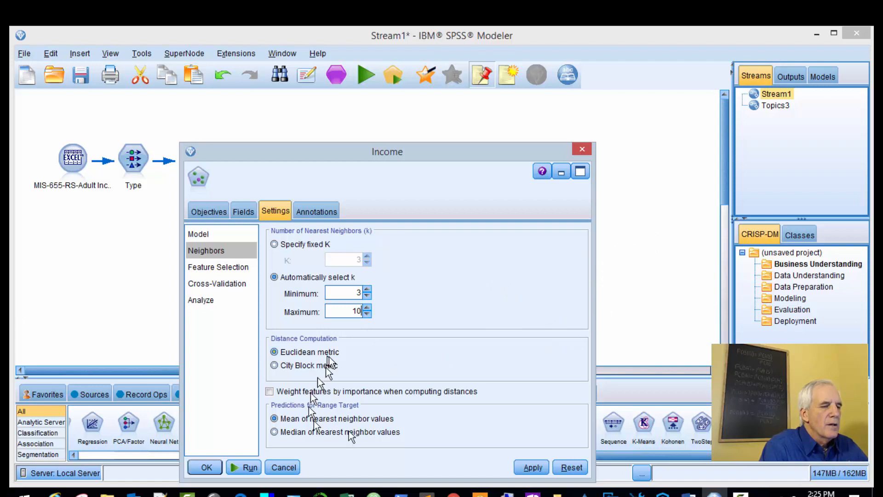
pyautogui.click(530, 467)
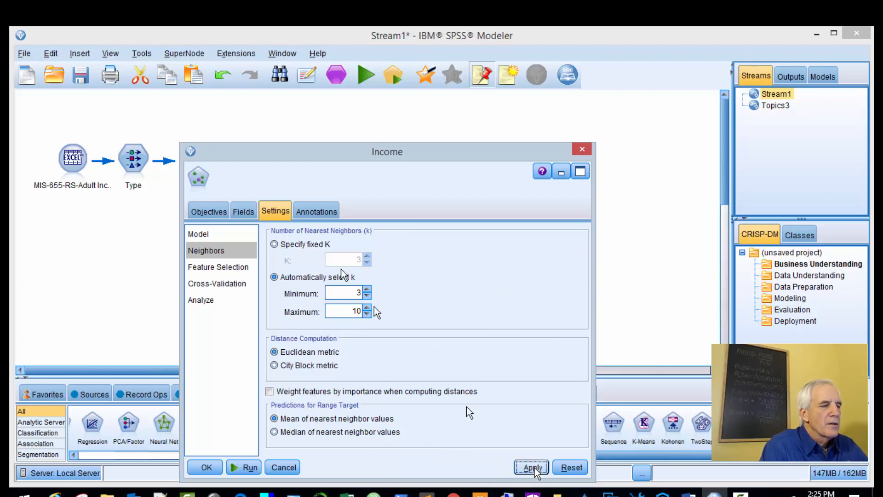
pyautogui.moveTo(780, 121)
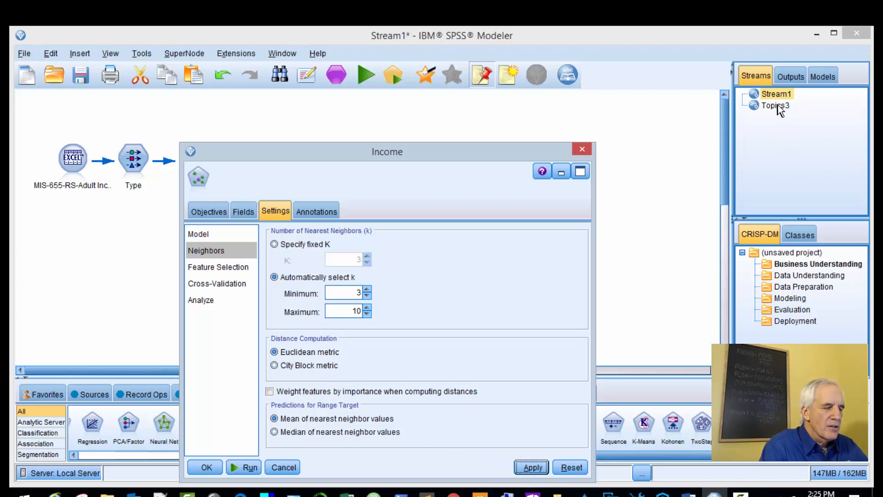
pyautogui.moveTo(227, 288)
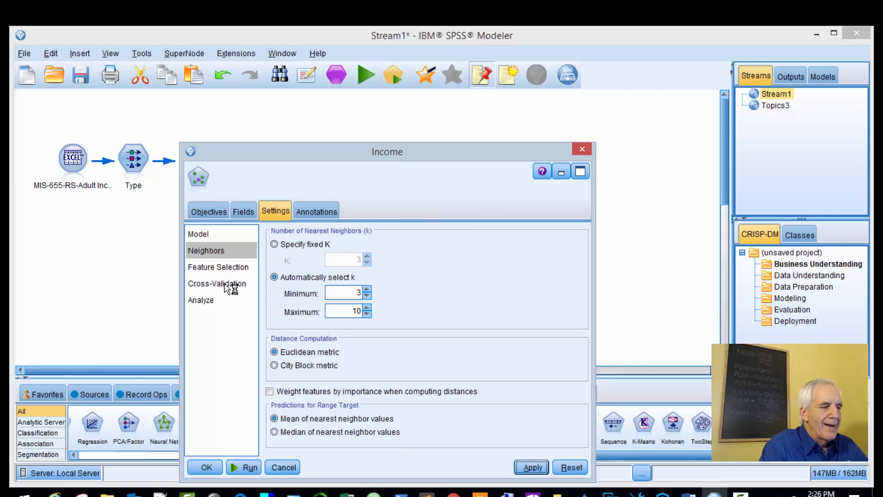
pyautogui.click(217, 283)
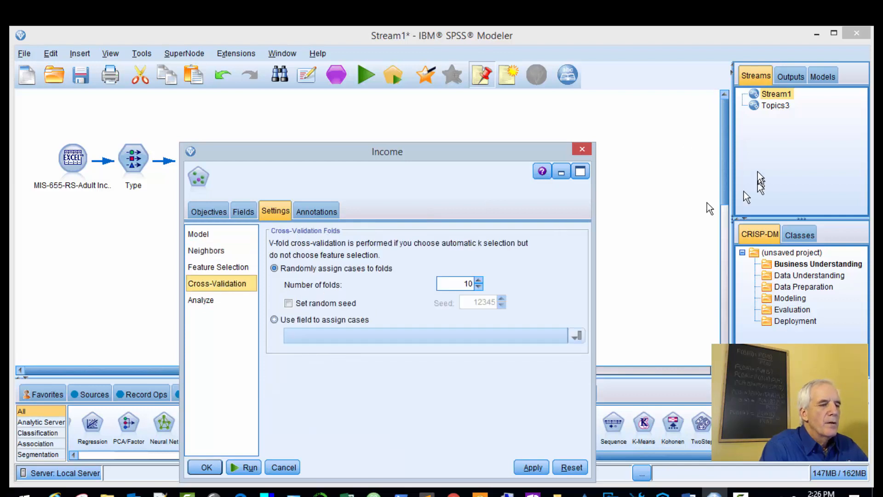
pyautogui.click(213, 251)
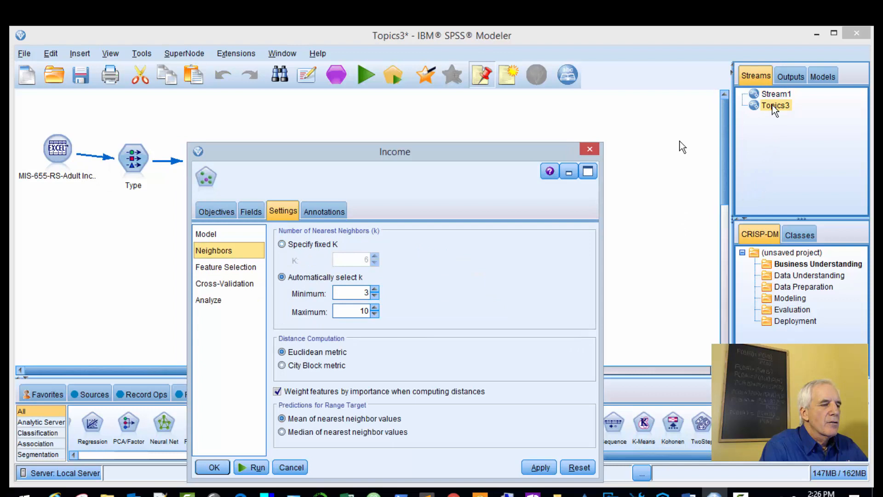
pyautogui.click(225, 283)
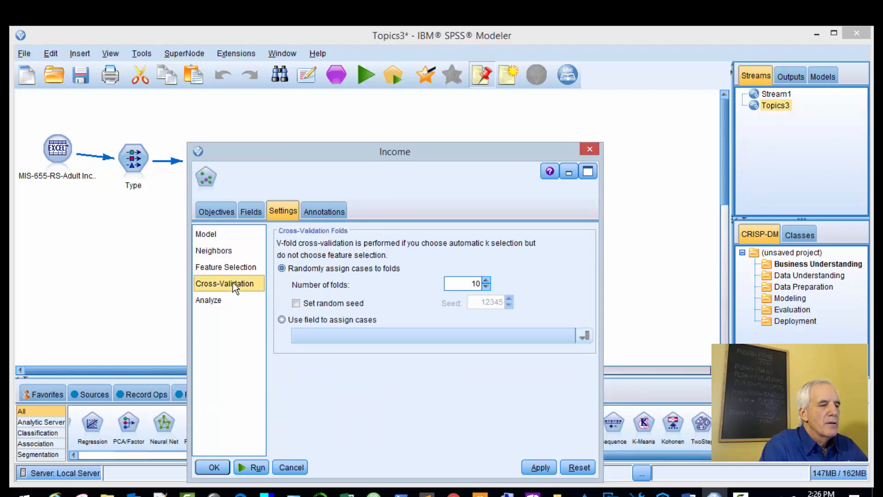
# Step: Compare Analyze settings in both streams, then build Stream1's Income KNN model
pyautogui.click(209, 299)
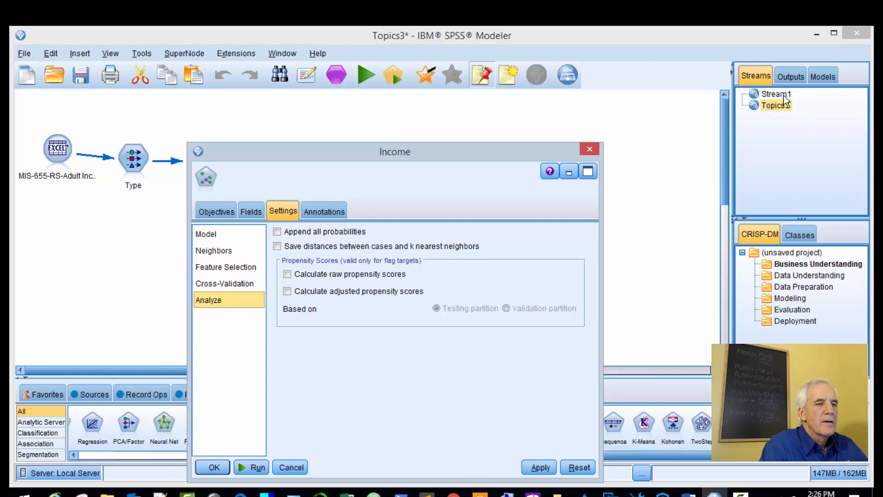
pyautogui.click(217, 283)
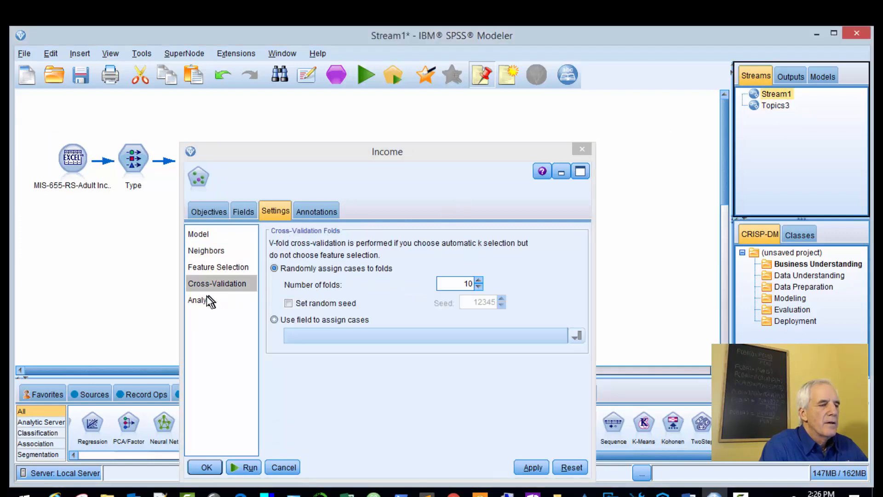
pyautogui.click(201, 300)
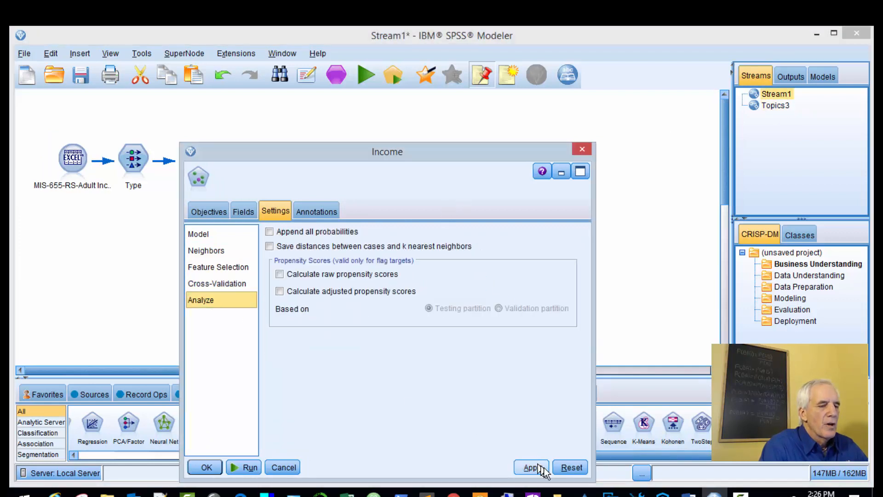
pyautogui.moveTo(251, 466)
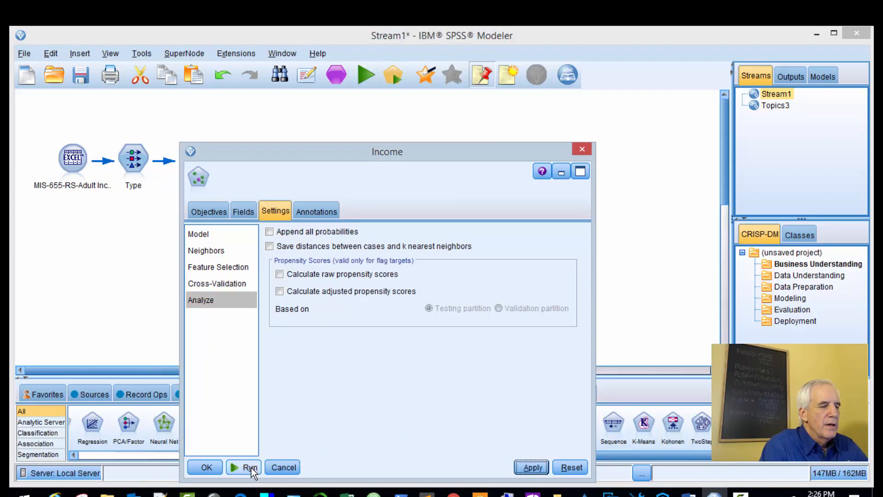
pyautogui.click(243, 466)
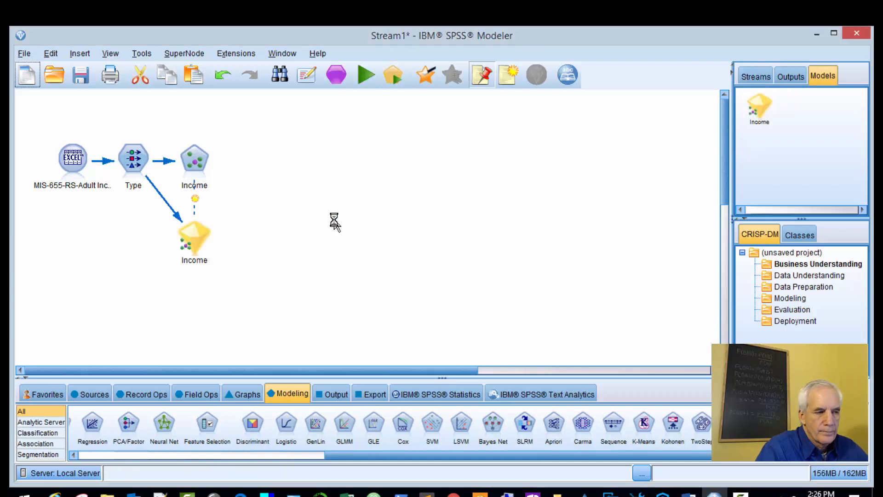
pyautogui.moveTo(163, 217)
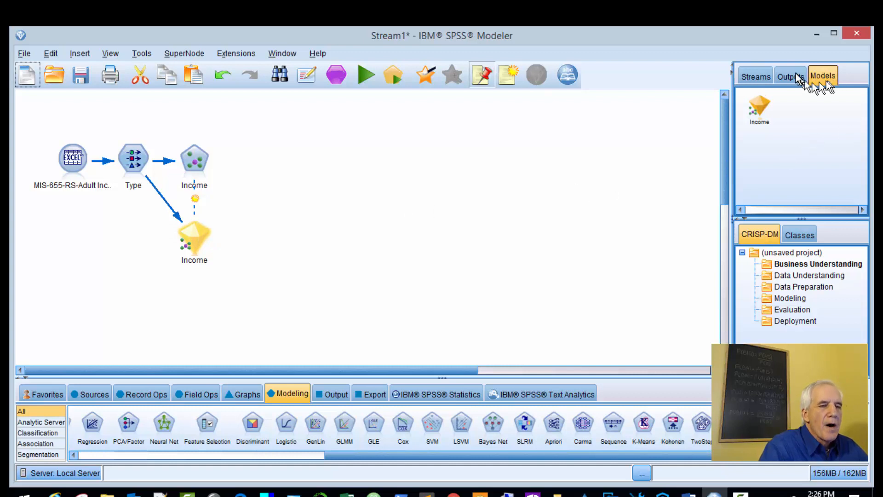
# Step: Close Topics3's KNN dialog, glance at Stream1, then open Topics3's Analysis node settings
pyautogui.click(755, 76)
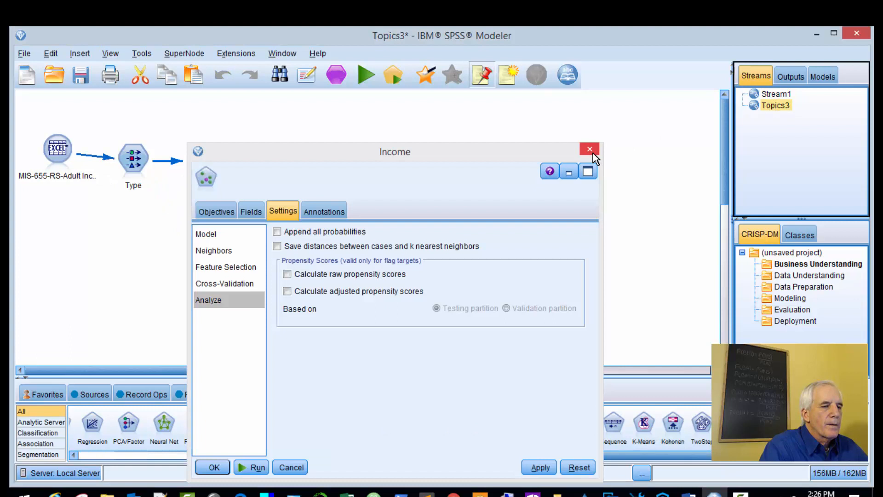
pyautogui.click(590, 149)
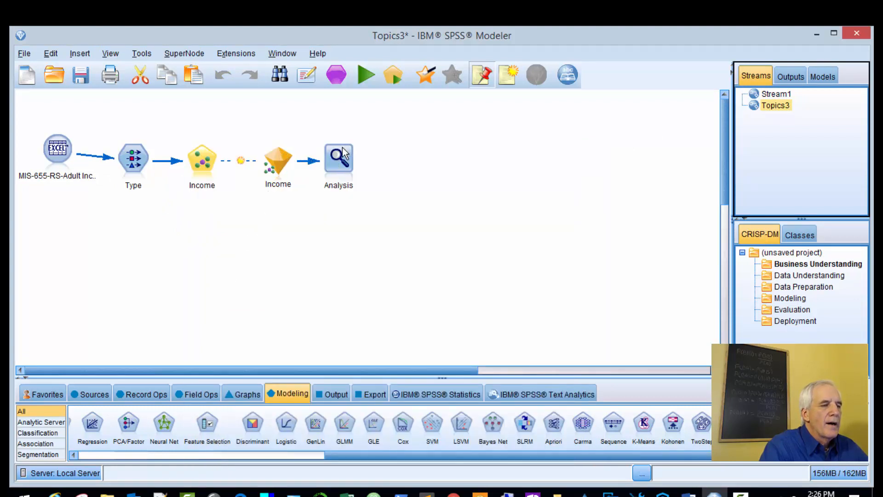
pyautogui.click(776, 93)
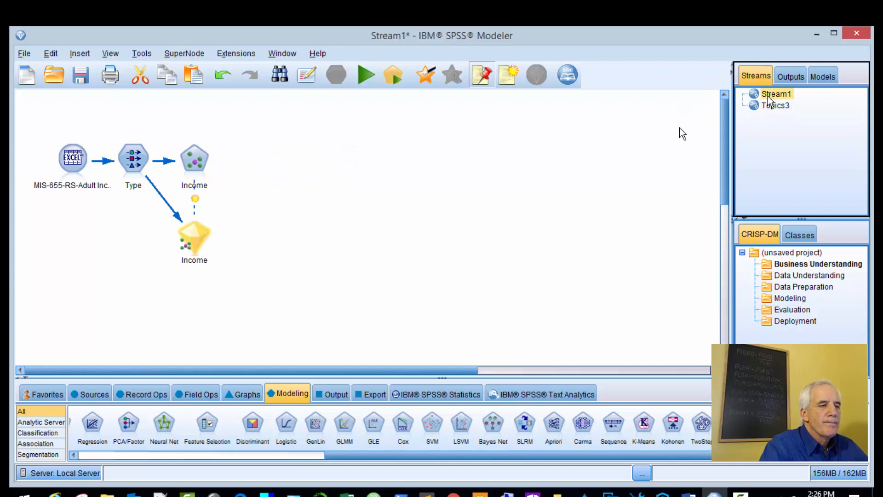
pyautogui.click(336, 393)
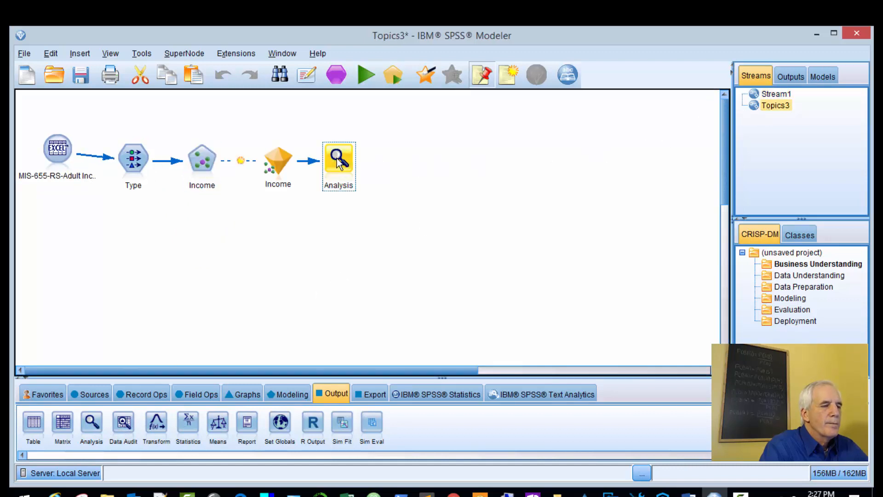
pyautogui.doubleClick(338, 160)
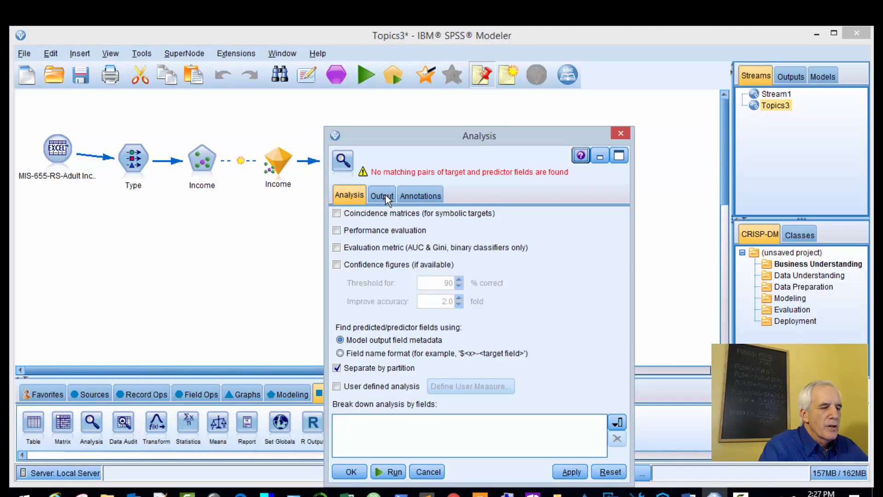
# Step: Add and run an Analysis node on Stream1's Income nugget, giving 1,241 of 1,500 correct
pyautogui.click(381, 195)
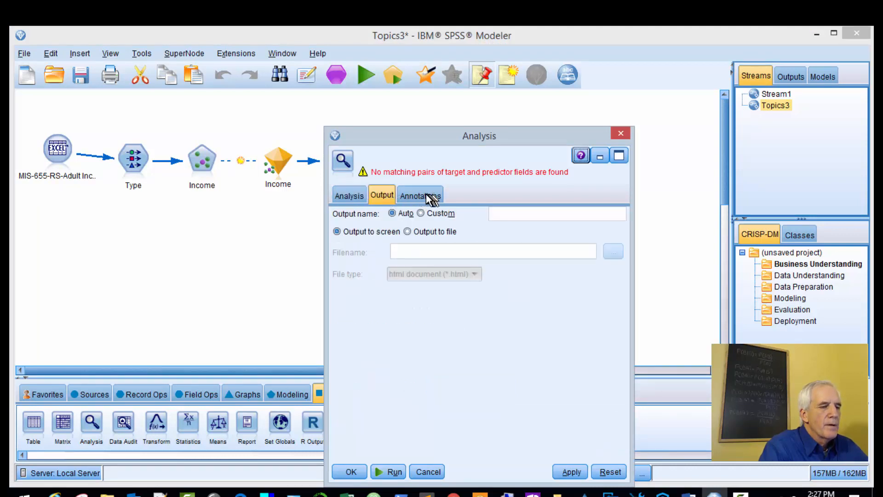
pyautogui.click(419, 194)
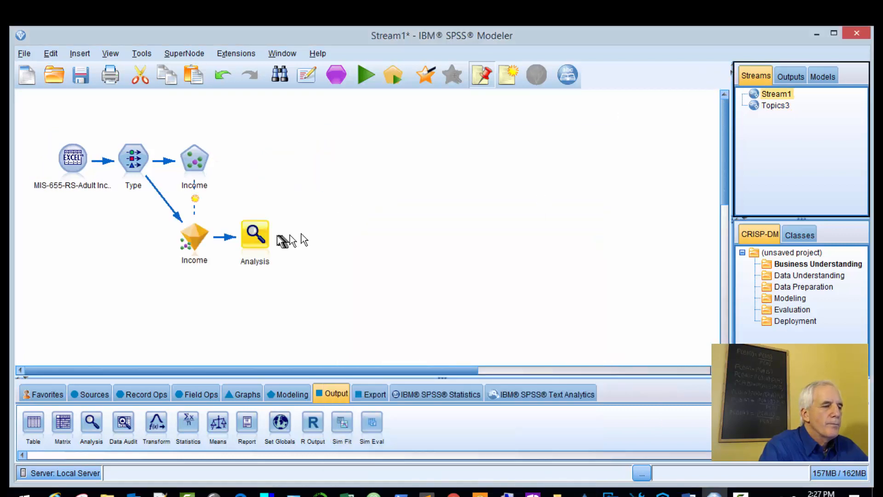
pyautogui.doubleClick(254, 234)
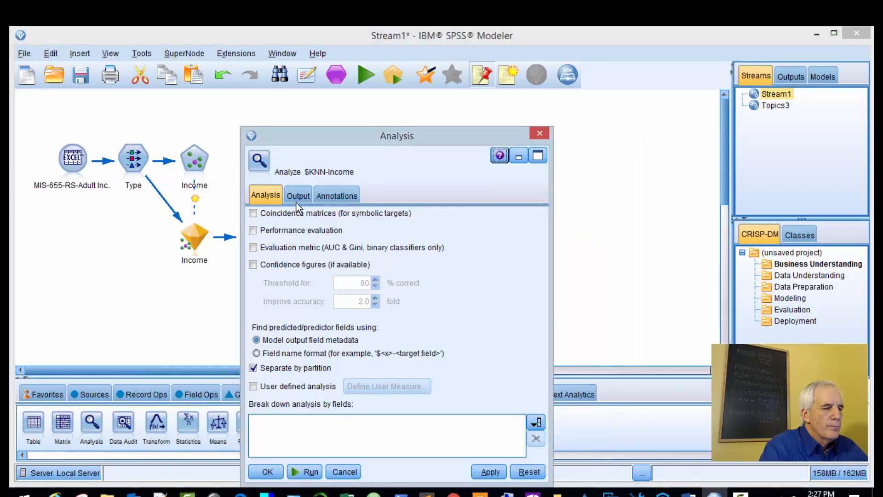
pyautogui.moveTo(425, 354)
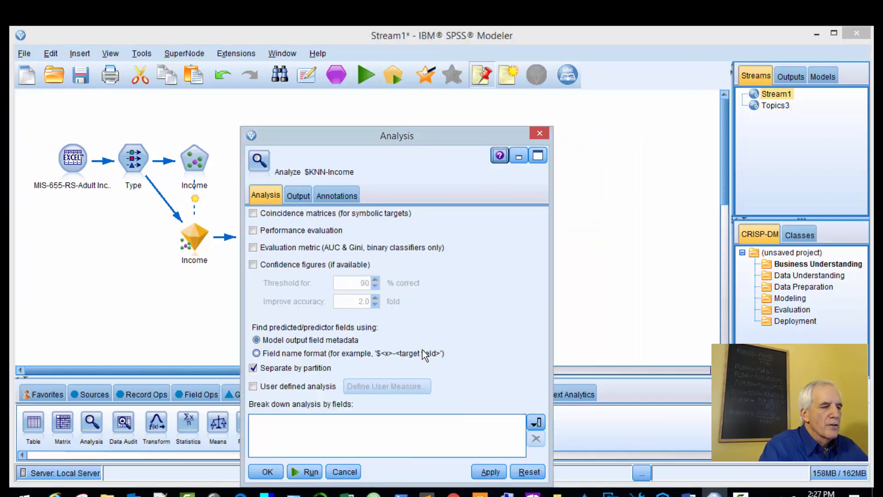
pyautogui.moveTo(267, 471)
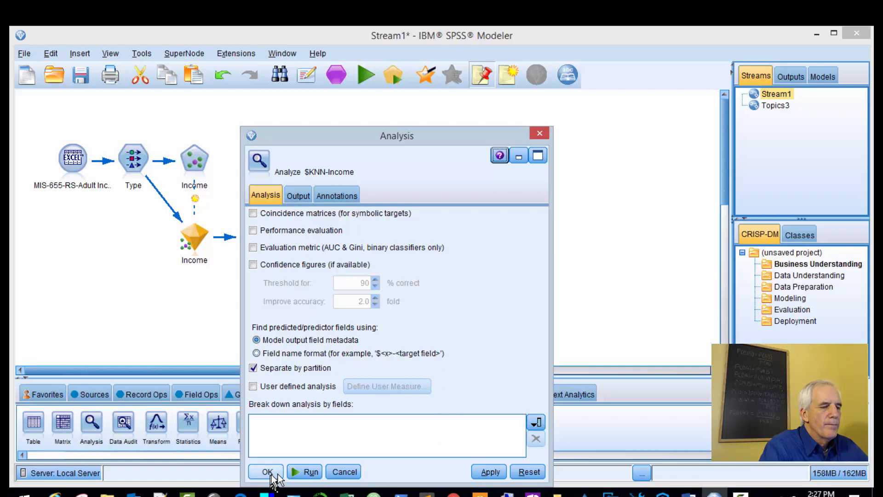
pyautogui.click(266, 471)
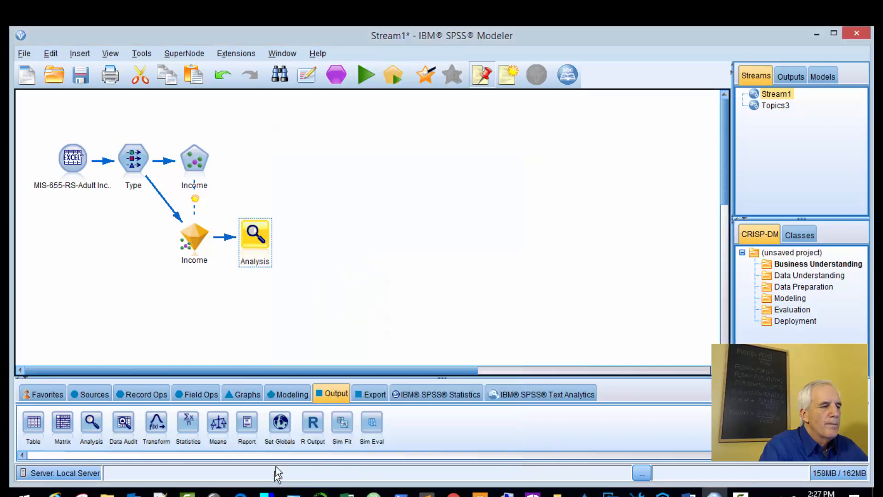
pyautogui.moveTo(265, 236)
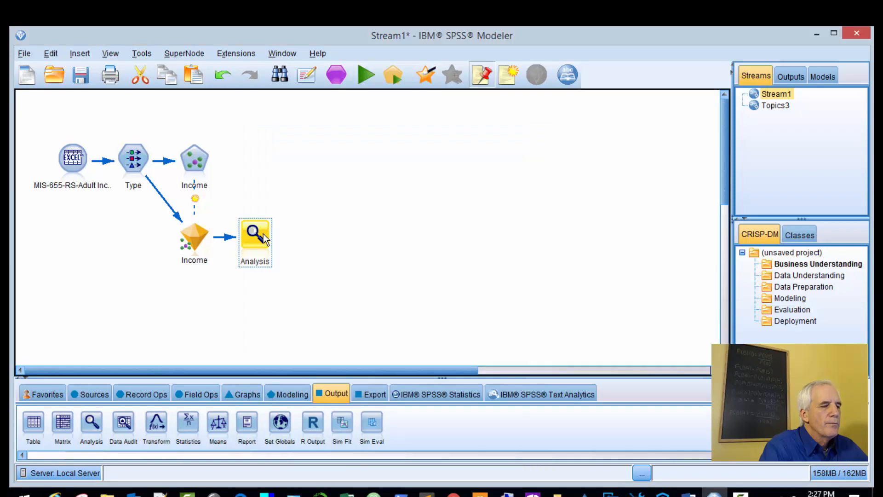
pyautogui.doubleClick(254, 233)
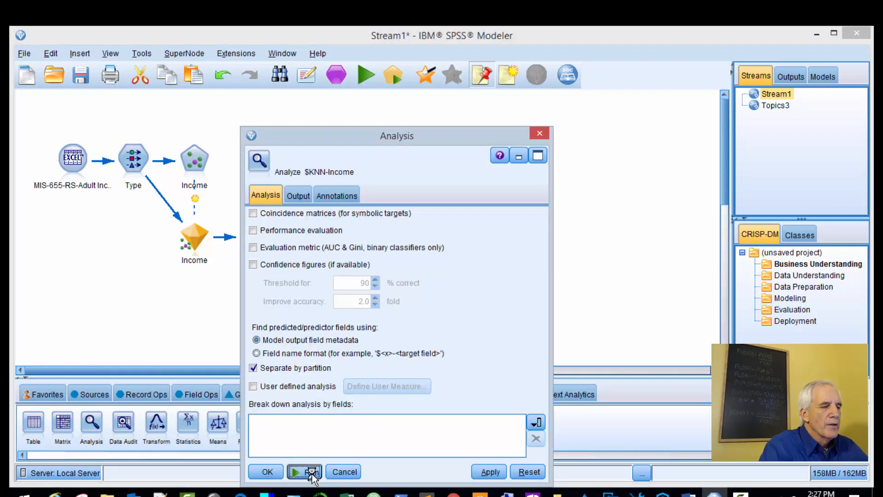
pyautogui.click(304, 472)
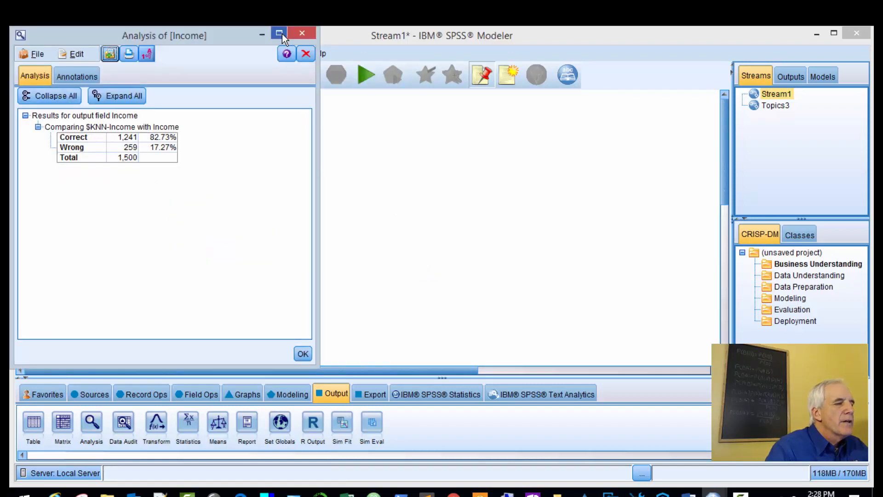
# Step: Maximize the Analysis of [Income] output, read 82.73% correct and 17.27% wrong, then close it
pyautogui.click(280, 34)
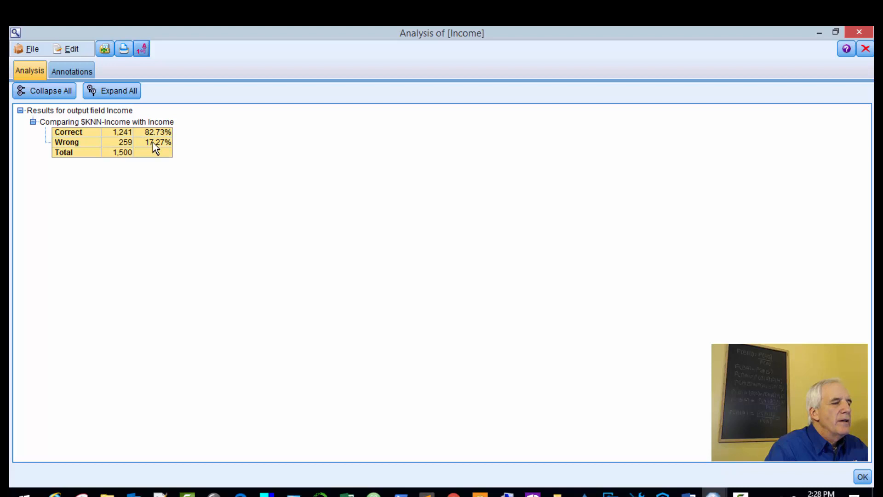
pyautogui.moveTo(870, 109)
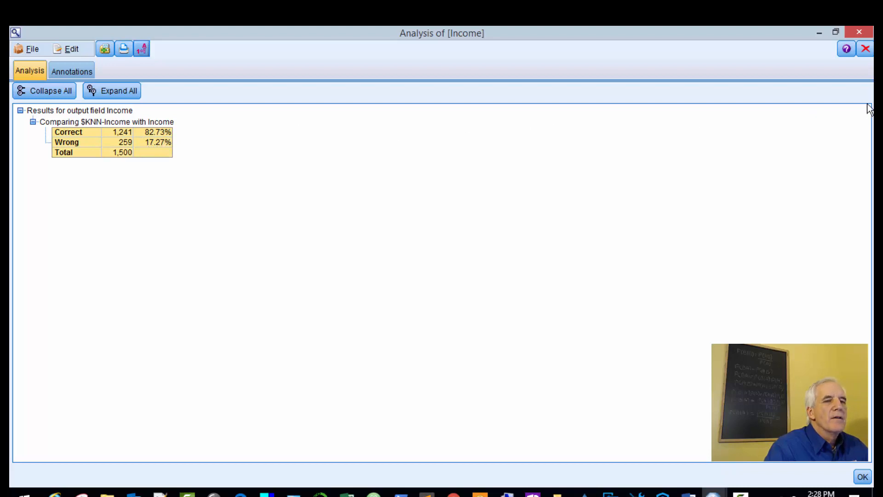
pyautogui.click(863, 476)
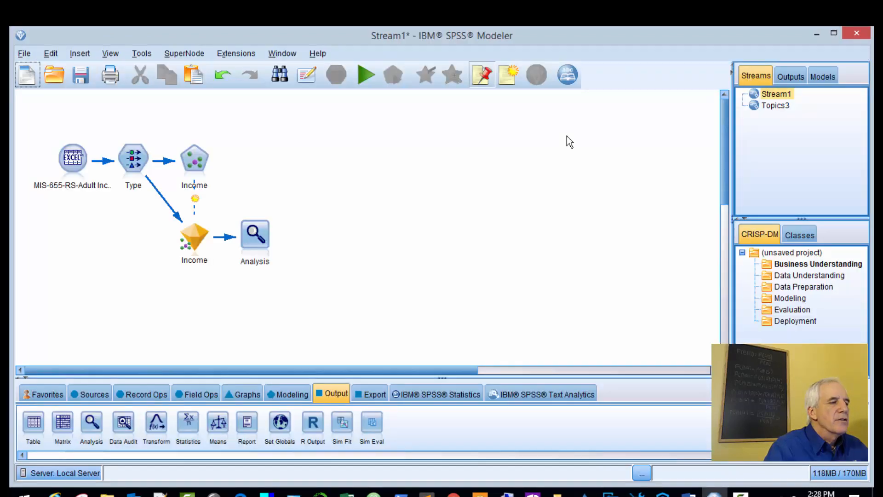
pyautogui.click(194, 235)
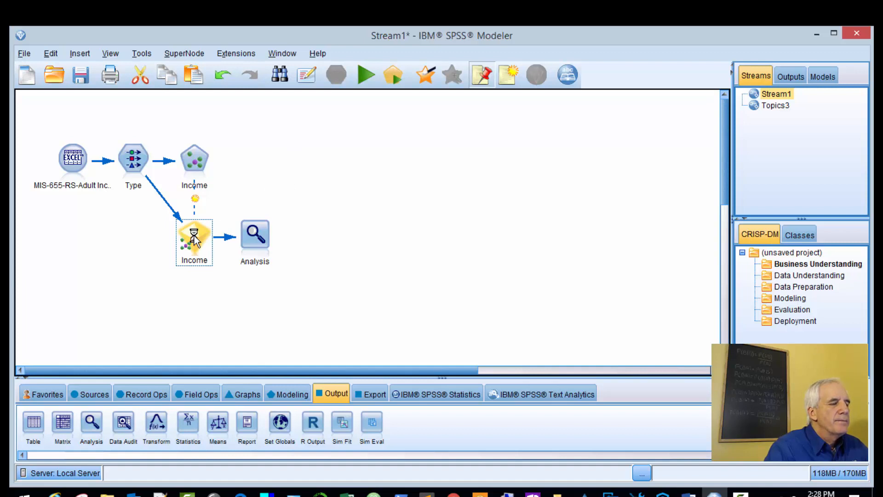
# Step: Open and maximize the Income nugget viewer, setting the right panel to Neighbor and Distance Table
pyautogui.doubleClick(194, 233)
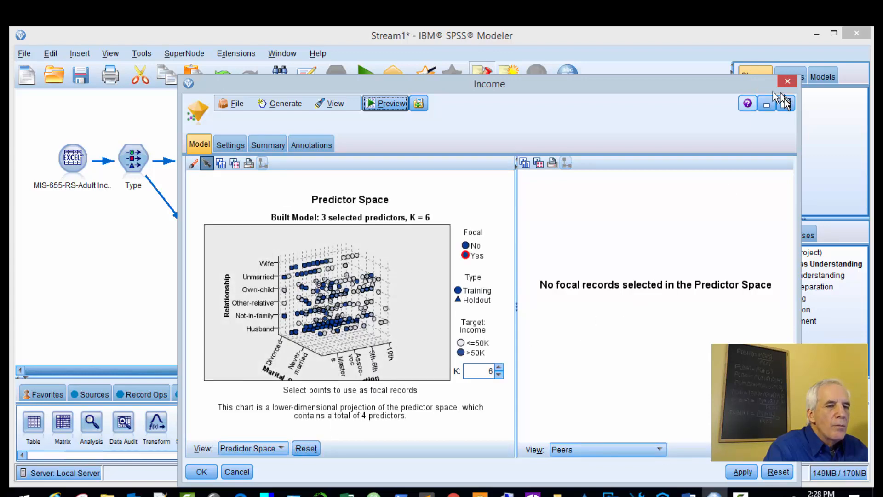
pyautogui.click(766, 103)
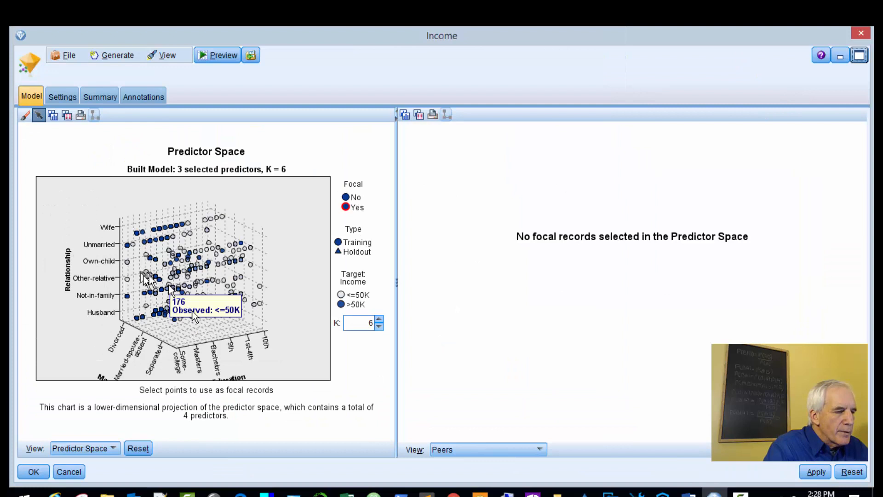
pyautogui.moveTo(366, 328)
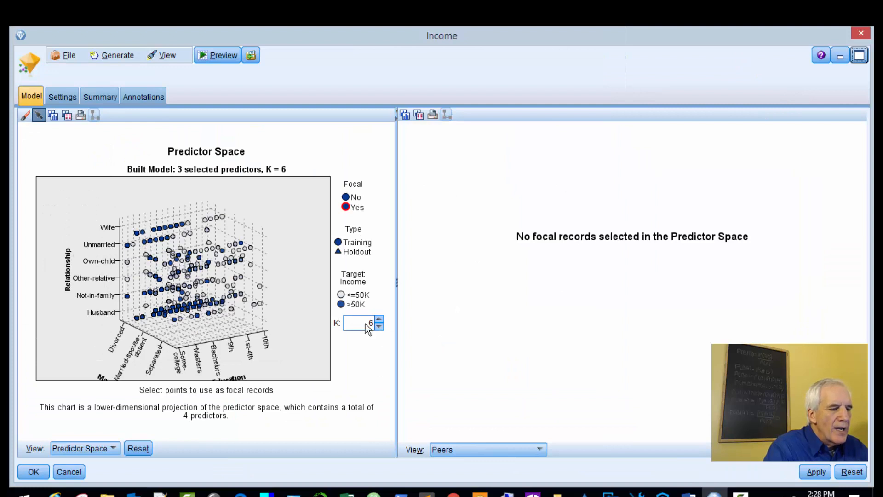
pyautogui.moveTo(107, 456)
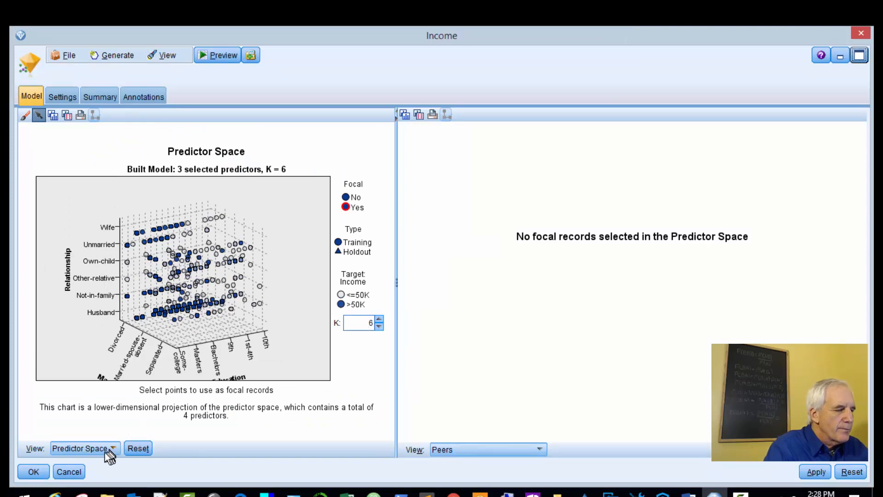
pyautogui.click(85, 448)
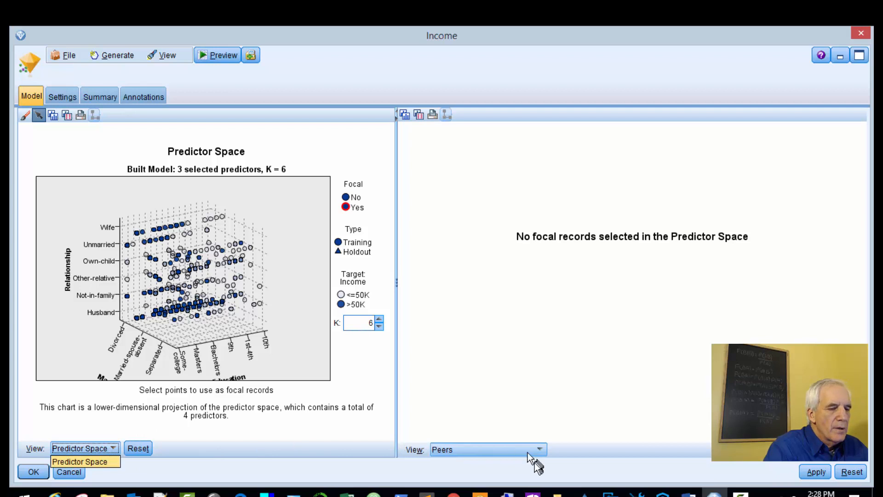
pyautogui.click(537, 449)
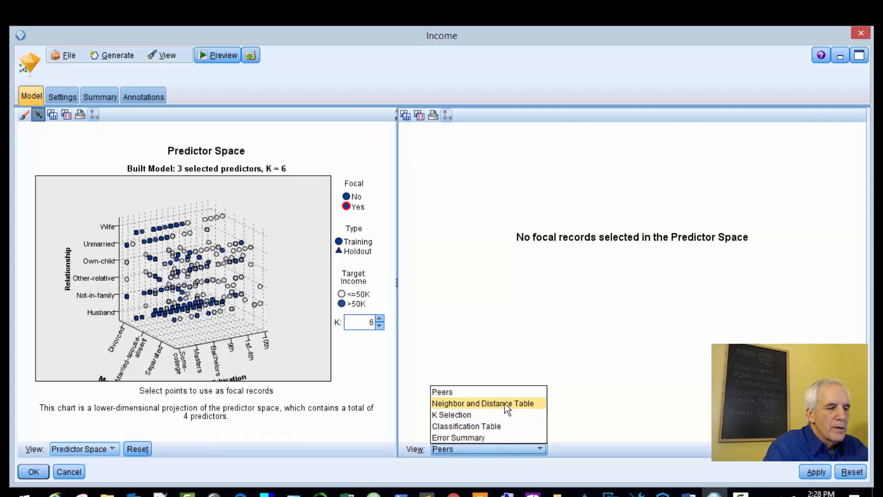
pyautogui.click(482, 403)
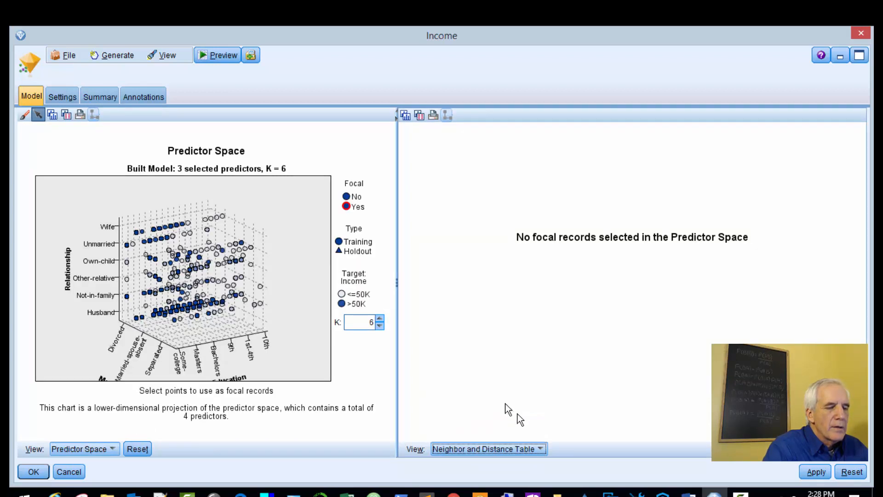
pyautogui.click(488, 449)
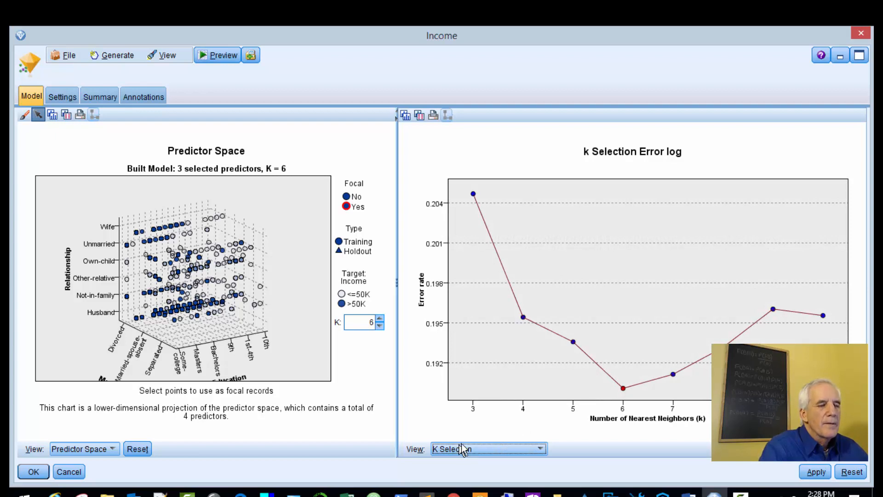
pyautogui.moveTo(473, 194)
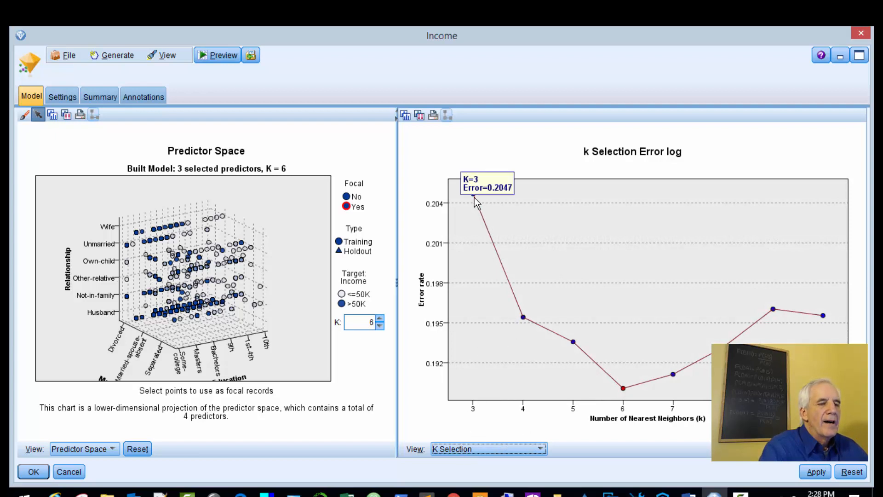
pyautogui.moveTo(510, 194)
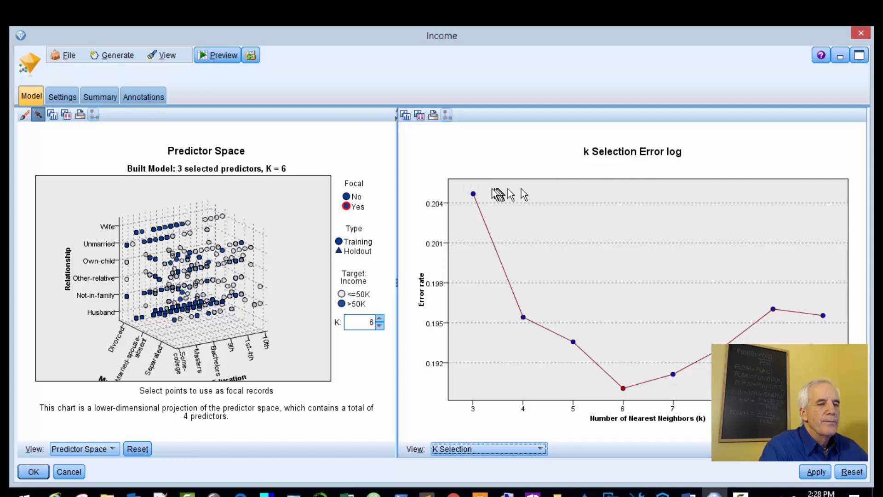
pyautogui.moveTo(544, 309)
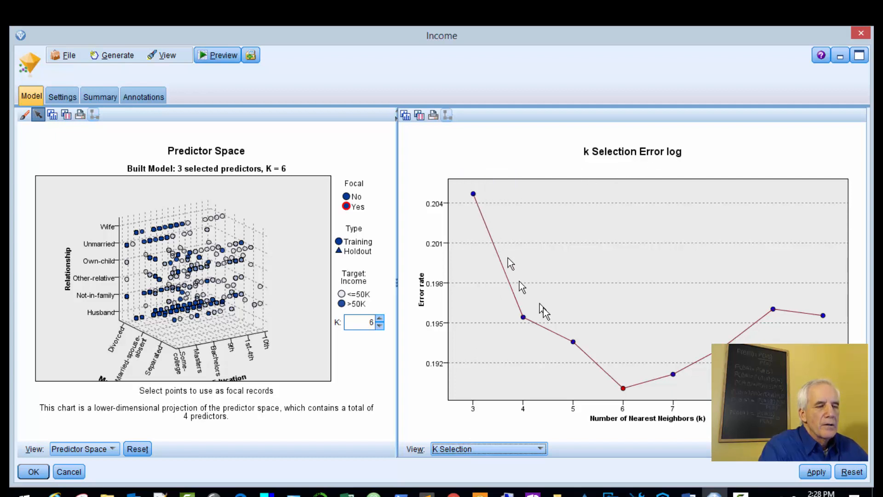
pyautogui.moveTo(492, 251)
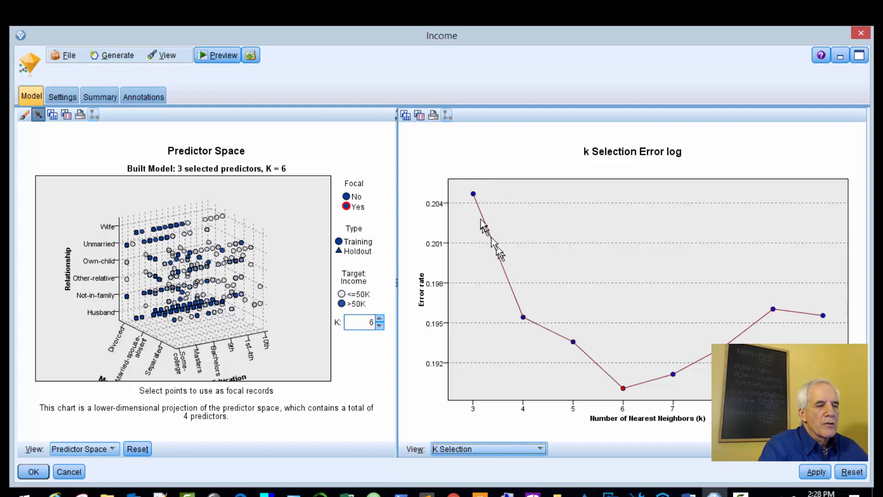
pyautogui.moveTo(474, 204)
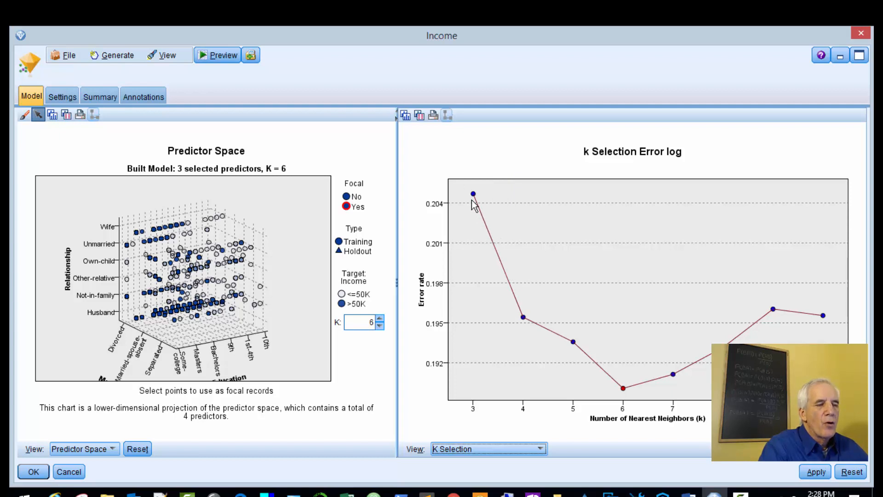
pyautogui.moveTo(523, 324)
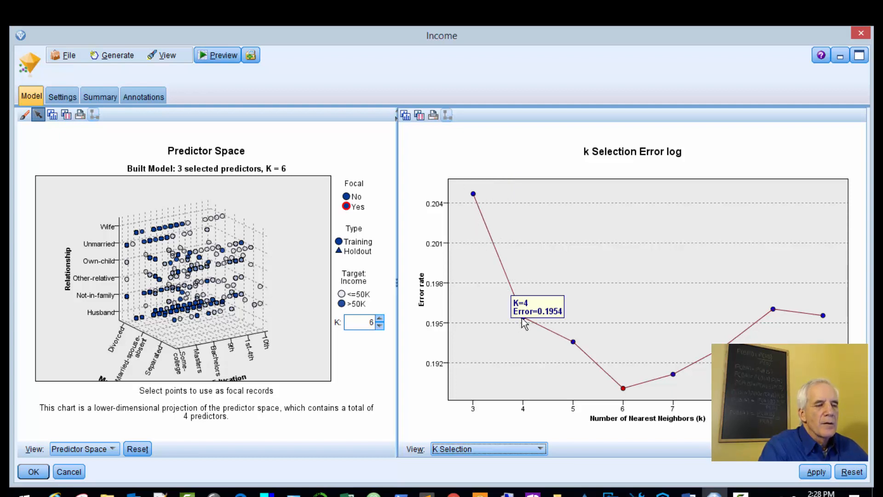
pyautogui.moveTo(614, 389)
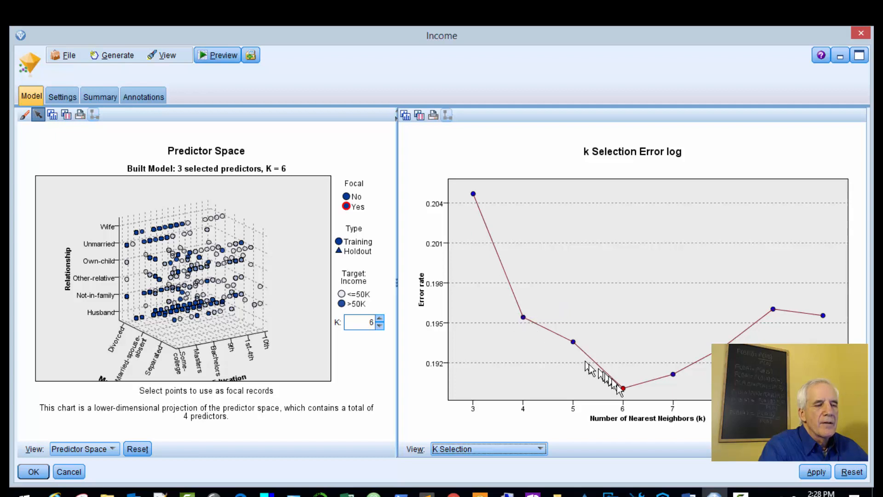
pyautogui.moveTo(622, 388)
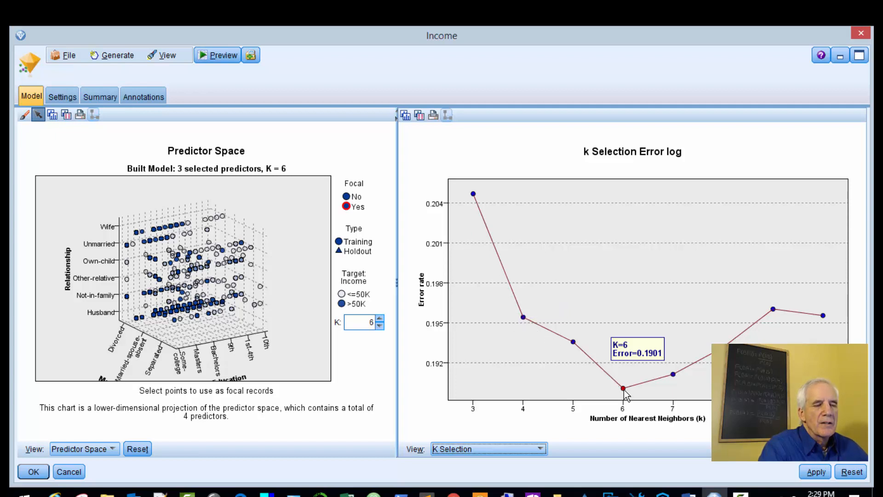
pyautogui.moveTo(577, 425)
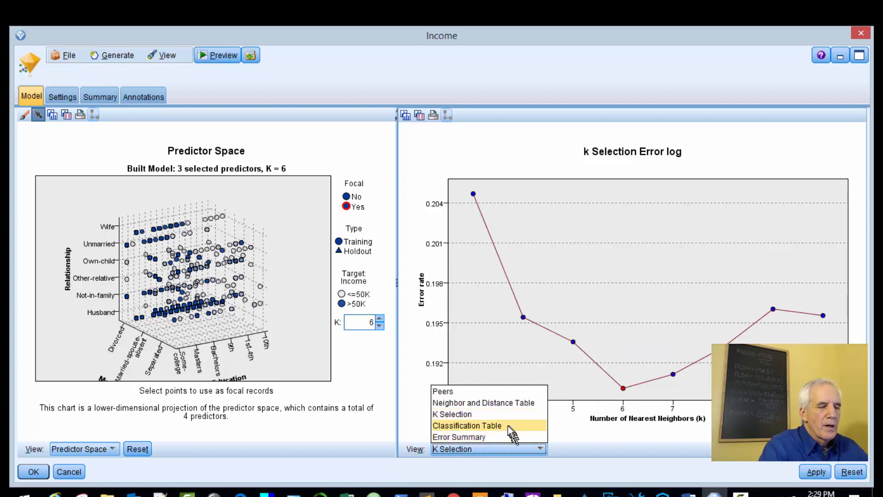
# Step: Switch the right panel to Classification Table, showing 80.7% overall correct on training
pyautogui.click(467, 425)
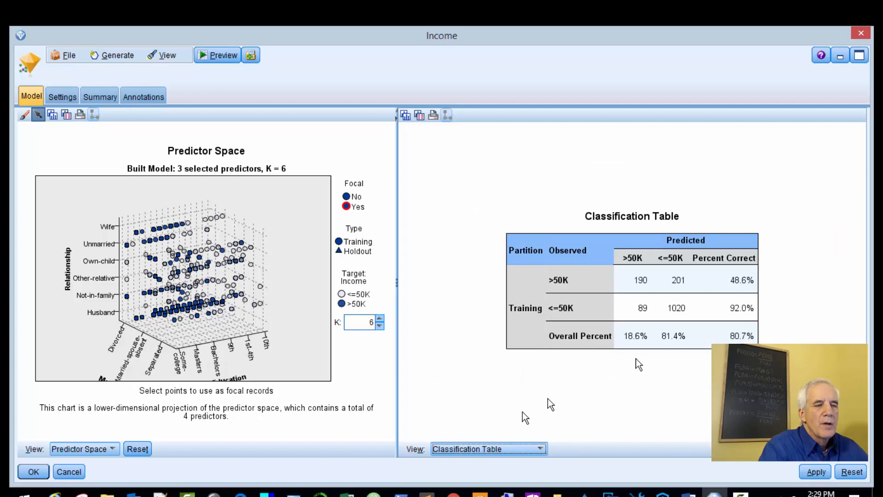
pyautogui.moveTo(741, 295)
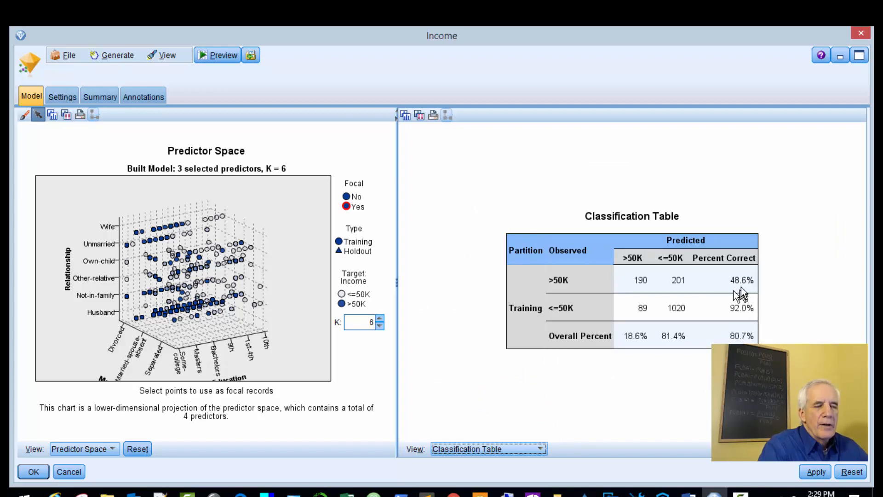
pyautogui.moveTo(740, 296)
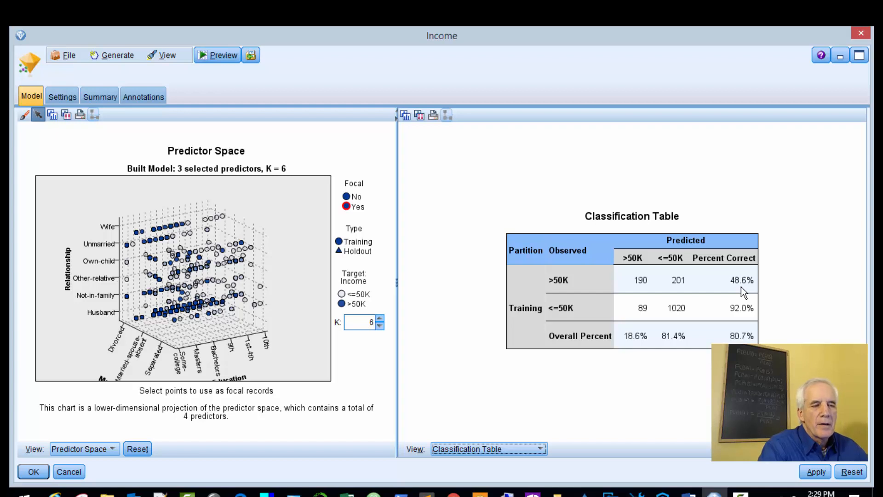
pyautogui.moveTo(743, 293)
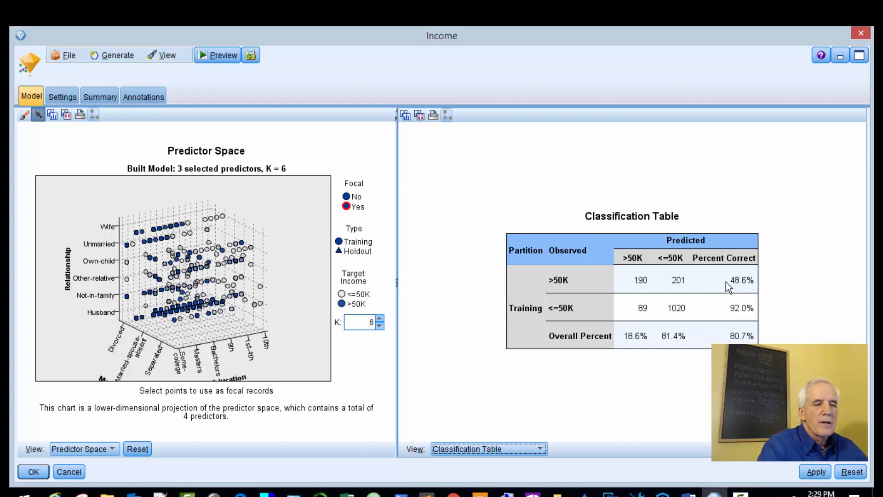
pyautogui.moveTo(702, 309)
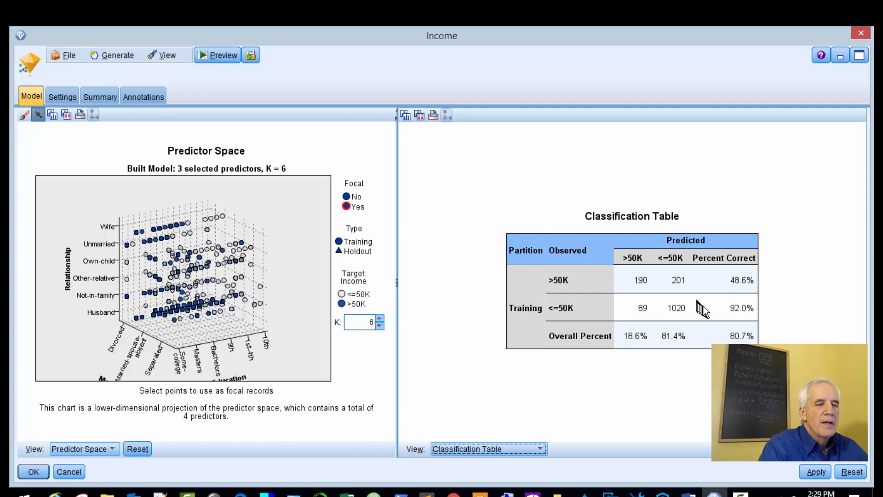
pyautogui.moveTo(707, 309)
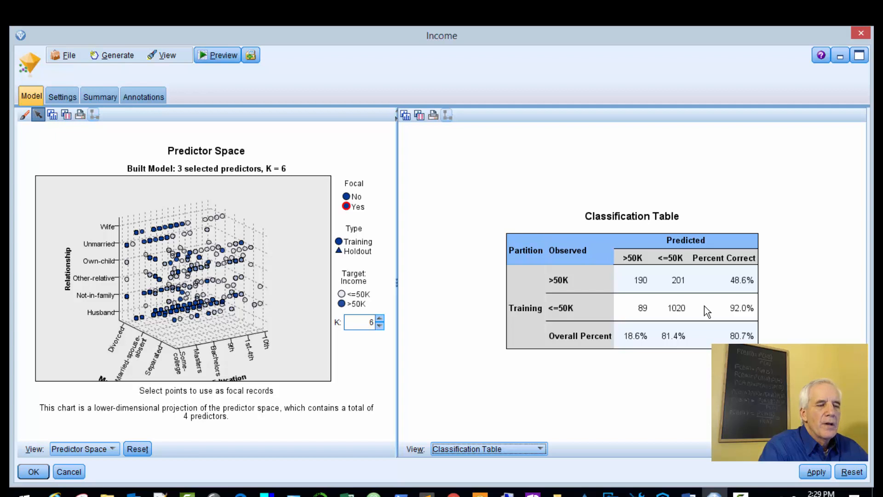
pyautogui.moveTo(714, 315)
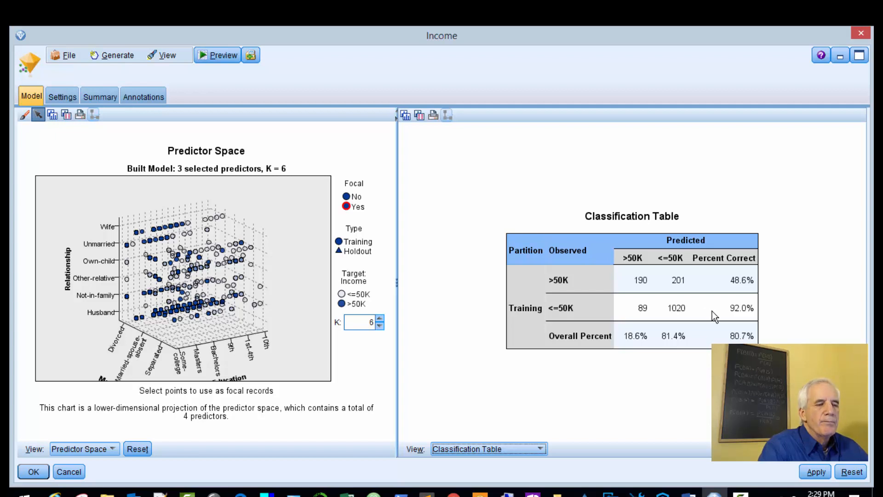
pyautogui.moveTo(543, 308)
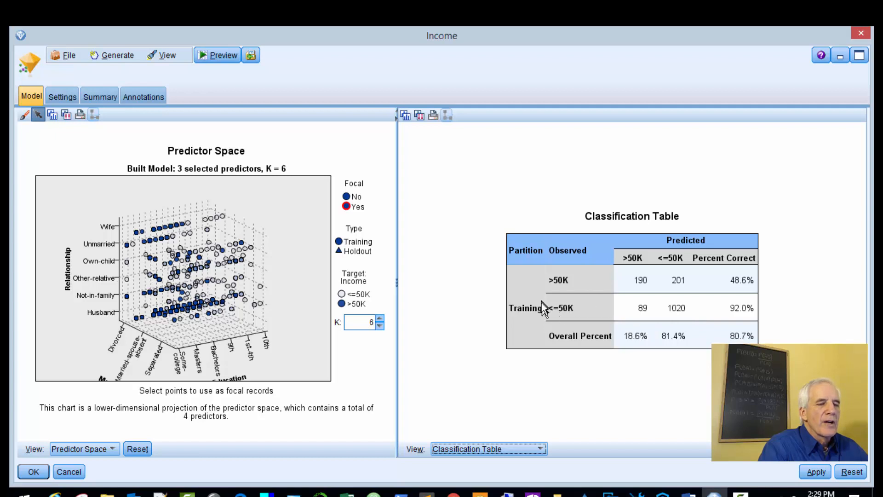
pyautogui.moveTo(116, 101)
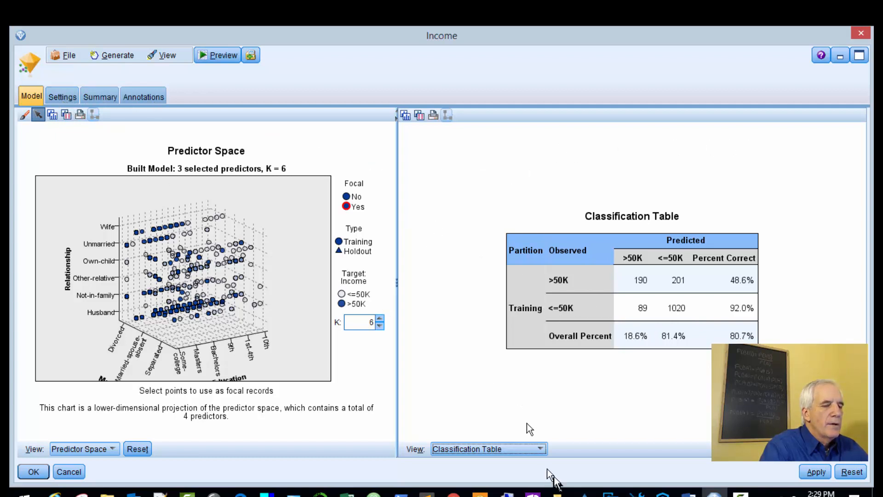
# Step: Show the Error Summary with 19.3% training error, then close the model viewer
pyautogui.click(540, 448)
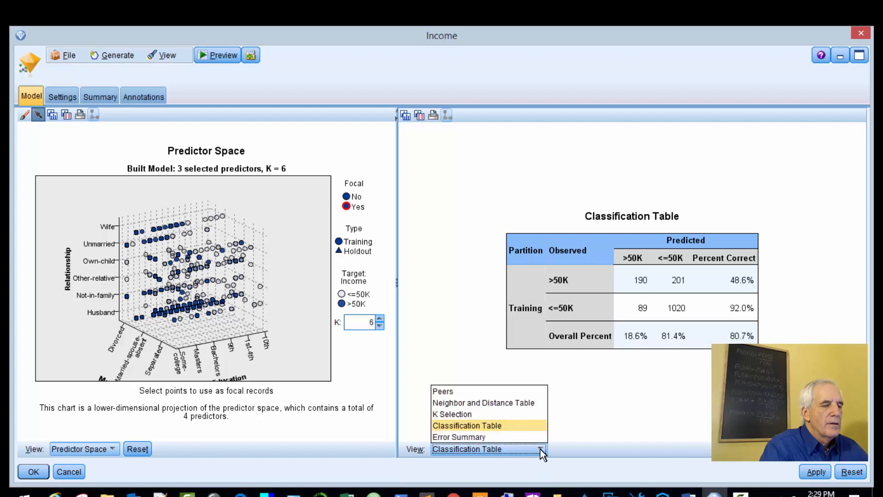
pyautogui.click(459, 436)
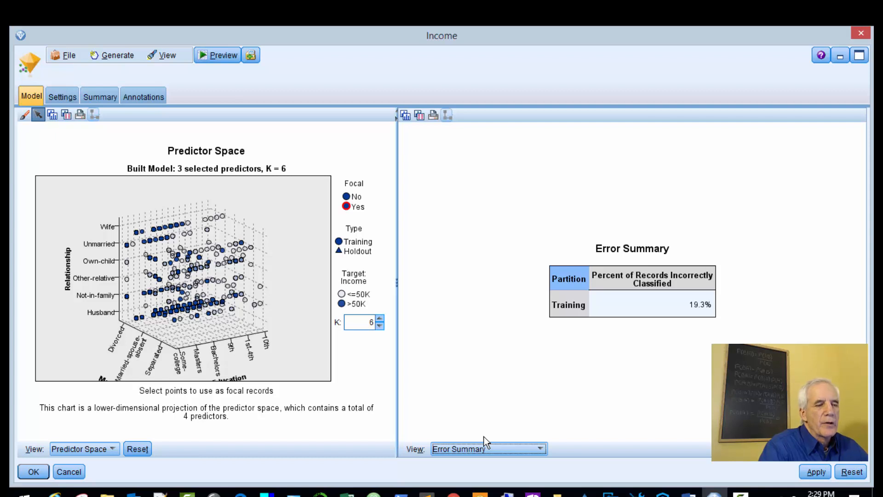
pyautogui.moveTo(65, 97)
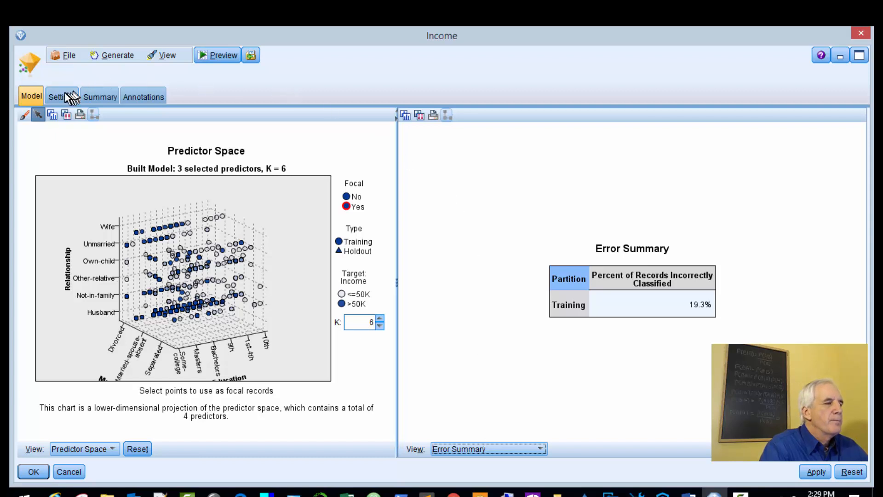
pyautogui.click(100, 96)
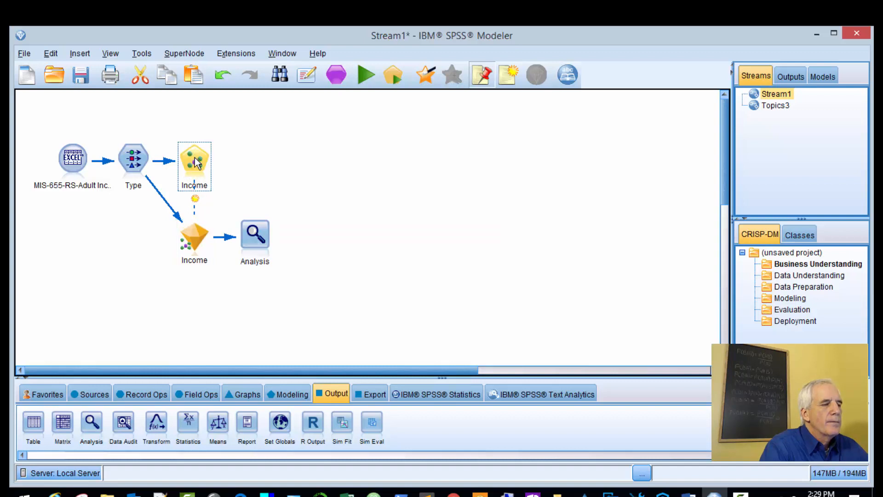
# Step: In the Income KNN node, enable Perform feature selection and open the Forced entry field picker
pyautogui.doubleClick(194, 166)
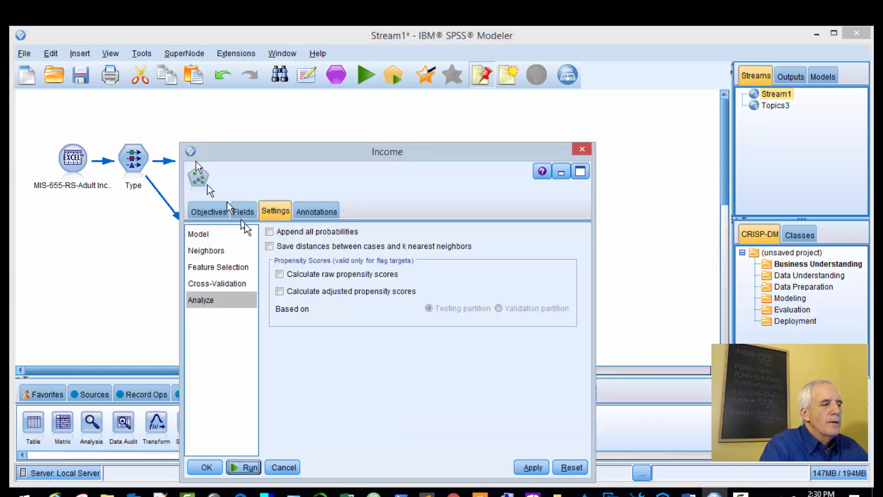
pyautogui.click(218, 266)
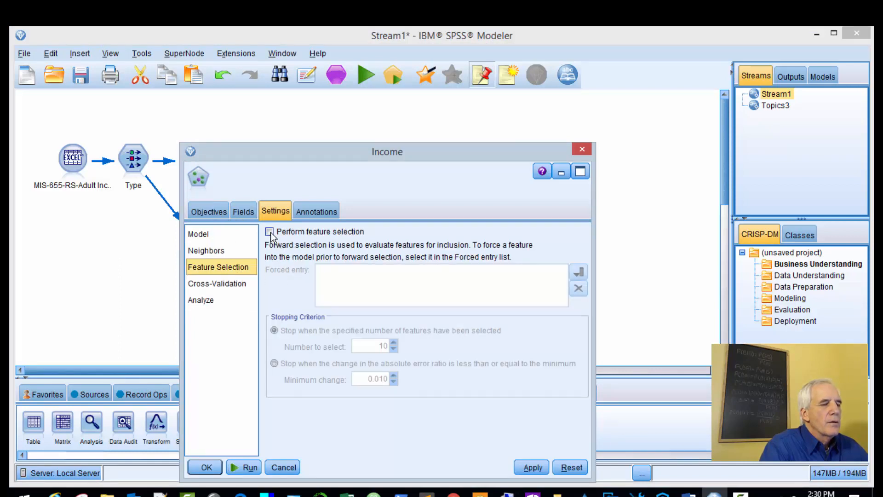
pyautogui.click(269, 232)
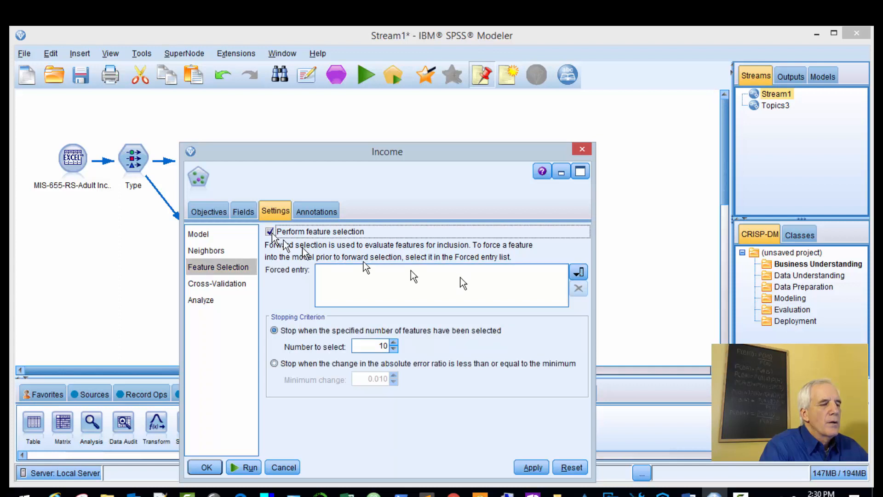
pyautogui.click(578, 272)
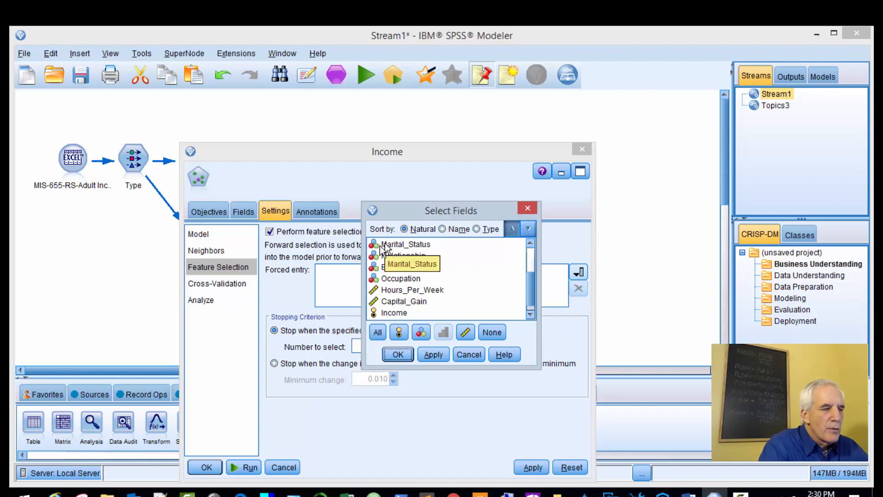
# Step: Force Marital_Status, Relationship, Education and Occupation into the Income model and rerun it
pyautogui.click(407, 244)
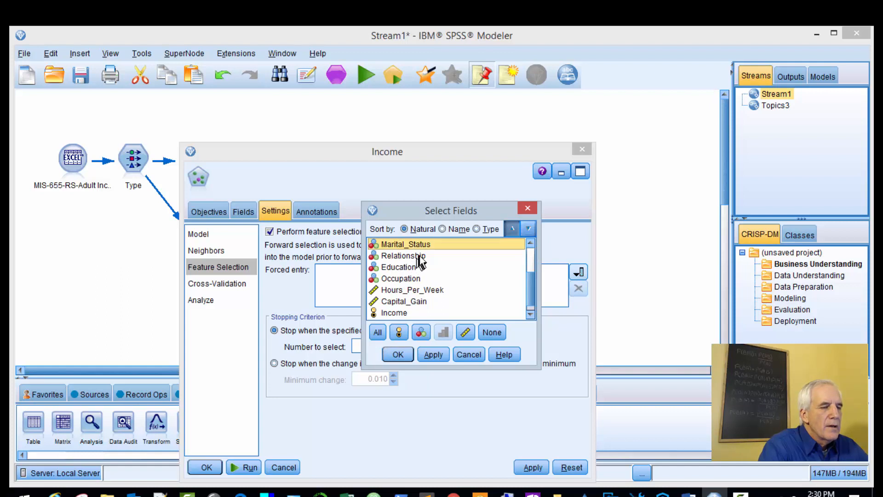
pyautogui.click(404, 255)
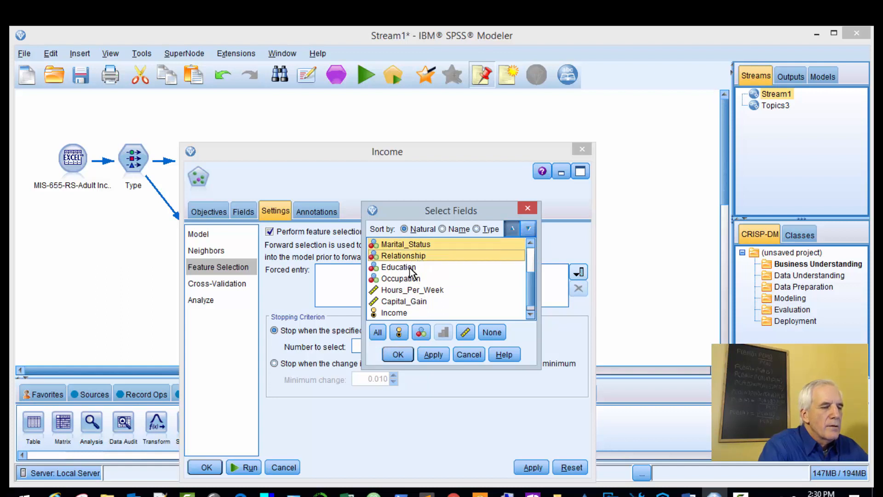
pyautogui.click(399, 278)
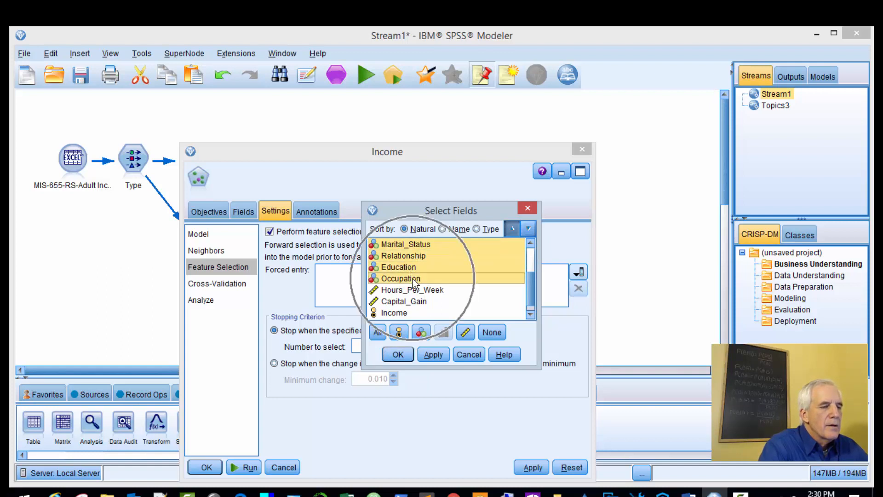
pyautogui.click(433, 354)
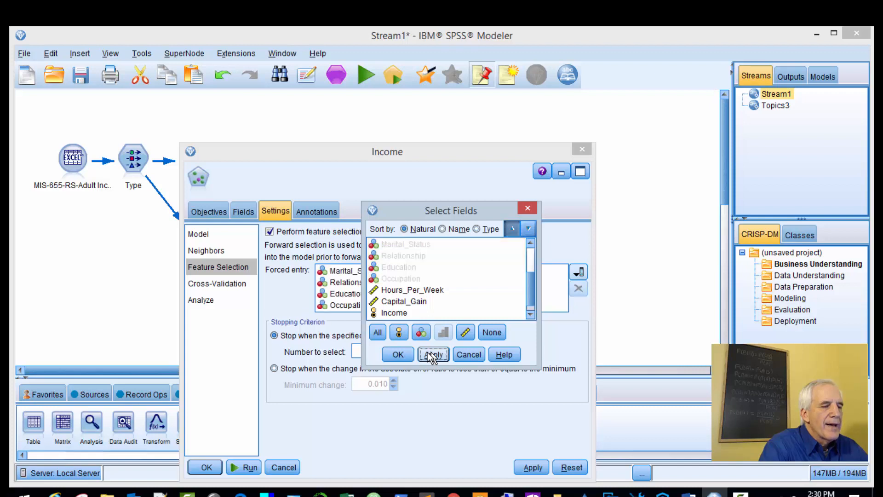
pyautogui.click(397, 354)
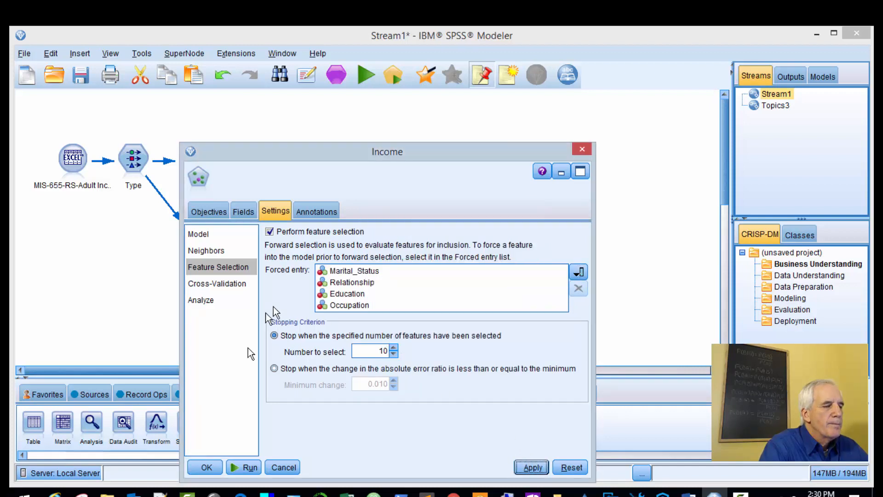
pyautogui.click(249, 467)
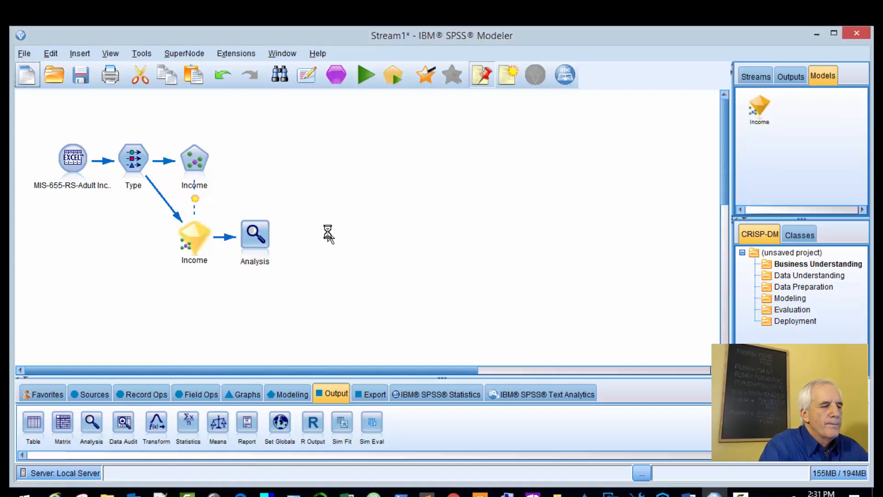
pyautogui.moveTo(194, 239)
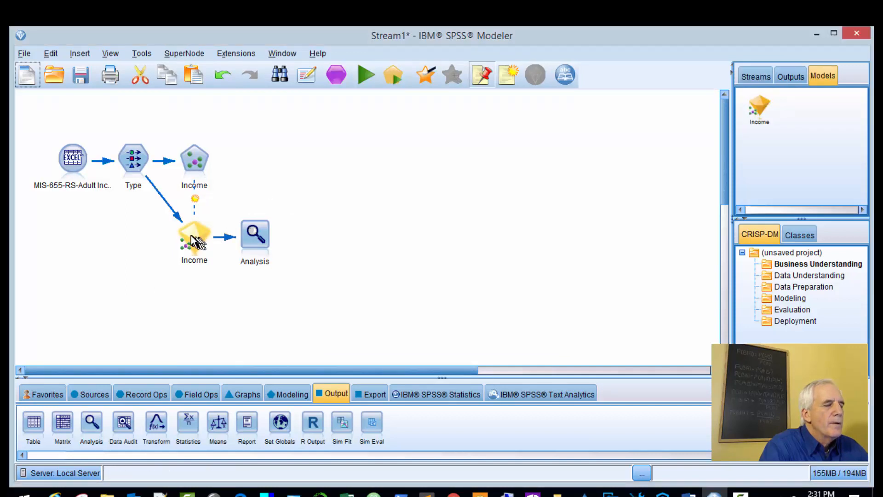
# Step: Open the rebuilt Income nugget, browse Settings and Summary, and maximize the K=9 Model view
pyautogui.doubleClick(194, 233)
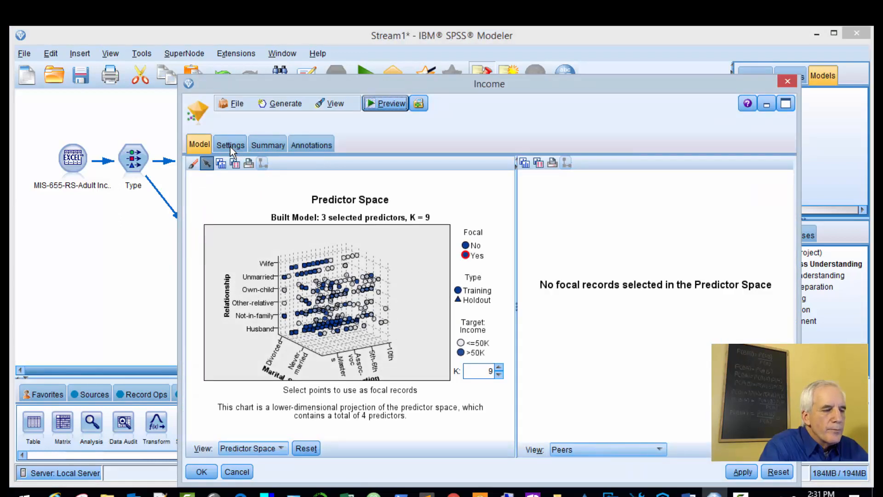
pyautogui.click(230, 144)
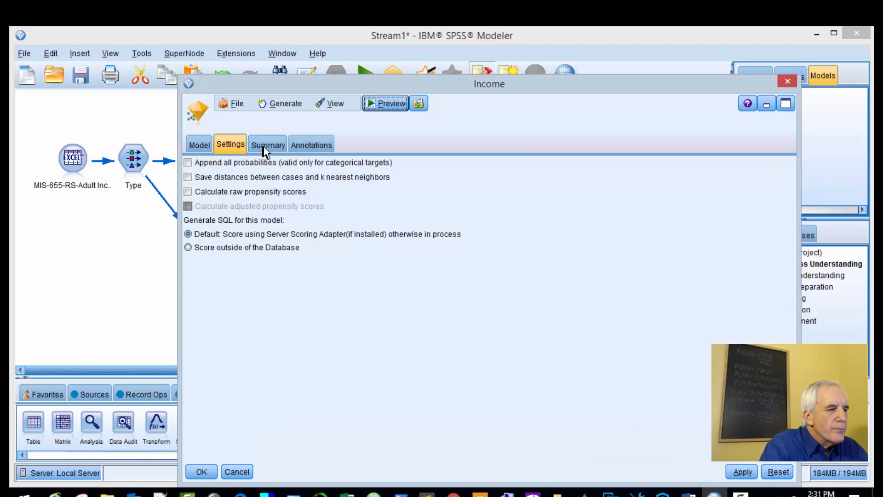
pyautogui.click(268, 144)
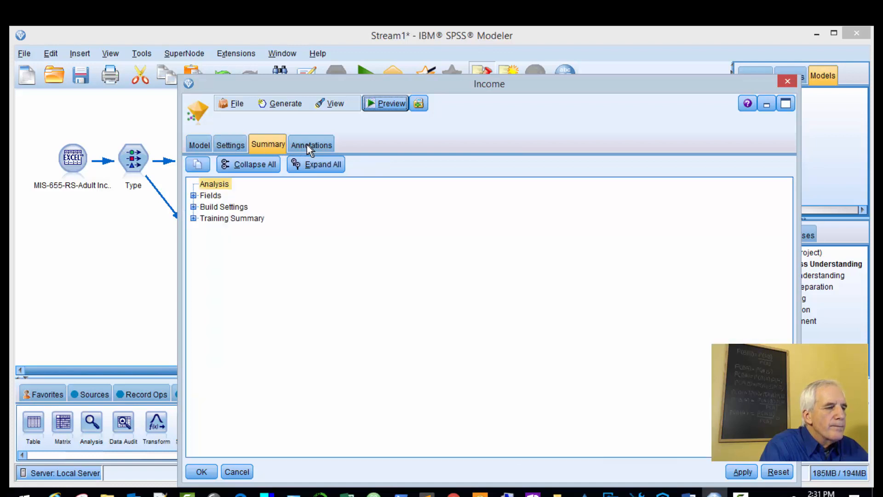
pyautogui.click(198, 144)
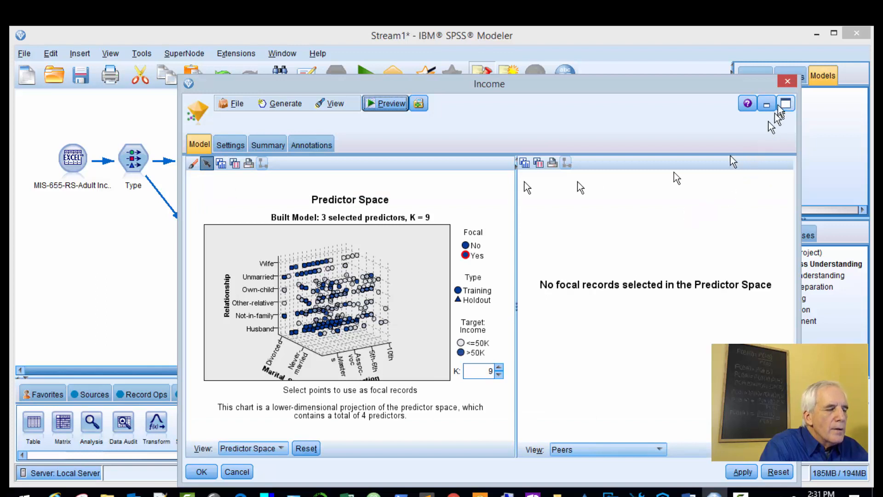
pyautogui.moveTo(366, 231)
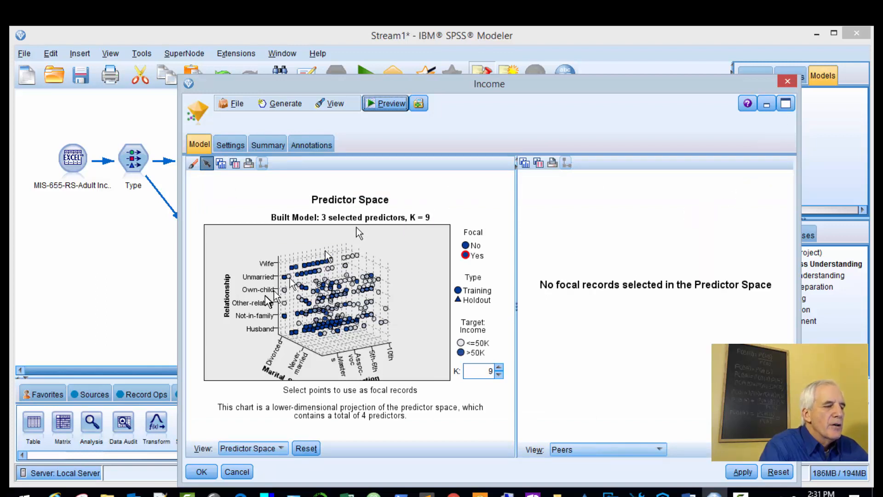
pyautogui.moveTo(273, 380)
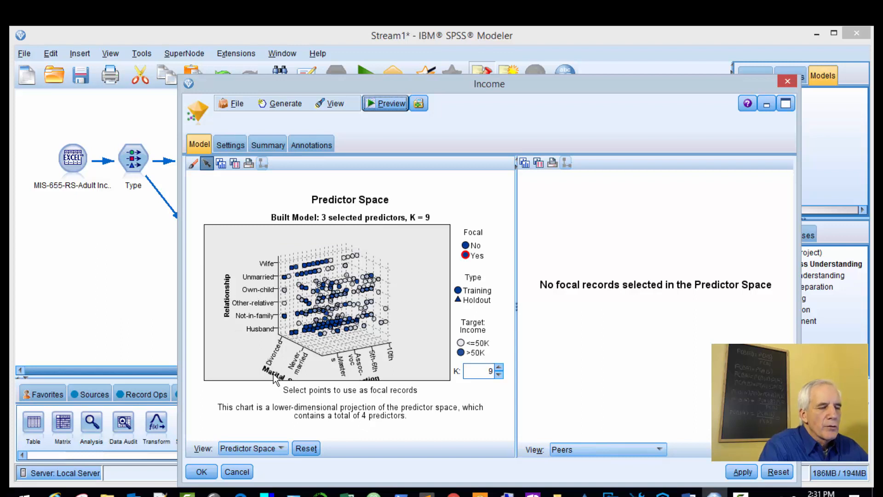
pyautogui.moveTo(386, 383)
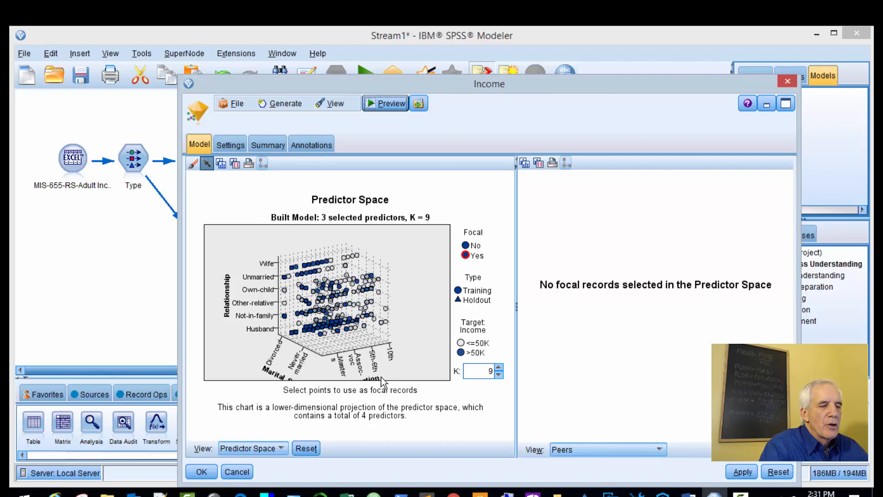
pyautogui.moveTo(630, 211)
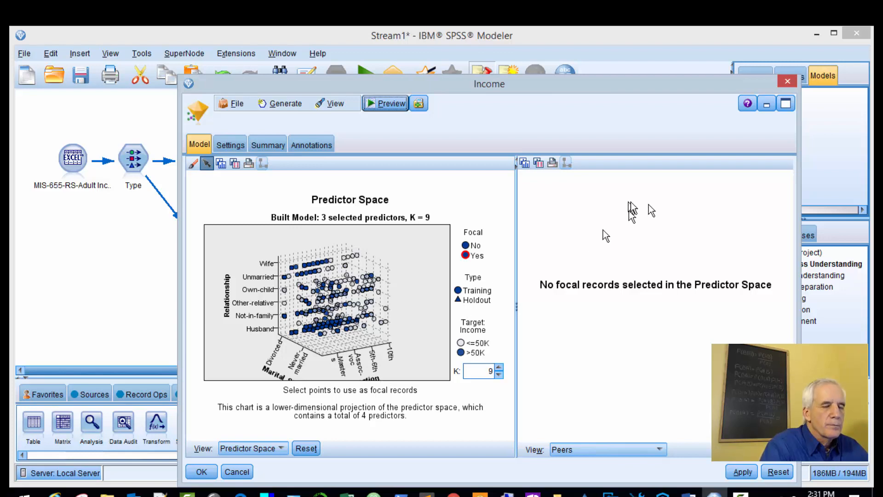
pyautogui.click(785, 103)
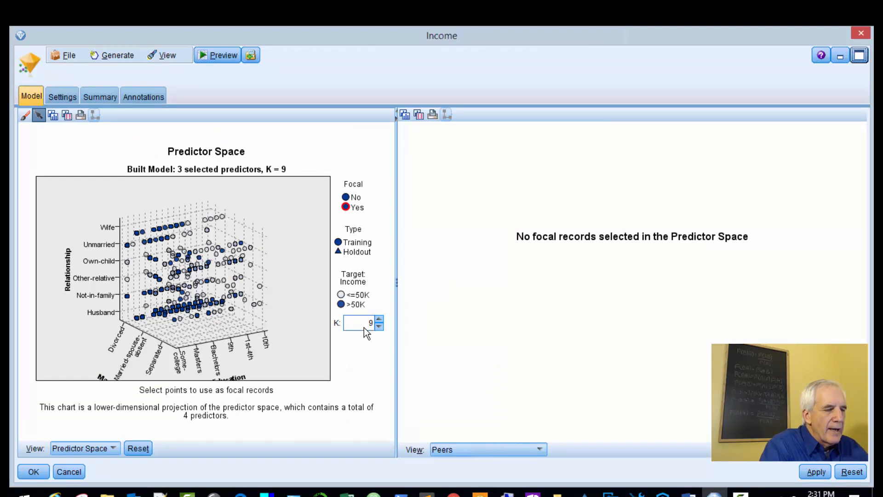
# Step: Set the right pane view to Predictor and K Selection to compare error rates across k
pyautogui.click(539, 449)
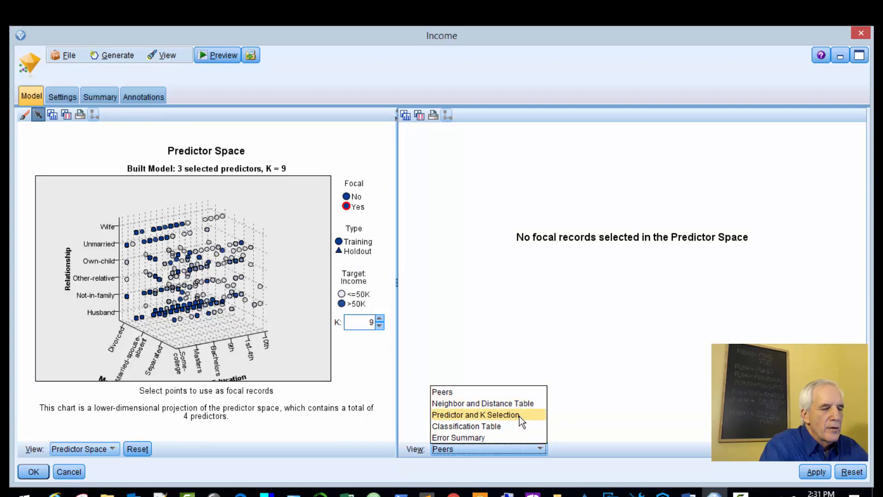
pyautogui.click(475, 414)
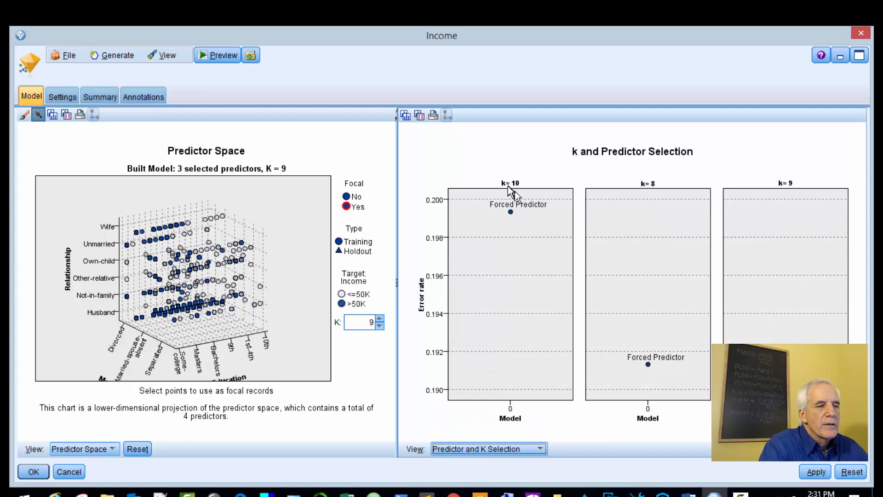
pyautogui.moveTo(811, 175)
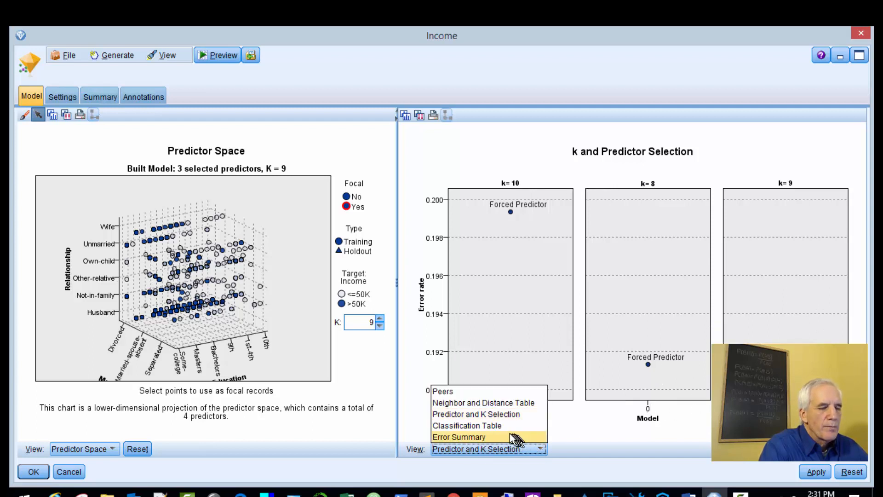
# Step: View the 81.0%-correct classification table, then the 19.0% error summary, and check the predictor space views
pyautogui.click(466, 425)
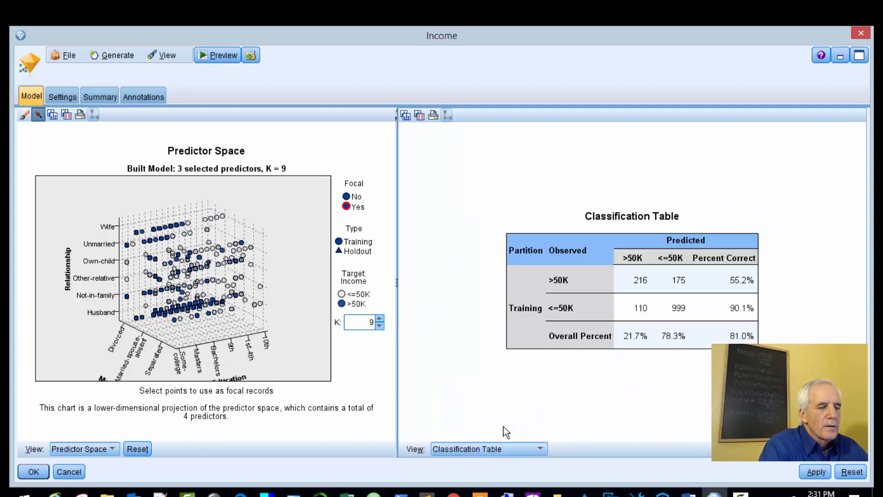
pyautogui.moveTo(693, 281)
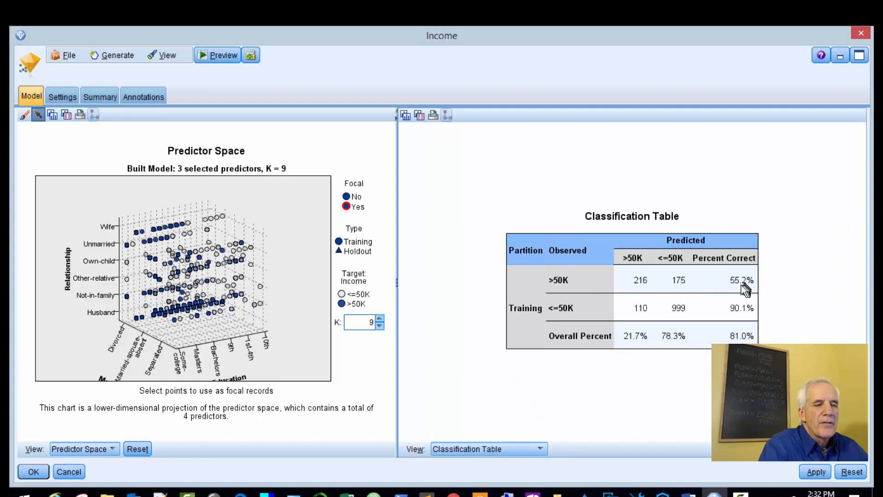
pyautogui.moveTo(572, 321)
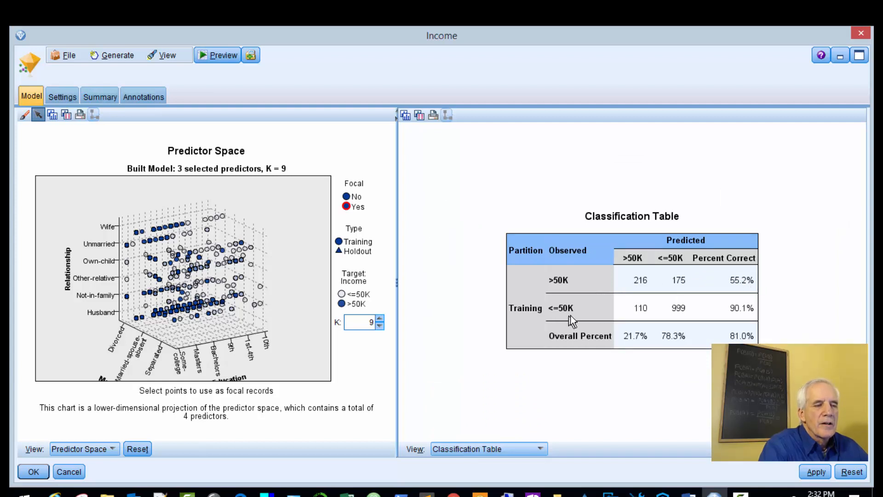
pyautogui.moveTo(537, 406)
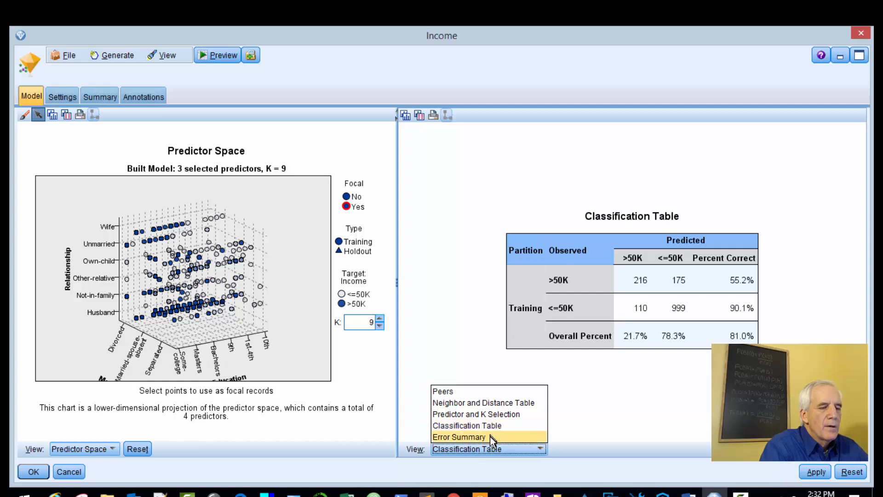
pyautogui.click(459, 437)
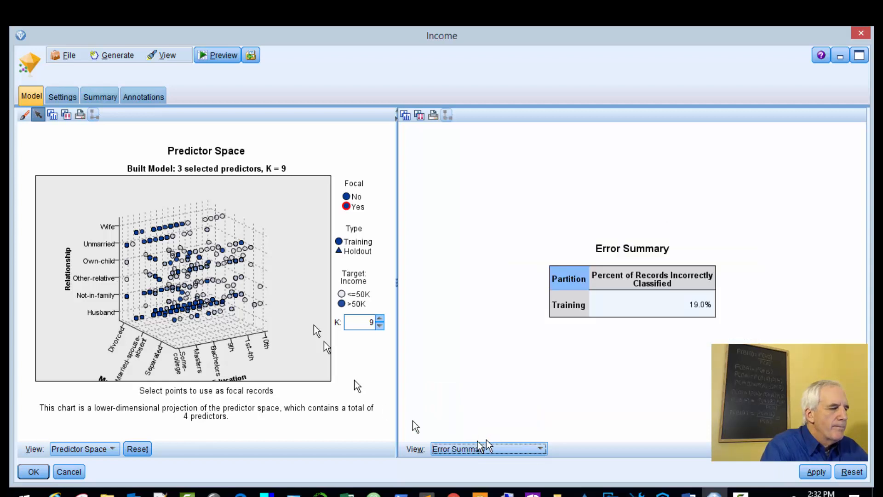
pyautogui.moveTo(272, 295)
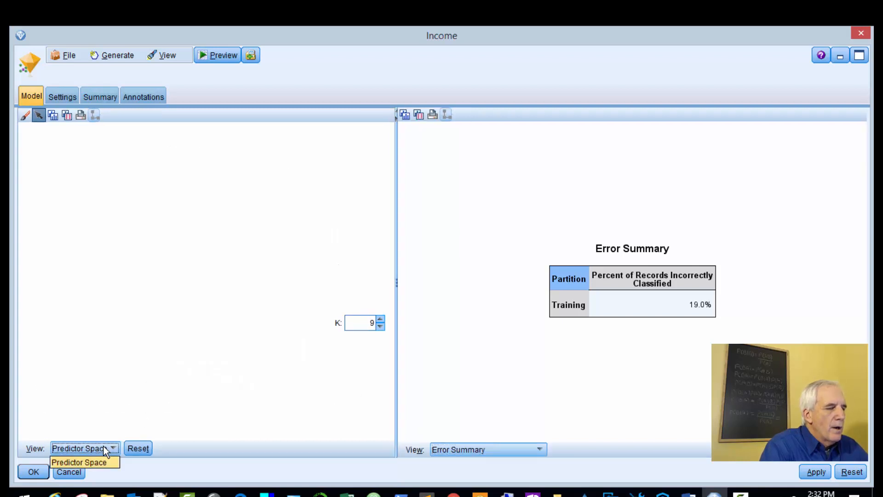
pyautogui.click(78, 462)
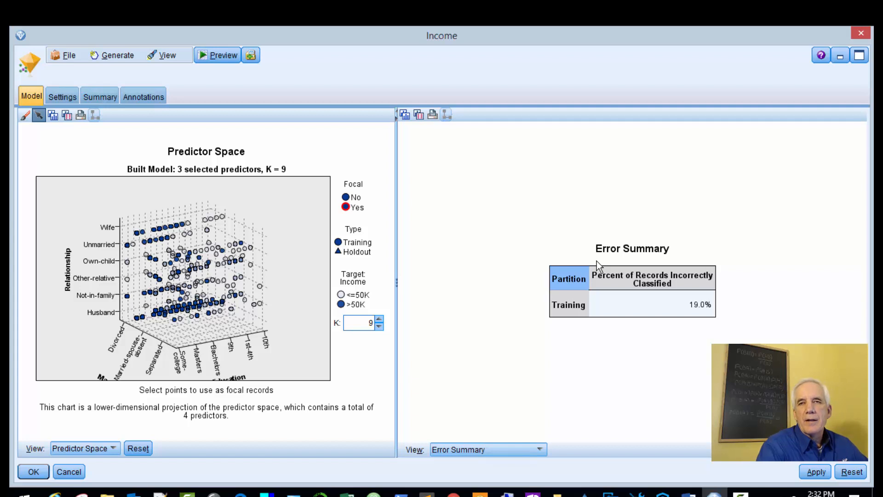